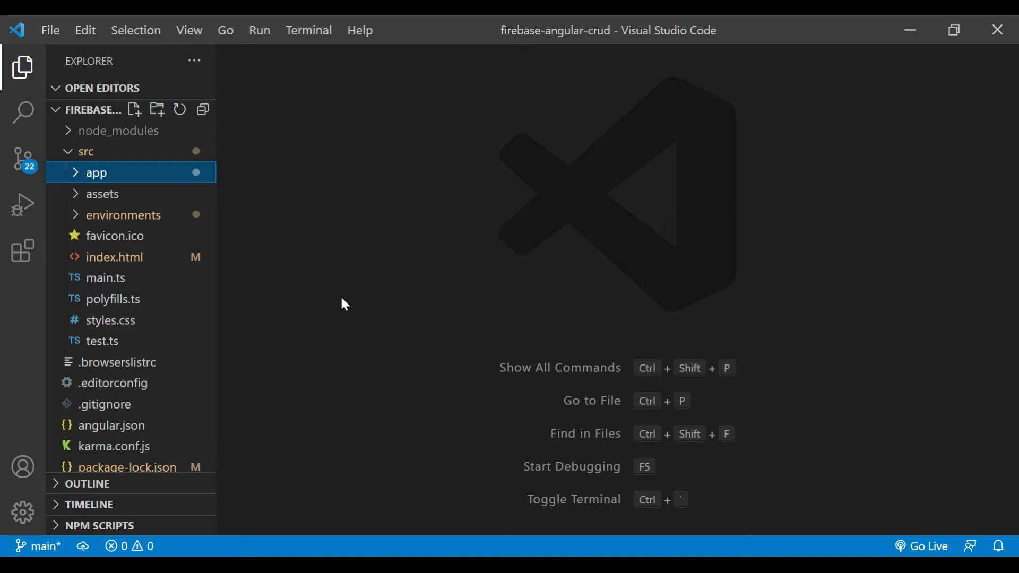
{"action": "mouse_move", "coordinate": [425, 184]}
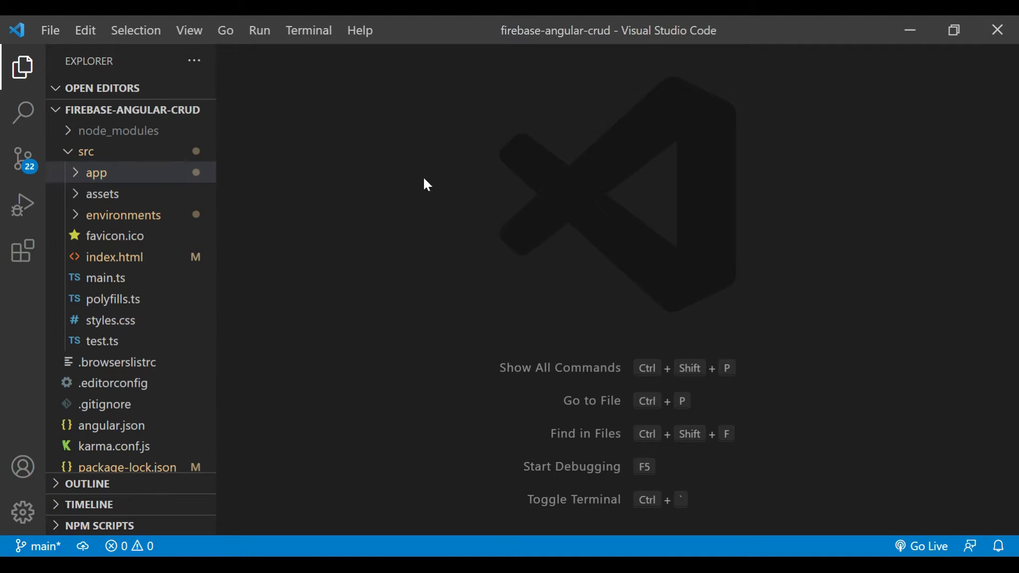
Expand the app, component and shared folders to reveal the components and auth service
{"action": "left_click", "coordinate": [97, 172]}
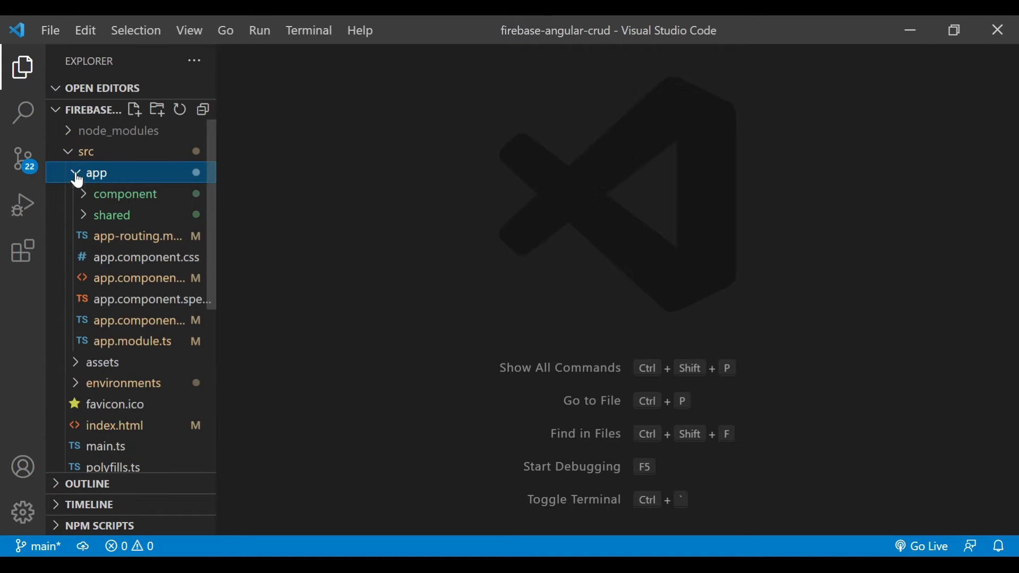
{"action": "left_click", "coordinate": [125, 193]}
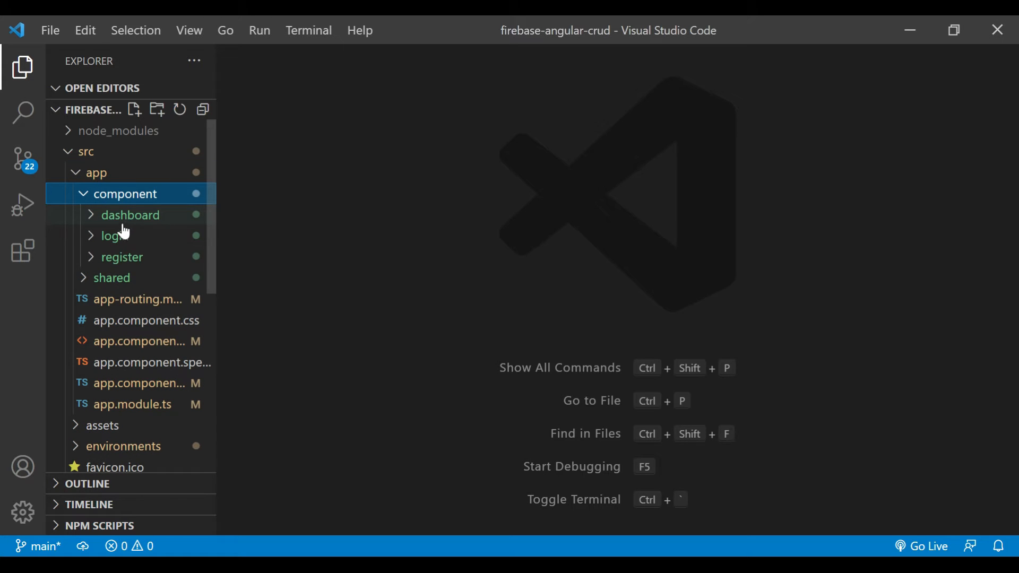
{"action": "left_click", "coordinate": [112, 277]}
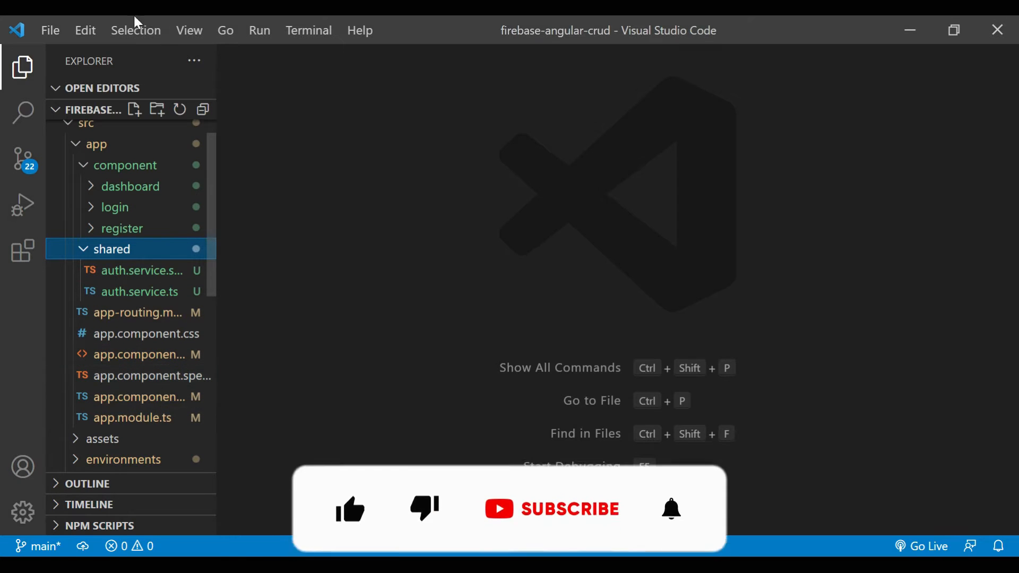
In a new terminal, generate the forgot-password component with ng g c component/forgot-password
{"action": "left_click", "coordinate": [309, 30]}
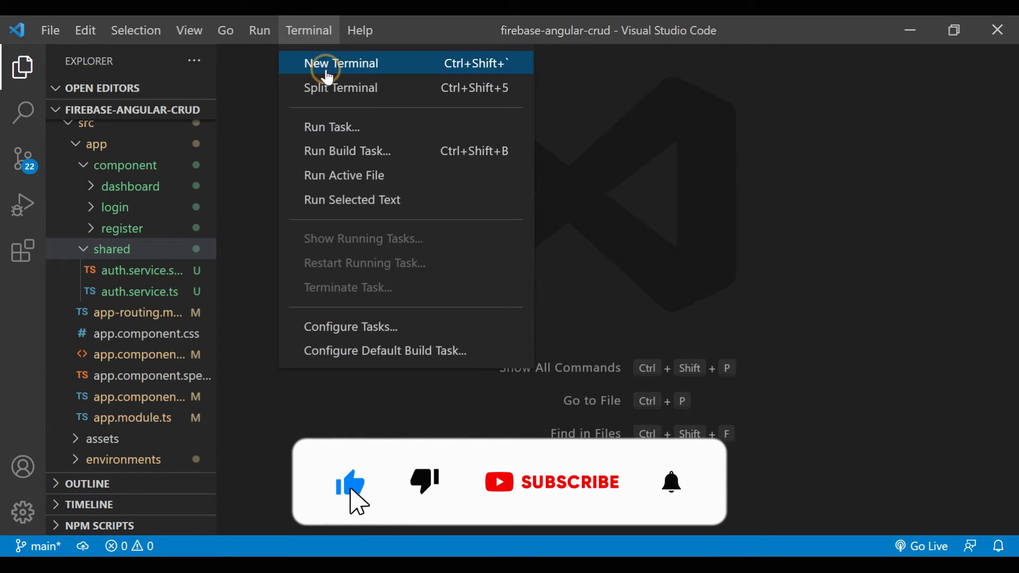
{"action": "left_click", "coordinate": [342, 63]}
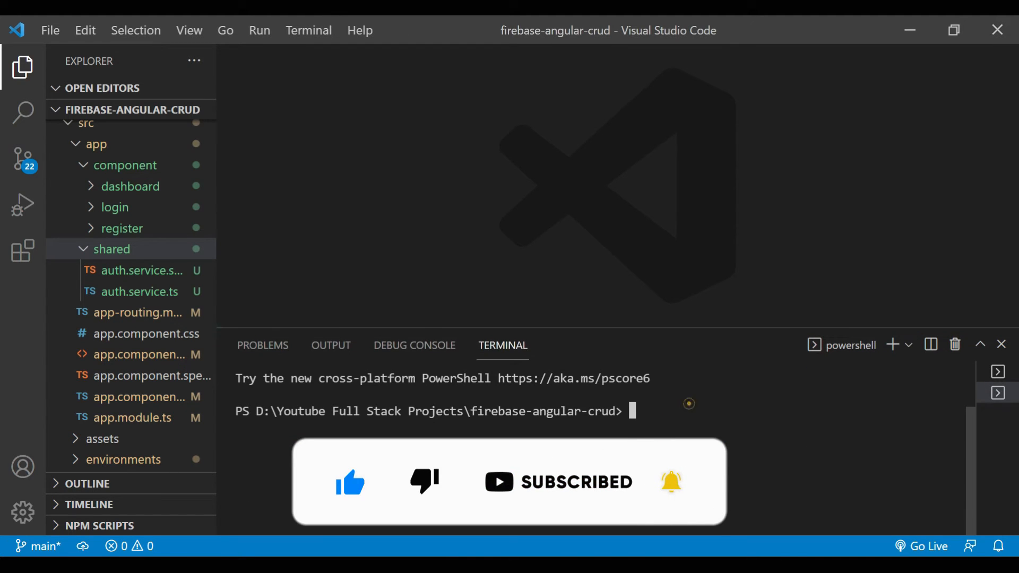
{"action": "type", "text": "ng g c"}
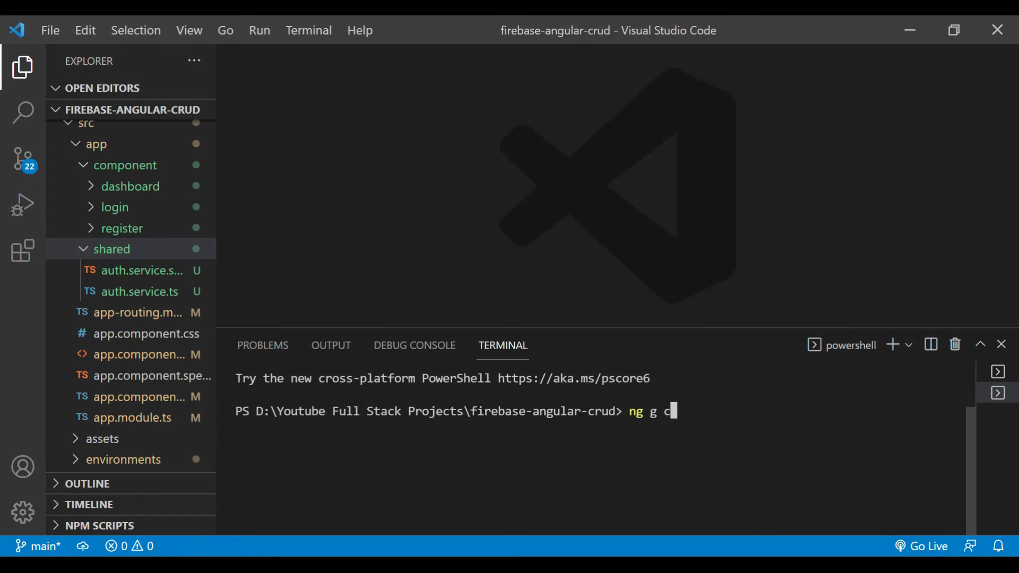
{"action": "type", "text": "componen"}
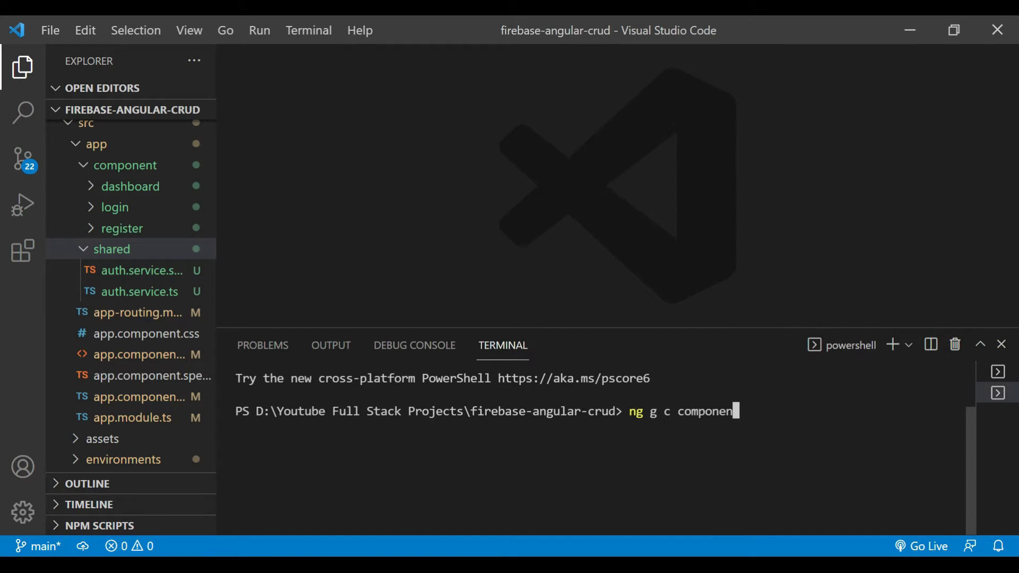
{"action": "type", "text": "t/"}
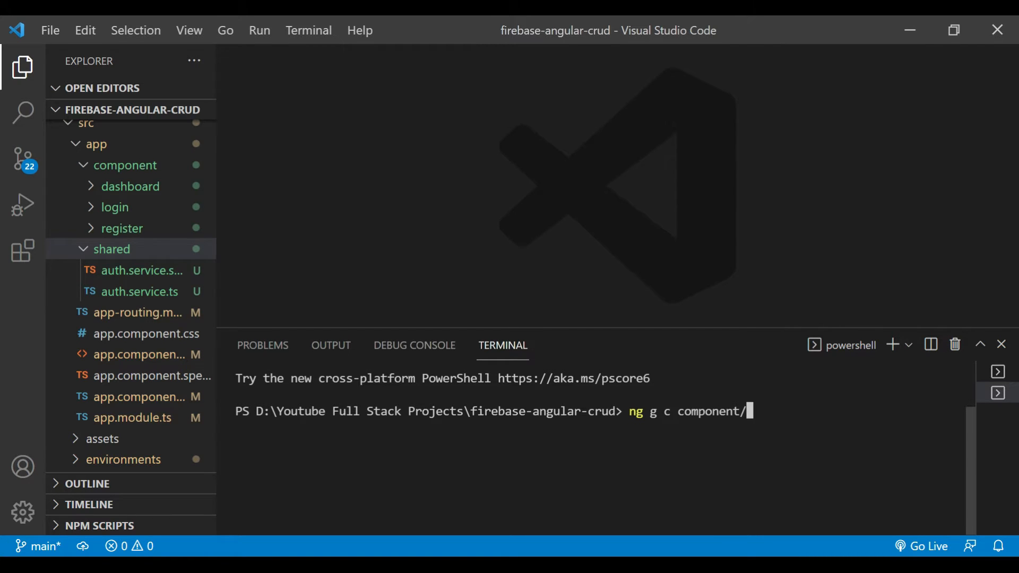
{"action": "type", "text": "forgo"}
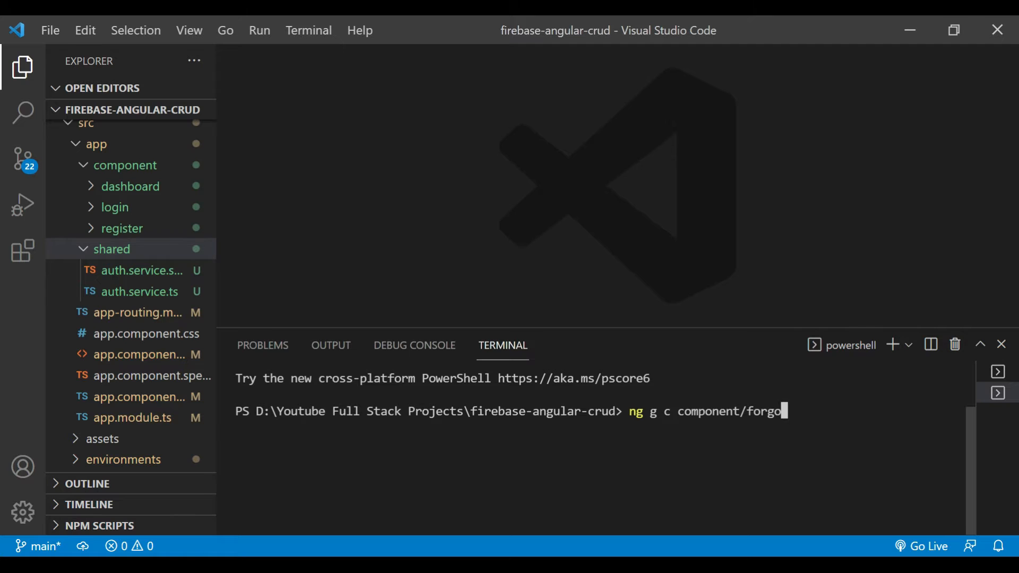
{"action": "type", "text": "t-password"}
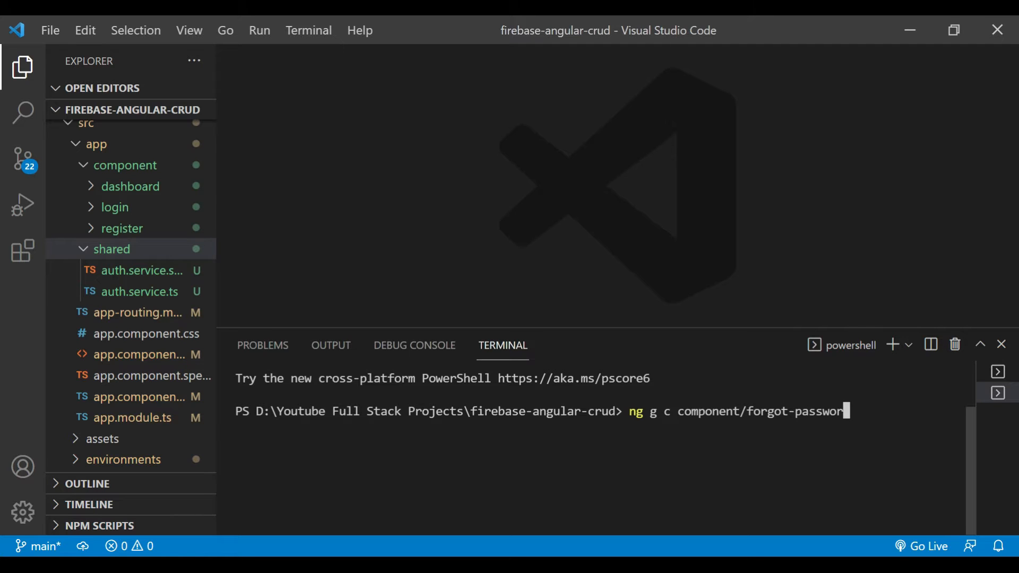
{"action": "key", "text": "Return"}
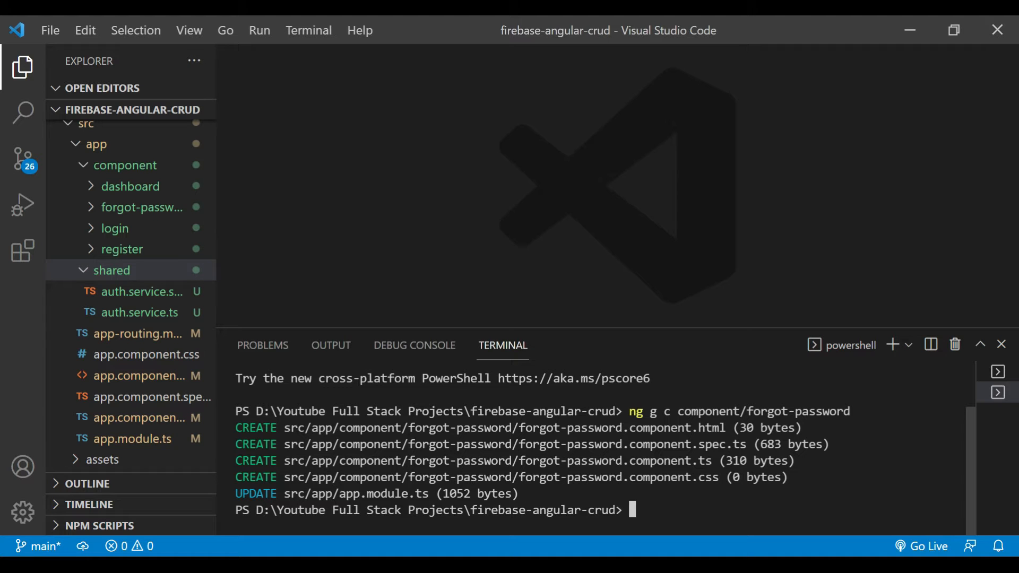
Generate the varify-email component with ng g c component/varify-email
{"action": "type", "text": "ng g c component/forgot-password"}
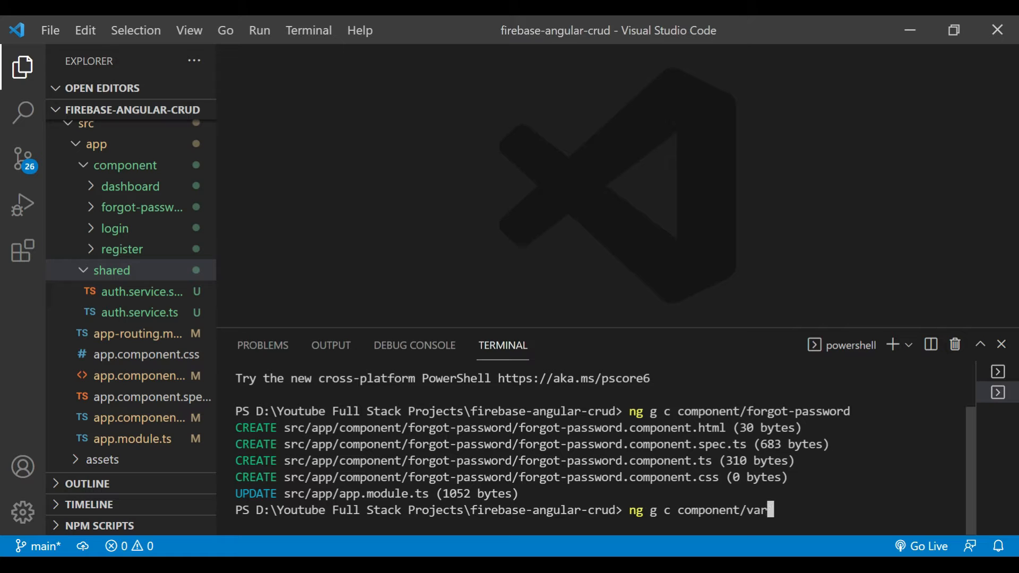
{"action": "type", "text": "ify-email"}
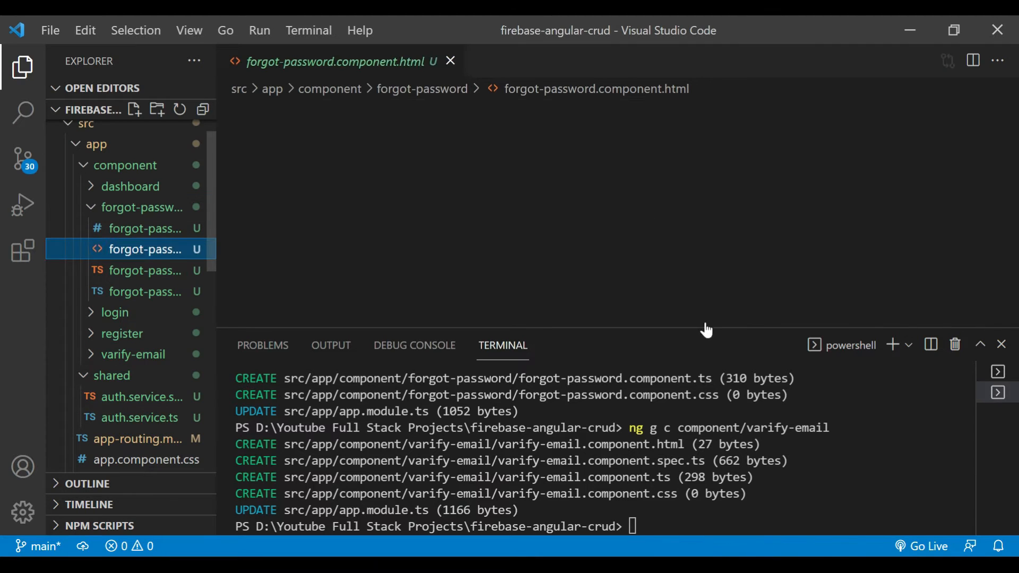
Reuse the register template in forgot-password, reheading it and removing the password field block
{"action": "left_click", "coordinate": [146, 249]}
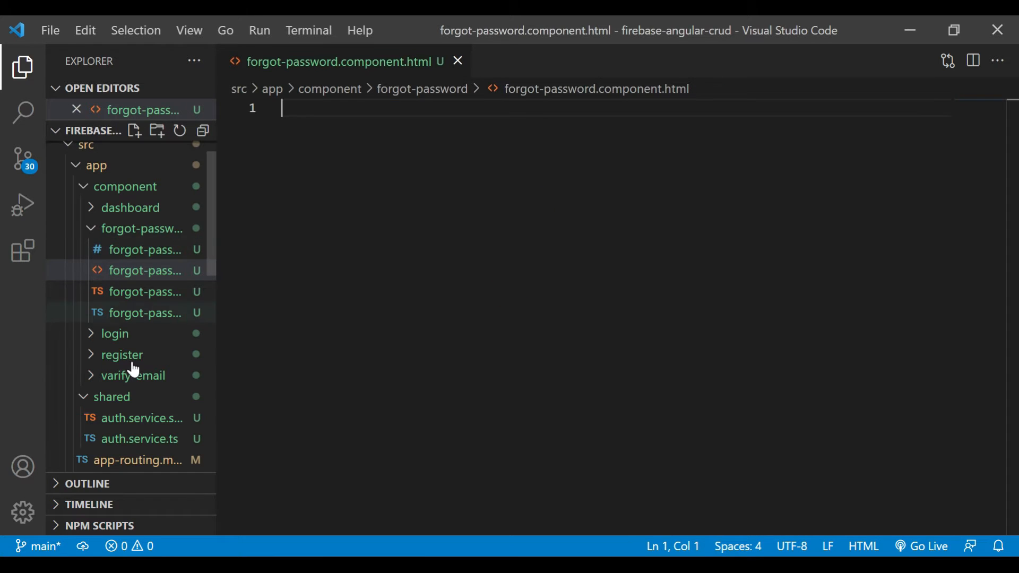
{"action": "left_click", "coordinate": [121, 354]}
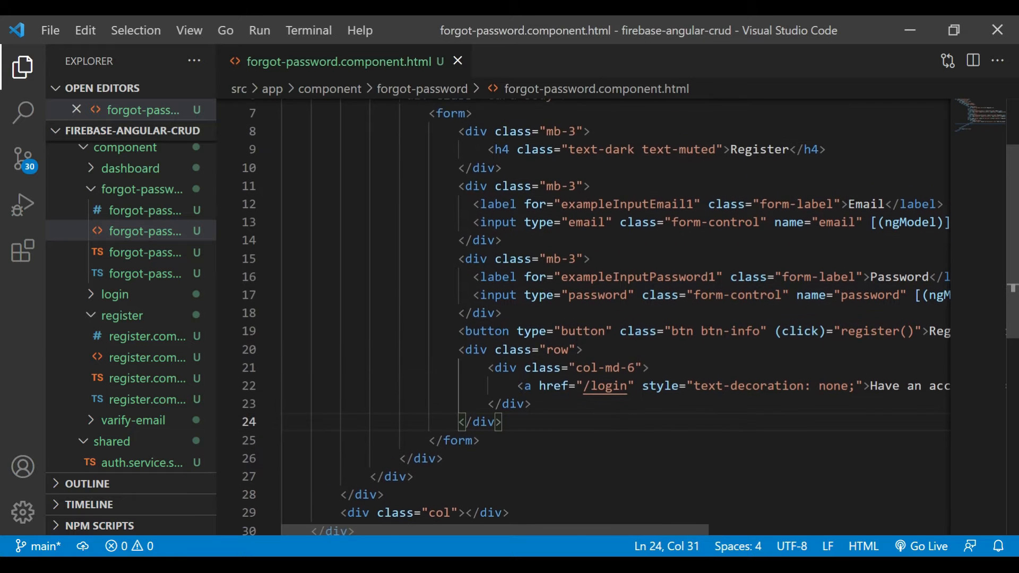
{"action": "scroll", "scroll_direction": "up", "scroll_amount": 3}
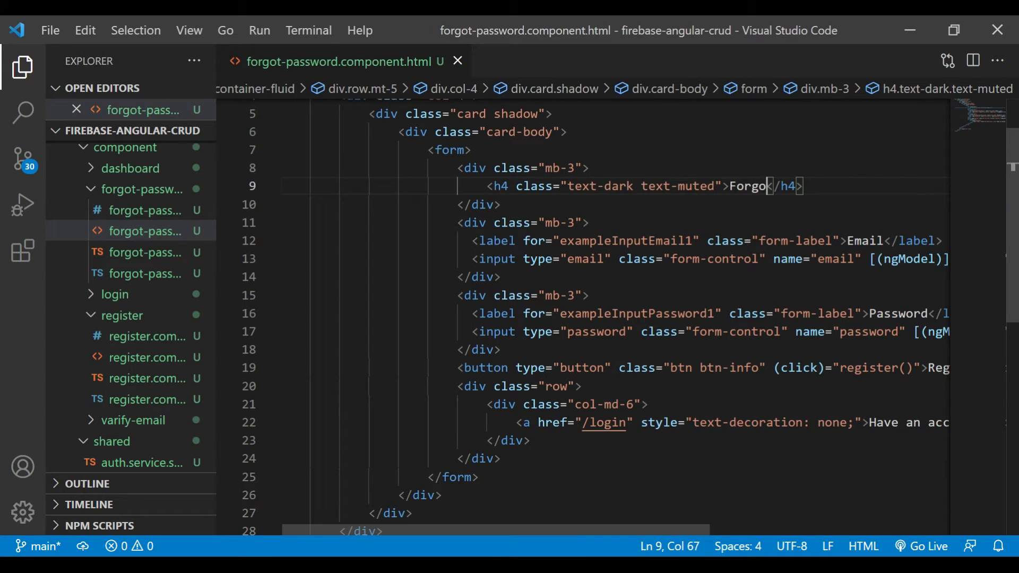
{"action": "type", "text": "password"}
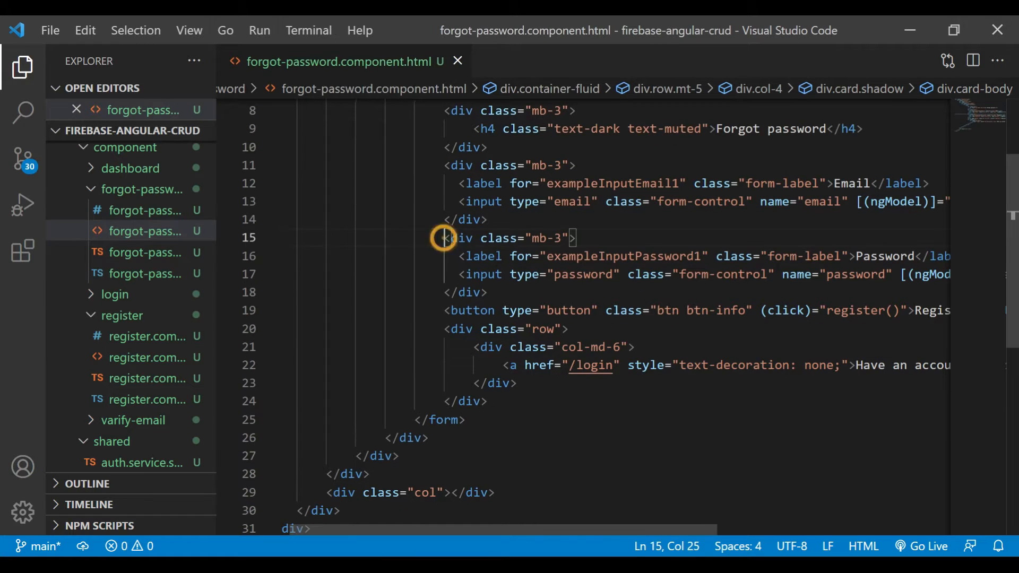
{"action": "key", "text": "Delete"}
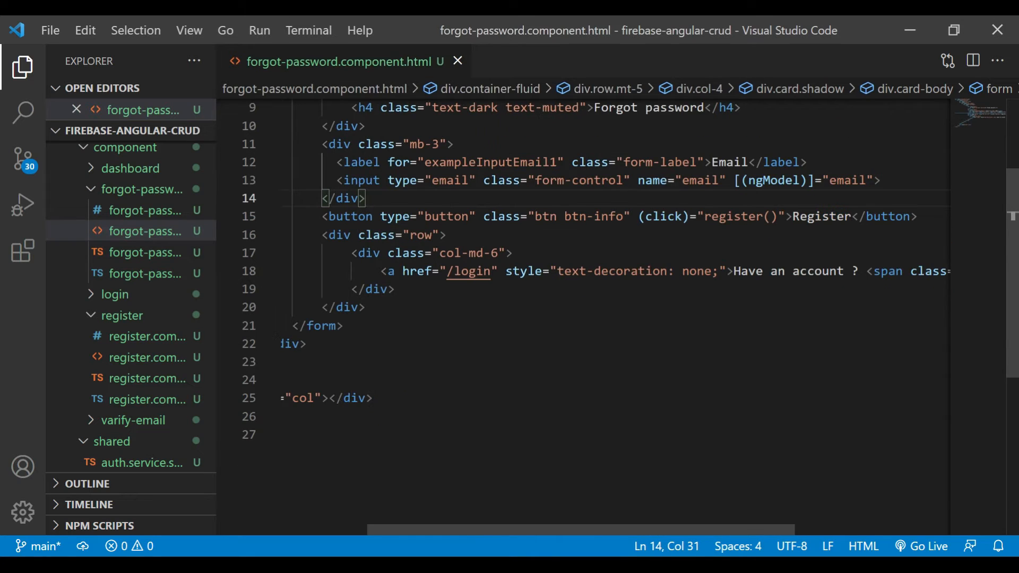
Change the link to 'Back to' login, the click handler to forgotPassword() and the button text to Send Link
{"action": "scroll", "scroll_direction": "right", "scroll_amount": 3}
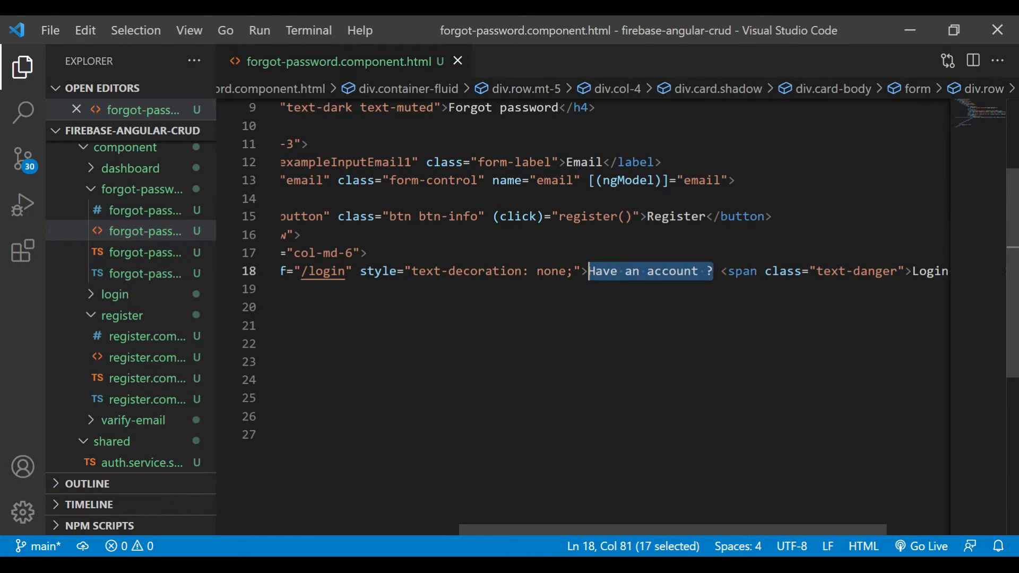
{"action": "type", "text": "Back to"}
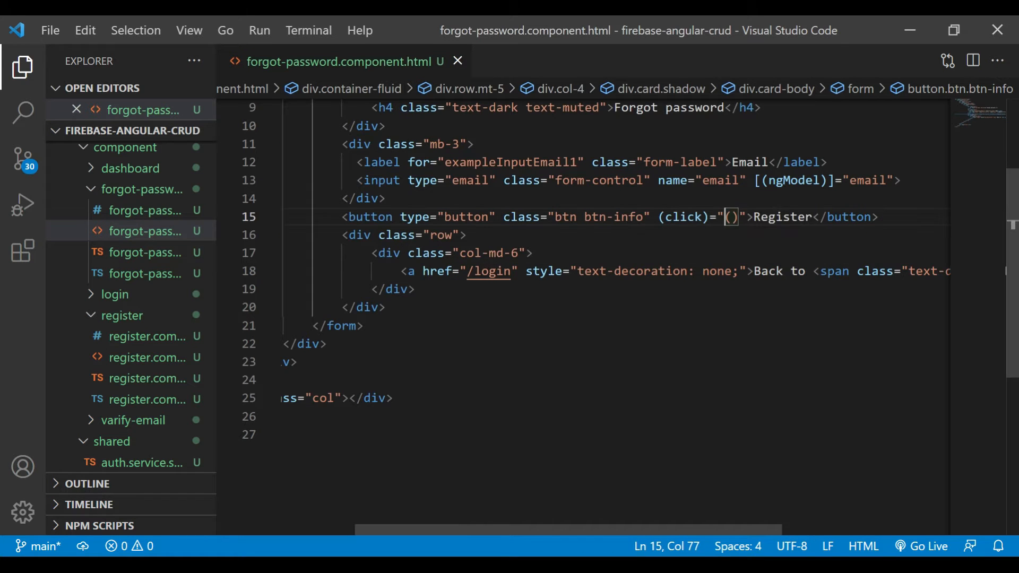
{"action": "type", "text": "forgotPasswo"}
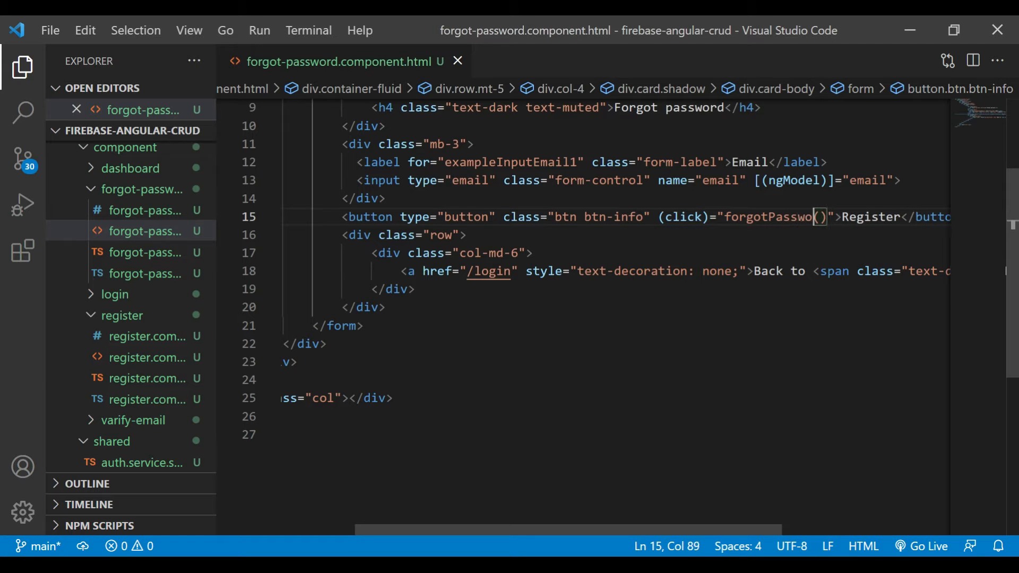
{"action": "double_click", "coordinate": [885, 216]}
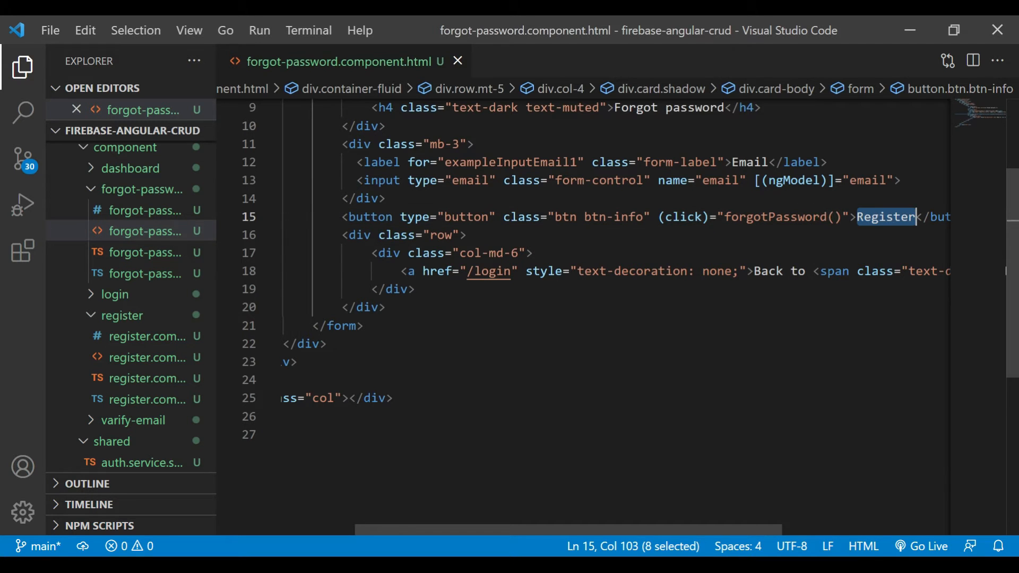
{"action": "type", "text": "Send"}
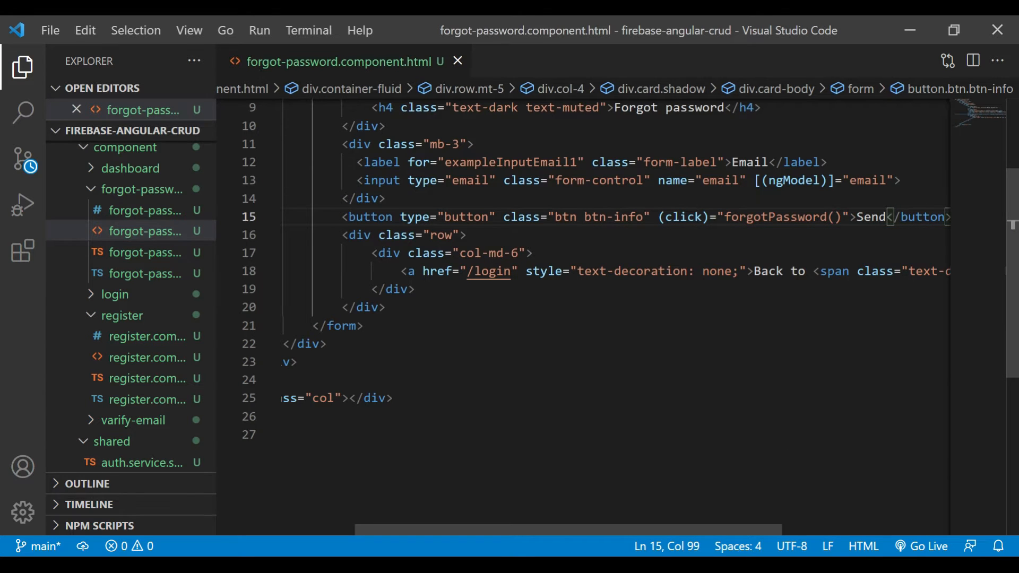
{"action": "type", "text": "Link"}
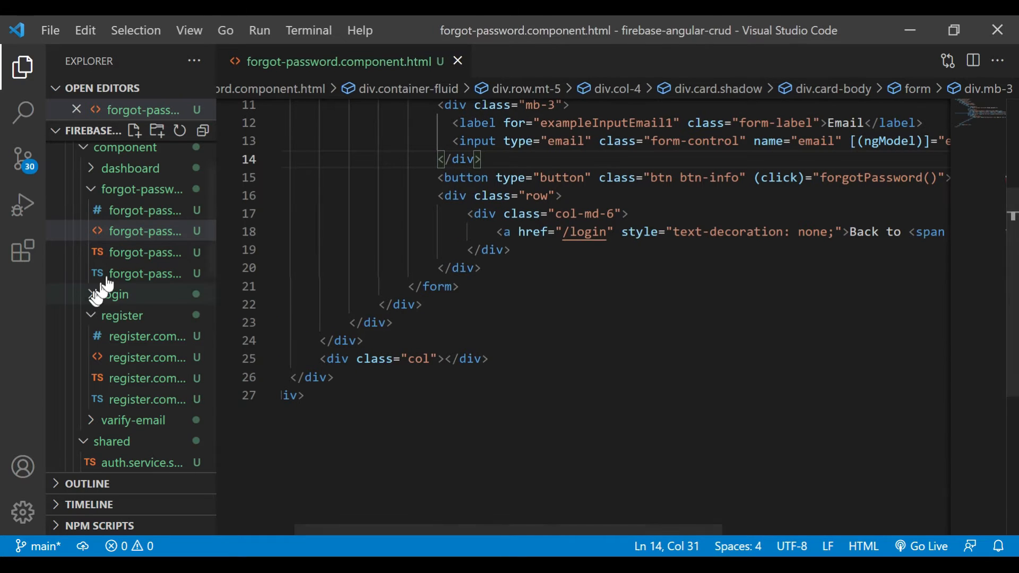
Inject 'private auth : AuthService' into the forgot-password component constructor
{"action": "left_click", "coordinate": [143, 273]}
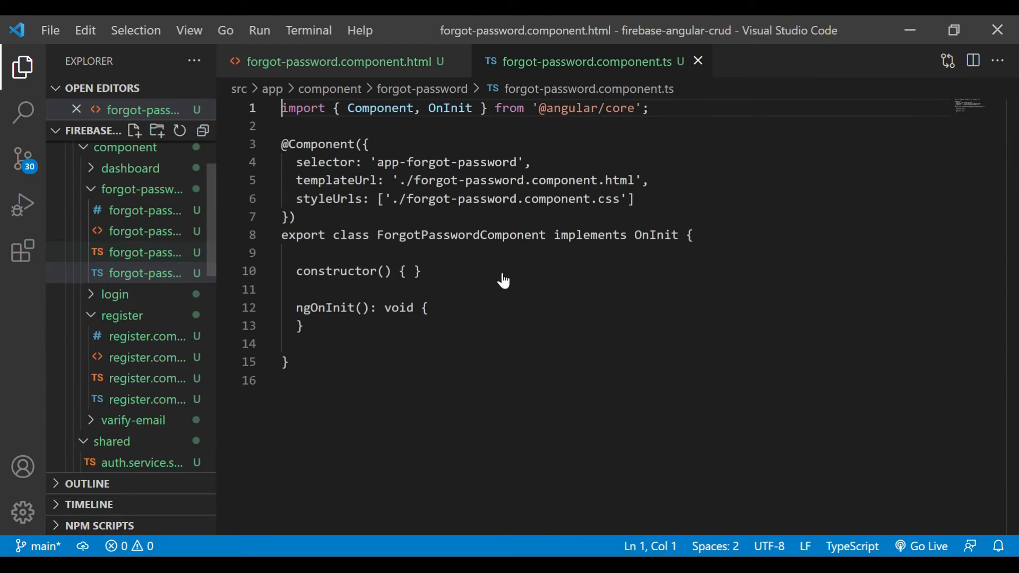
{"action": "type", "text": "pr"}
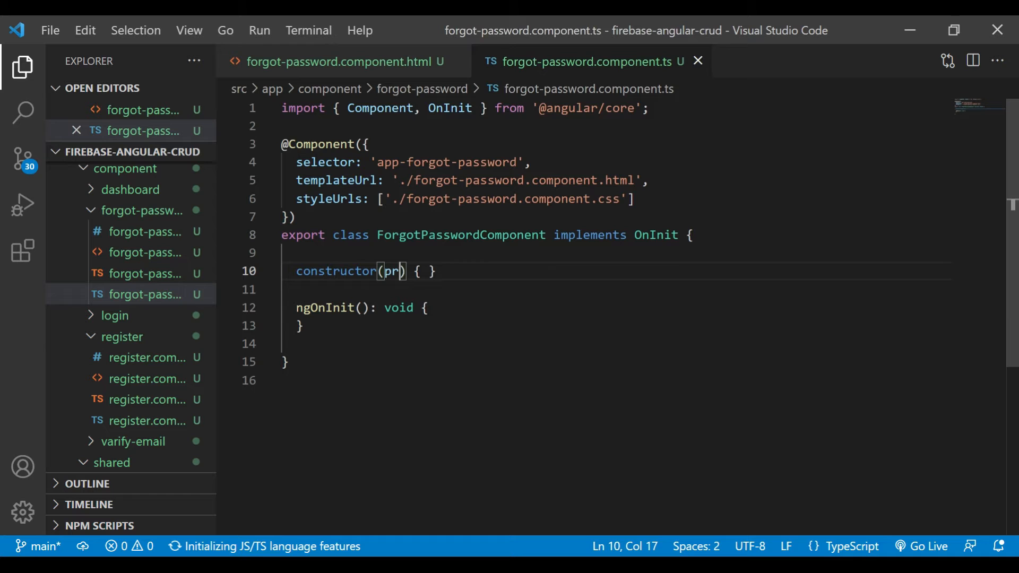
{"action": "type", "text": "i"}
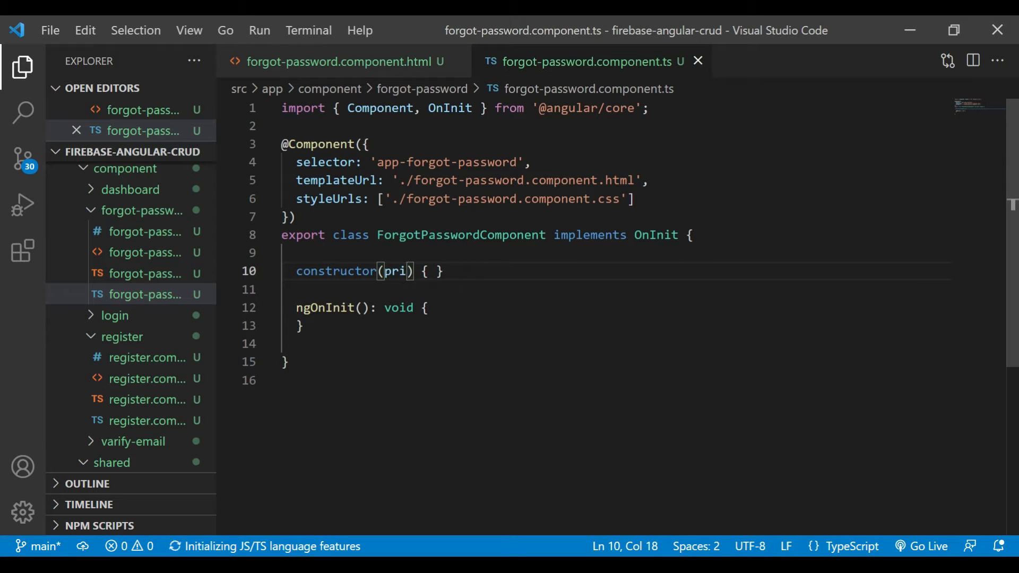
{"action": "type", "text": "vate"}
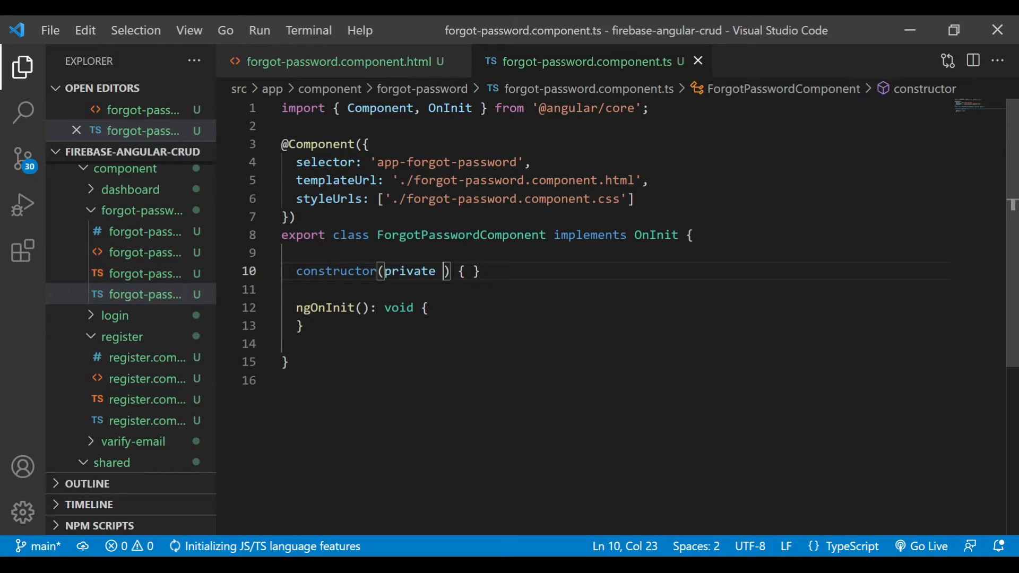
{"action": "type", "text": "auth"}
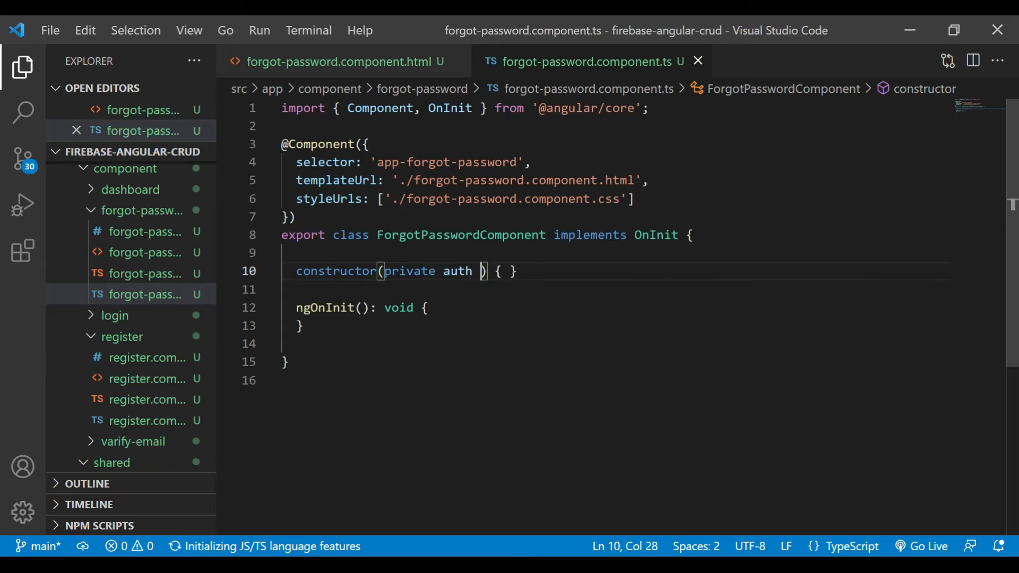
{"action": "type", "text": ": AuthServic"}
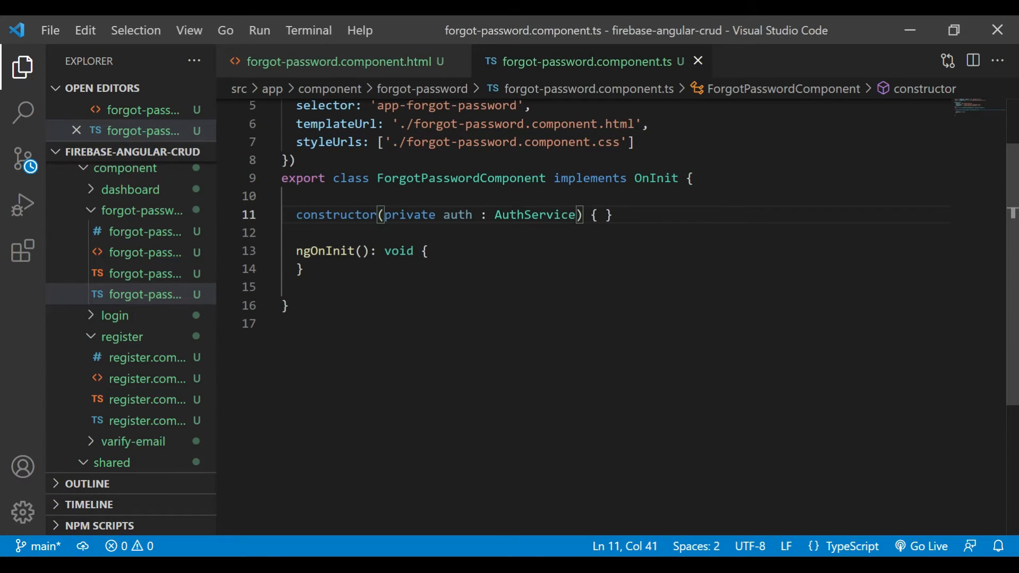
Declare an email : string property initialised to ''
{"action": "type", "text": "ema"}
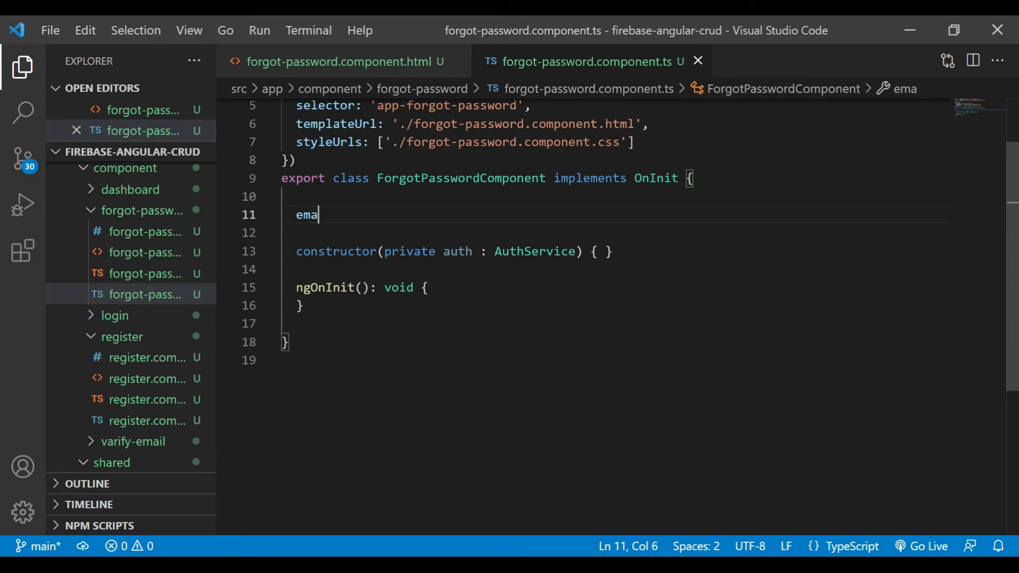
{"action": "type", "text": "il :"}
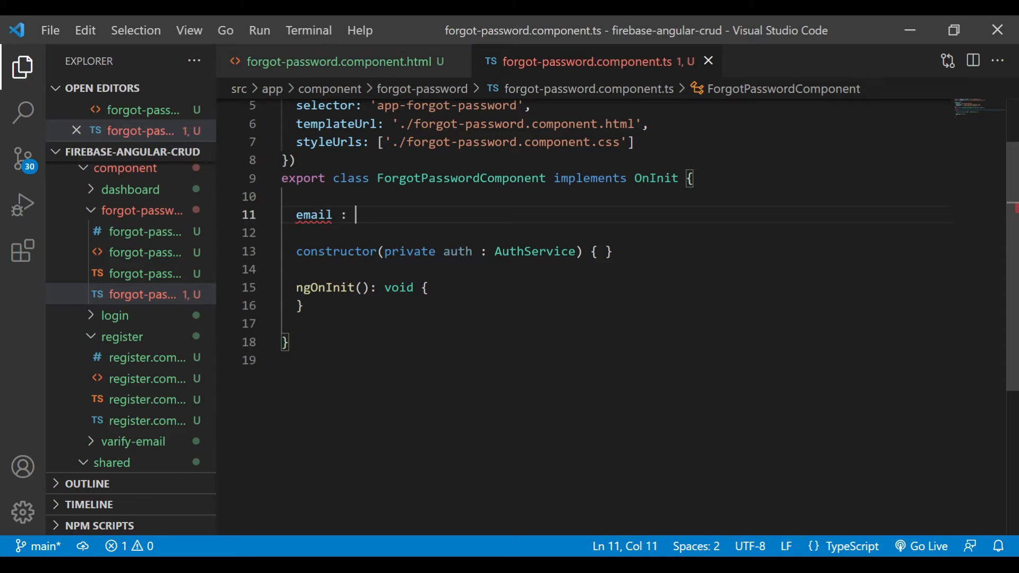
{"action": "type", "text": "string -"}
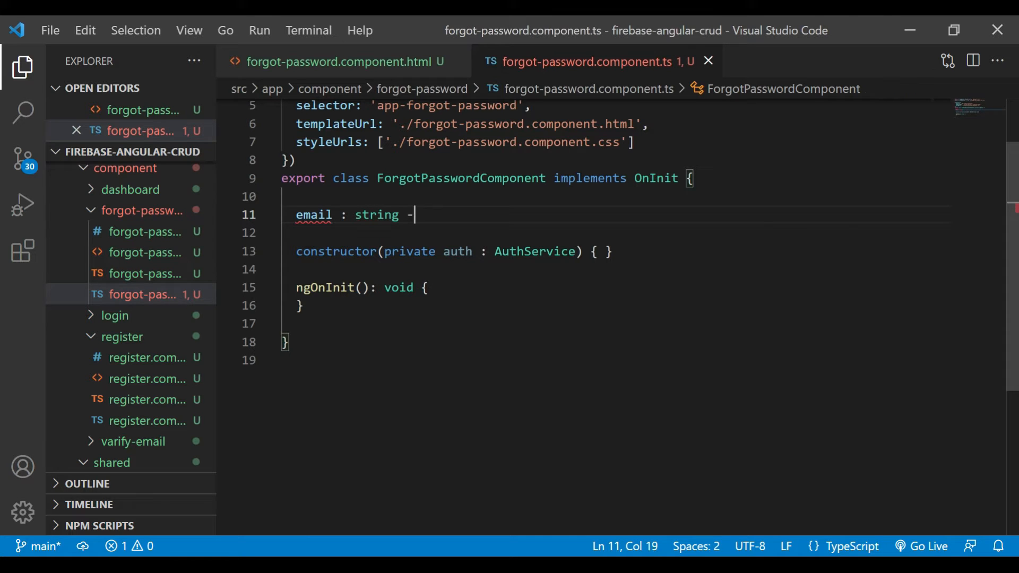
{"action": "type", "text": "= ''"}
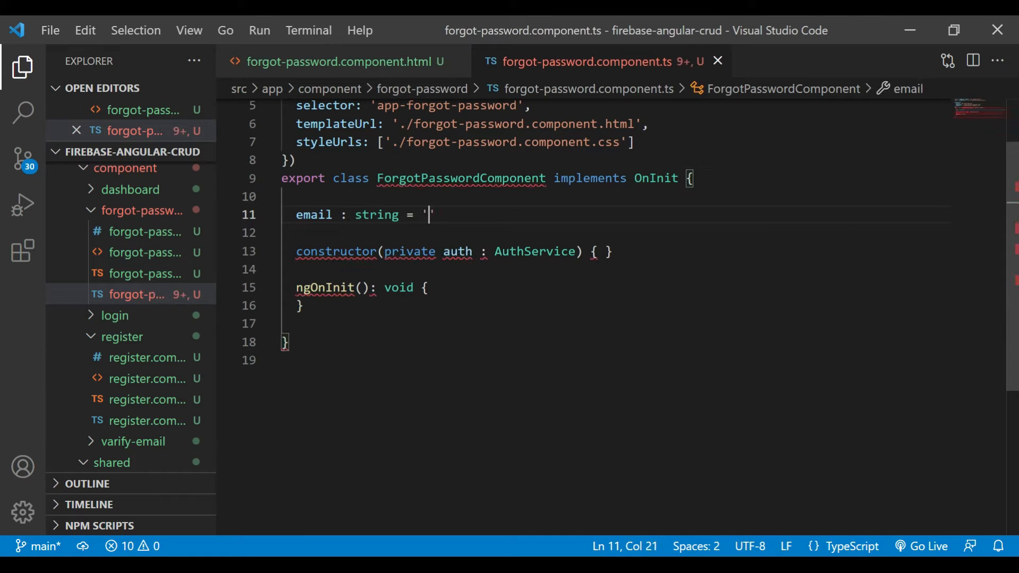
{"action": "type", "text": "';"}
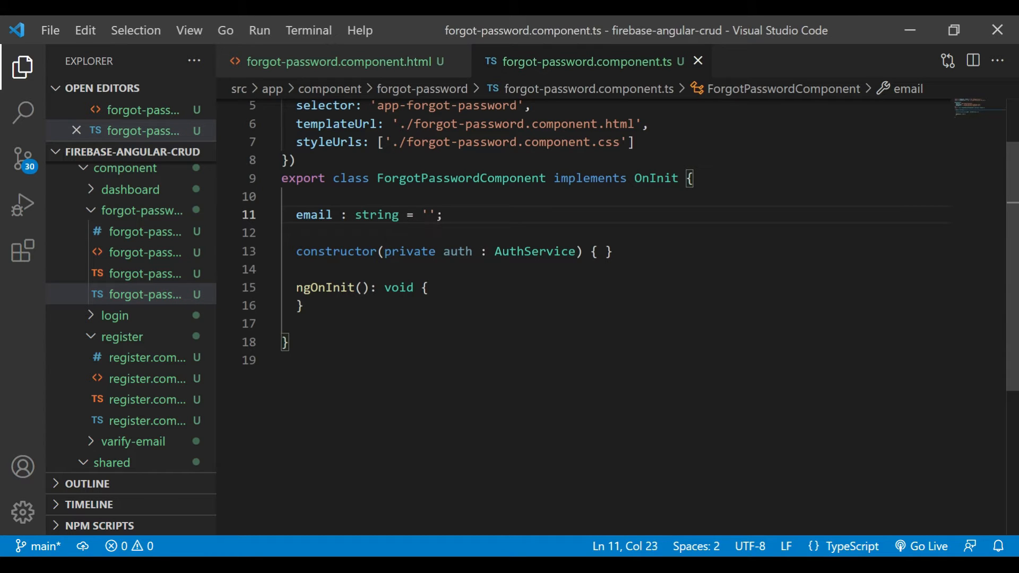
Add an empty forgotPassword() { } method below ngOnInit, named from the template's handler
{"action": "left_click", "coordinate": [337, 62]}
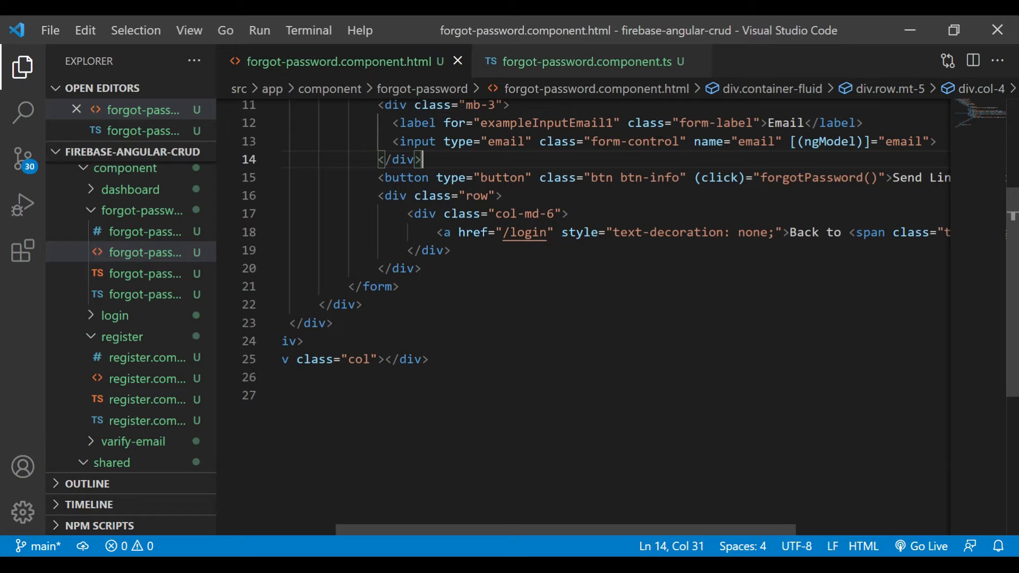
{"action": "double_click", "coordinate": [810, 178]}
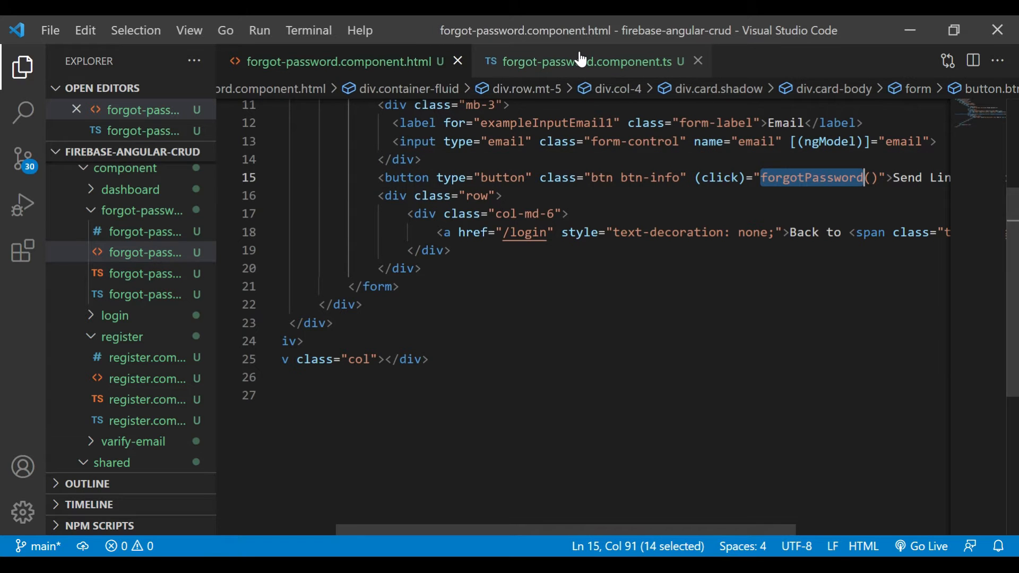
{"action": "left_click", "coordinate": [583, 62]}
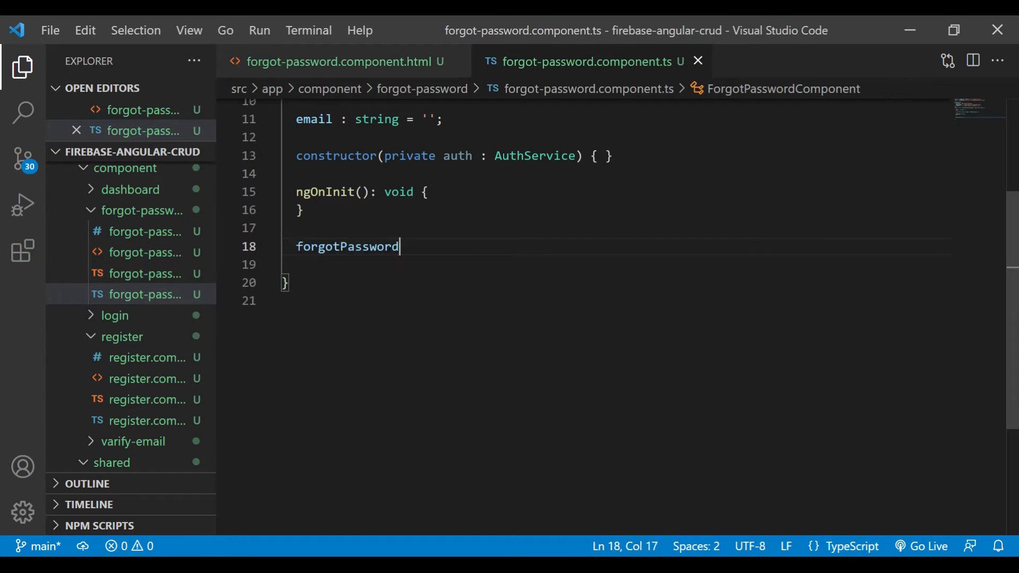
{"action": "type", "text": "() {"}
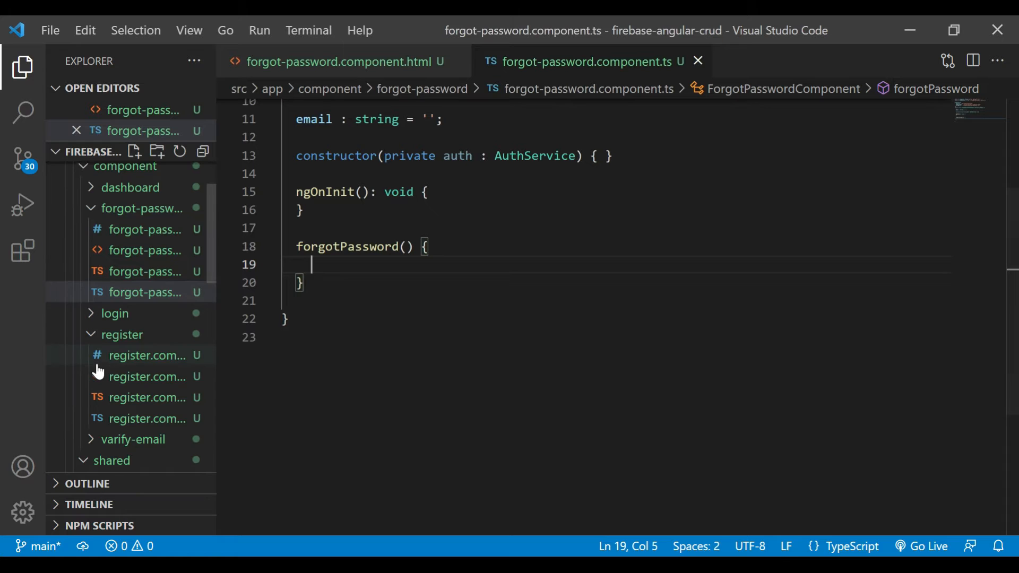
{"action": "scroll", "scroll_direction": "down", "scroll_amount": 3}
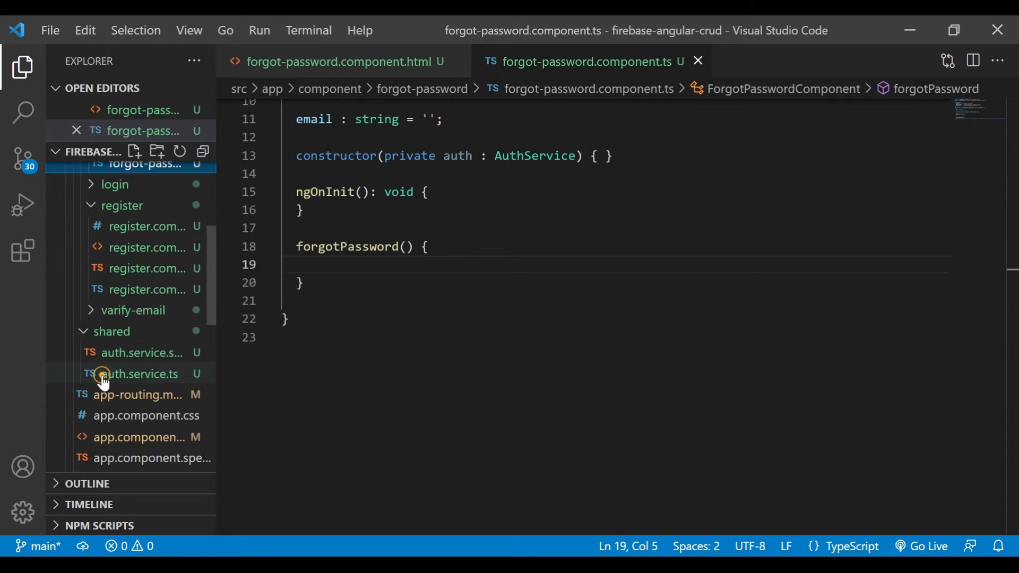
In auth.service.ts, add a '// forgot password' comment and a forgotPassword(email : string) method
{"action": "left_click", "coordinate": [136, 374]}
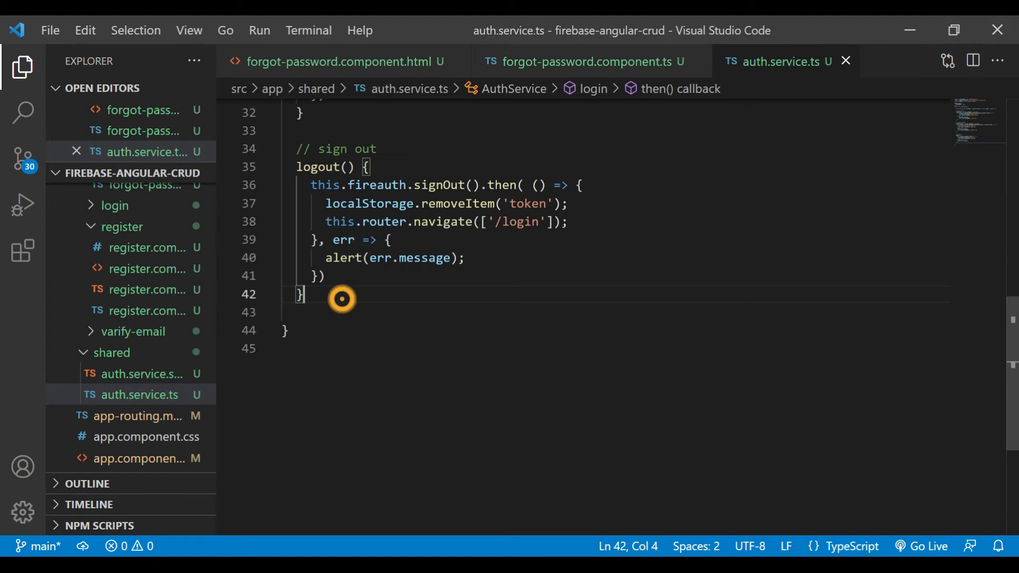
{"action": "type", "text": "// fo"}
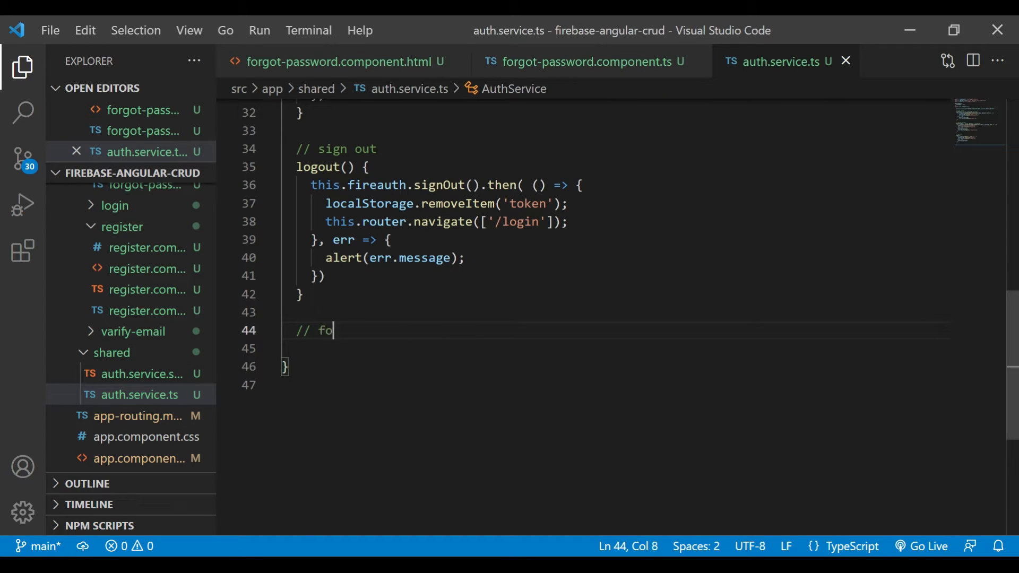
{"action": "type", "text": "rgot"}
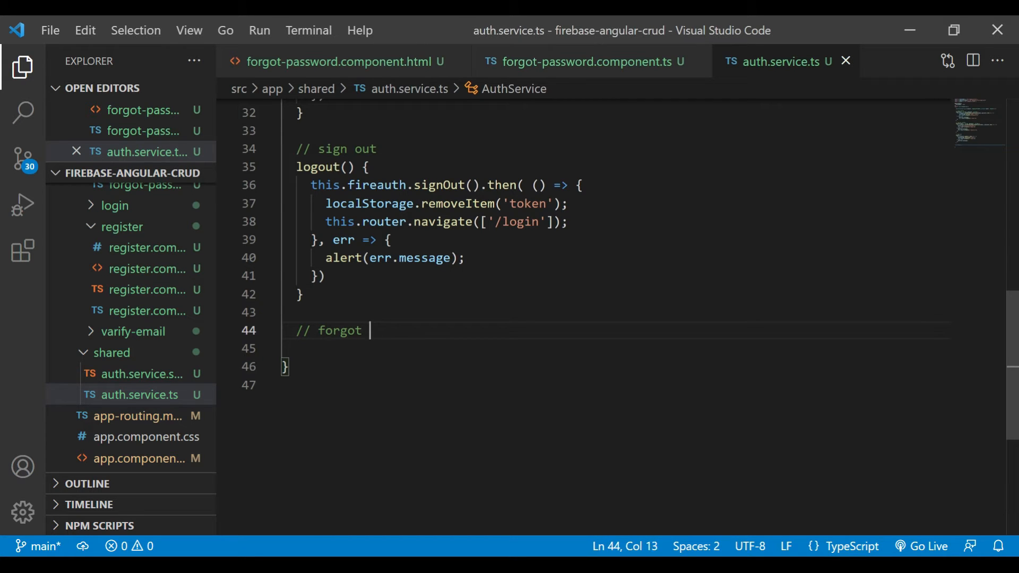
{"action": "type", "text": "password"}
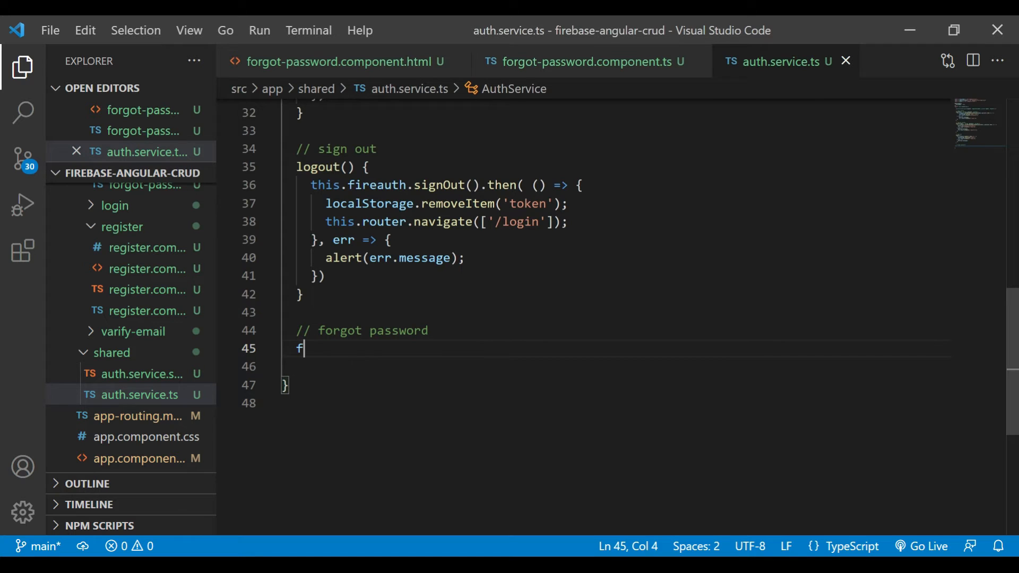
{"action": "type", "text": "orgotPas"}
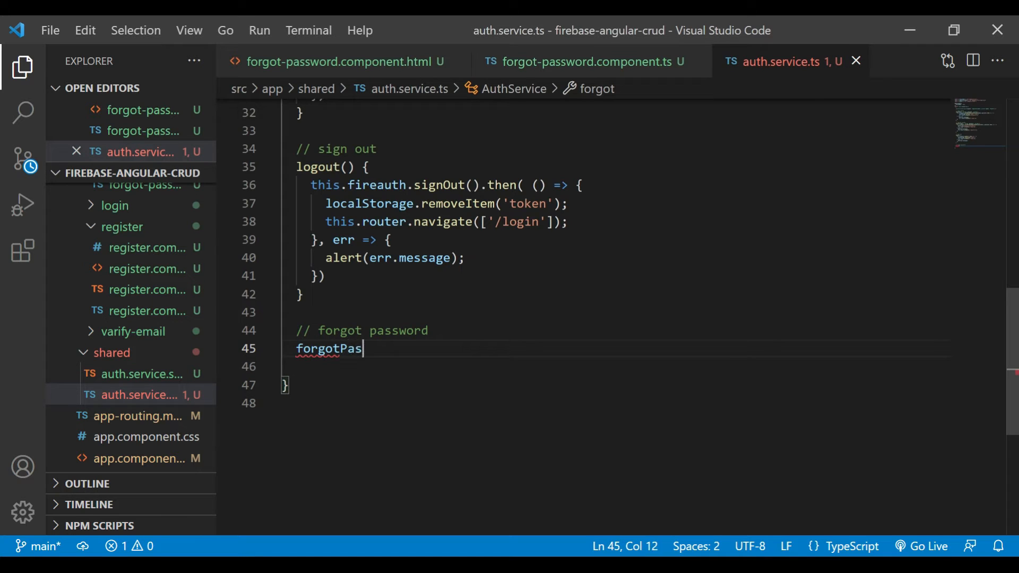
{"action": "type", "text": "sword()"}
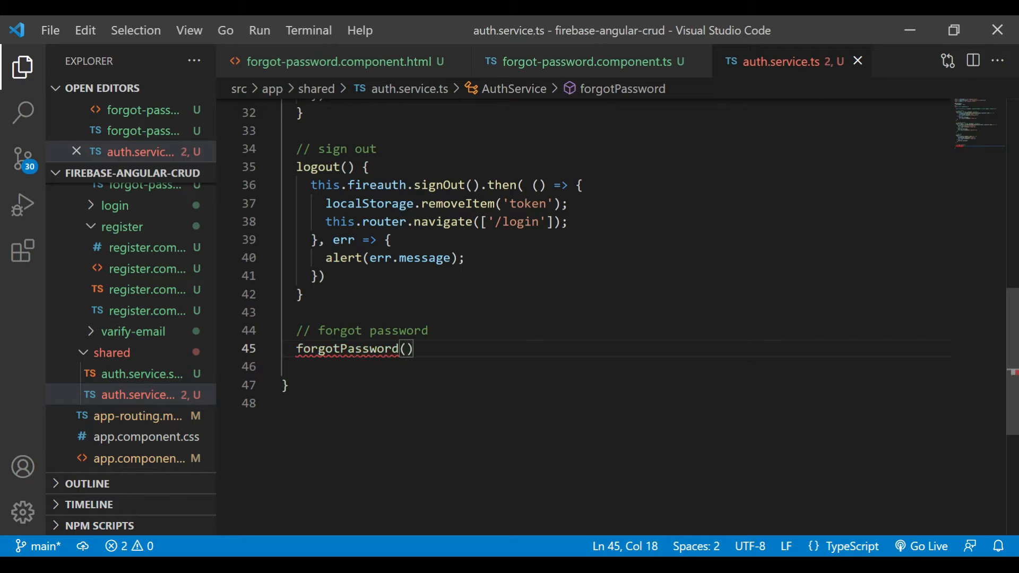
{"action": "type", "text": "{"}
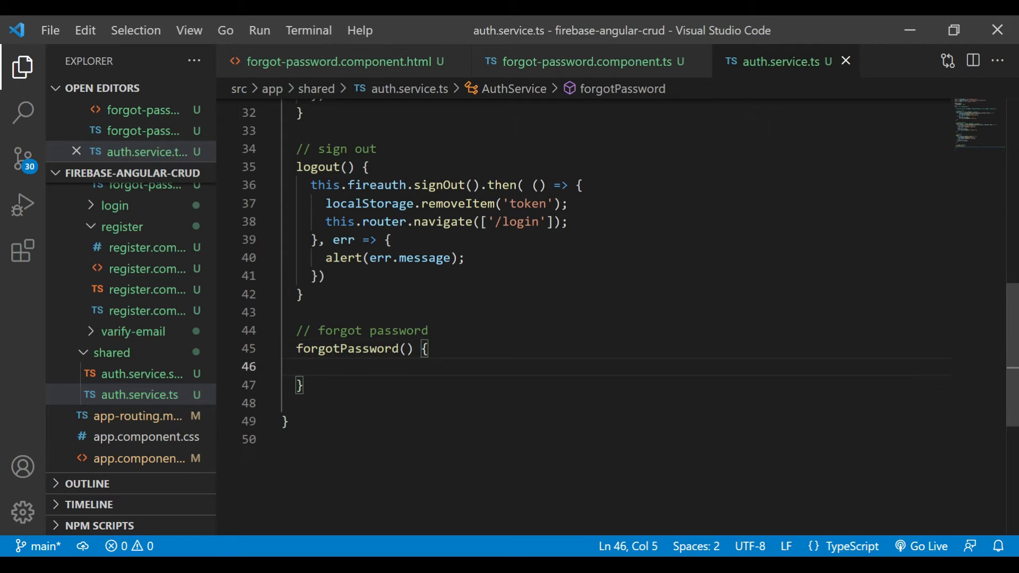
{"action": "type", "text": "email : st"}
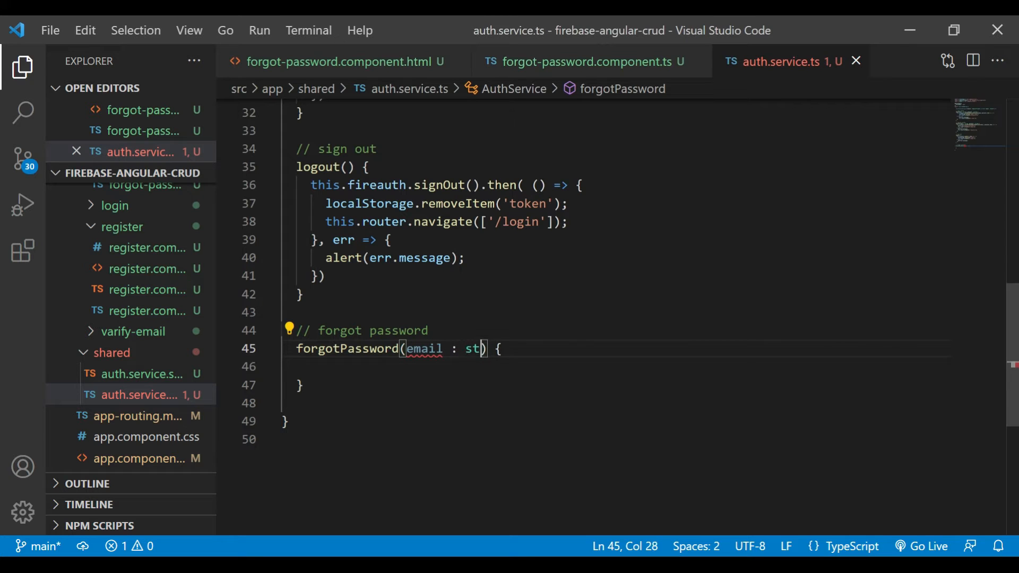
{"action": "type", "text": "ring"}
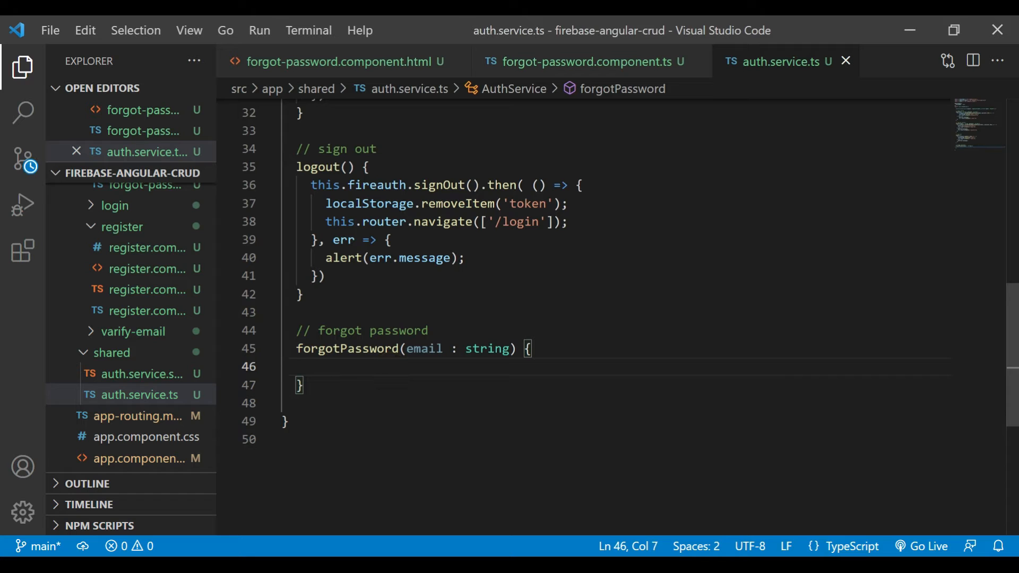
Have it call this.fireauth.sendPasswordResetEmail(email).then(() => { })
{"action": "type", "text": "this.fireauth"}
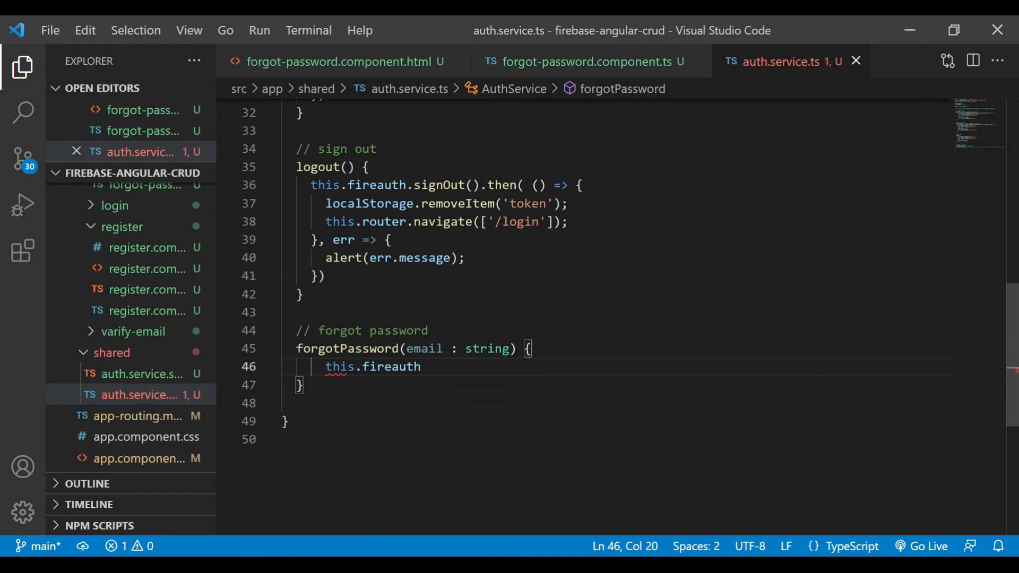
{"action": "type", "text": ".f"}
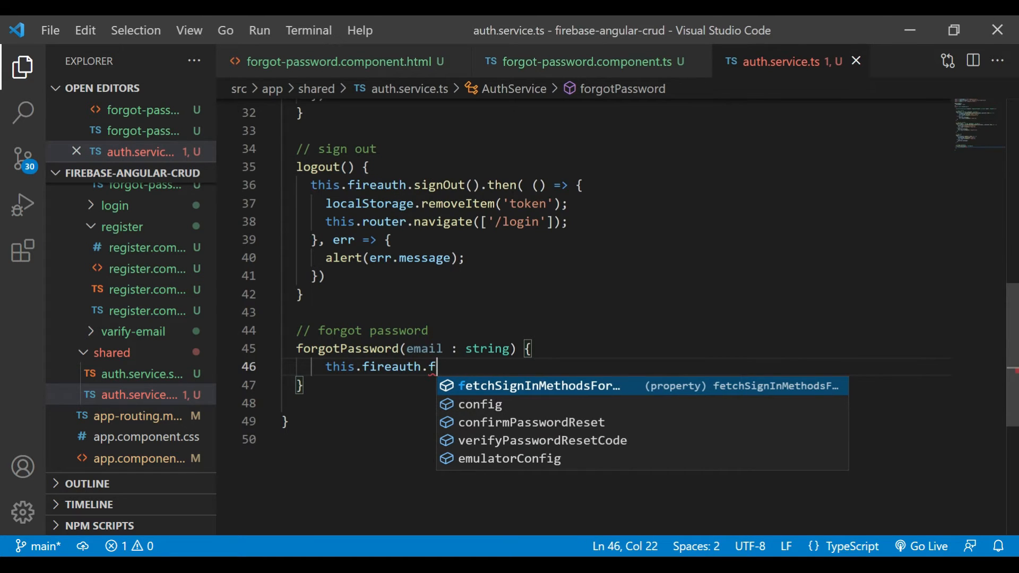
{"action": "type", "text": "sendPasswordResetEmail"}
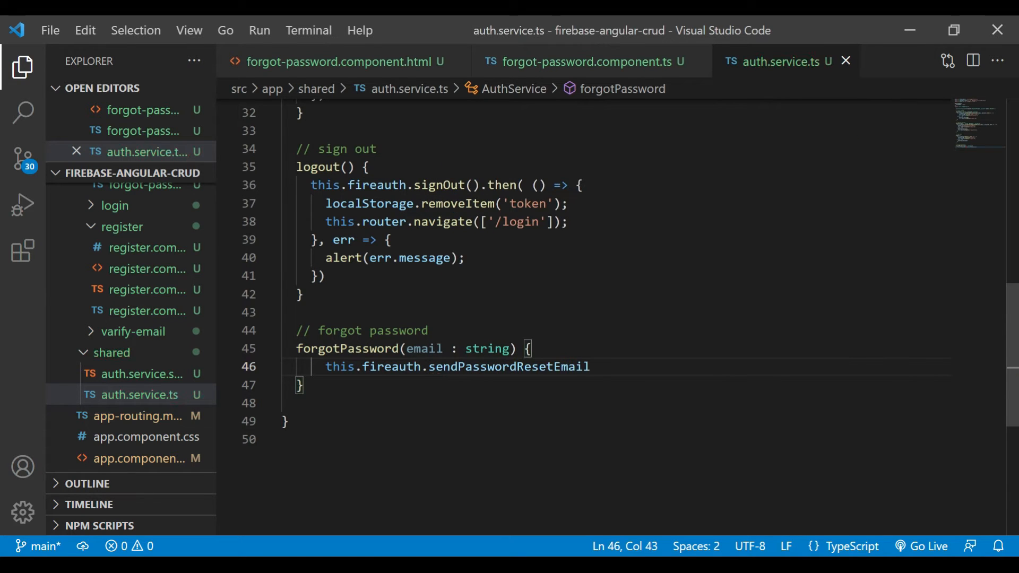
{"action": "type", "text": "(email).then"}
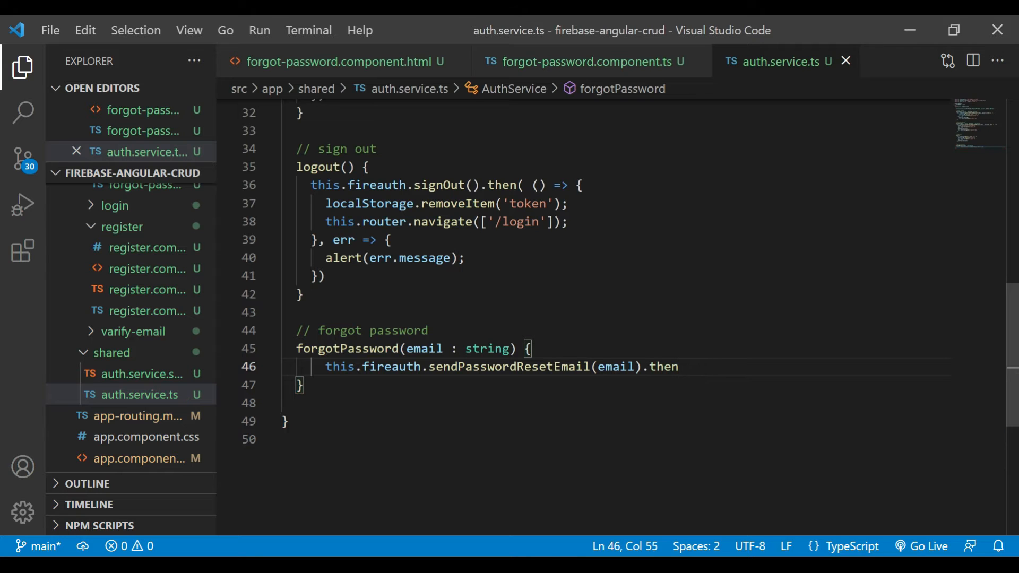
{"action": "type", "text": "(())"}
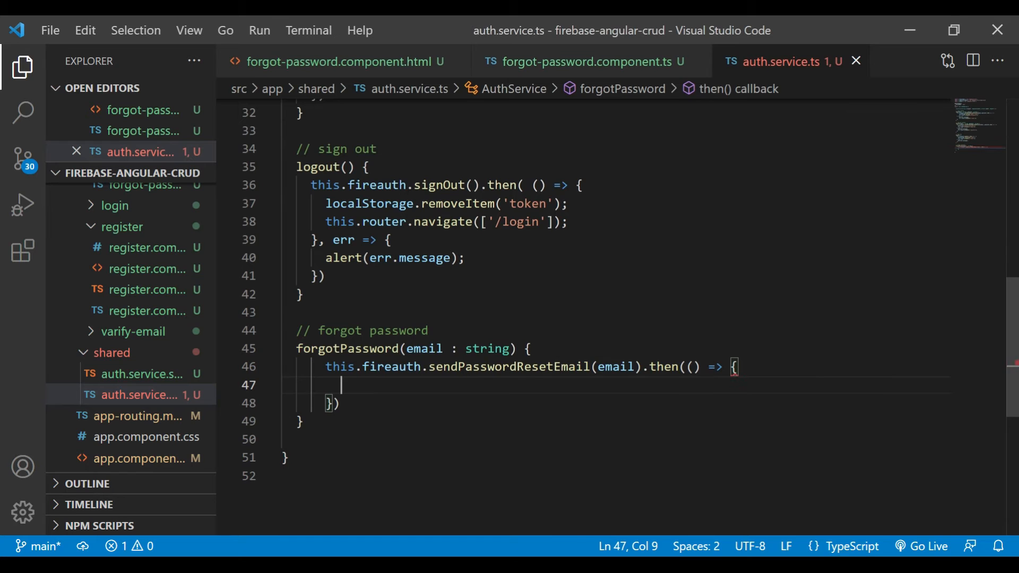
Add an error callback alerting 'Something went wrong'
{"action": "type", "text": "}, er)"}
{"action": "type", "text": "alert('Error "}
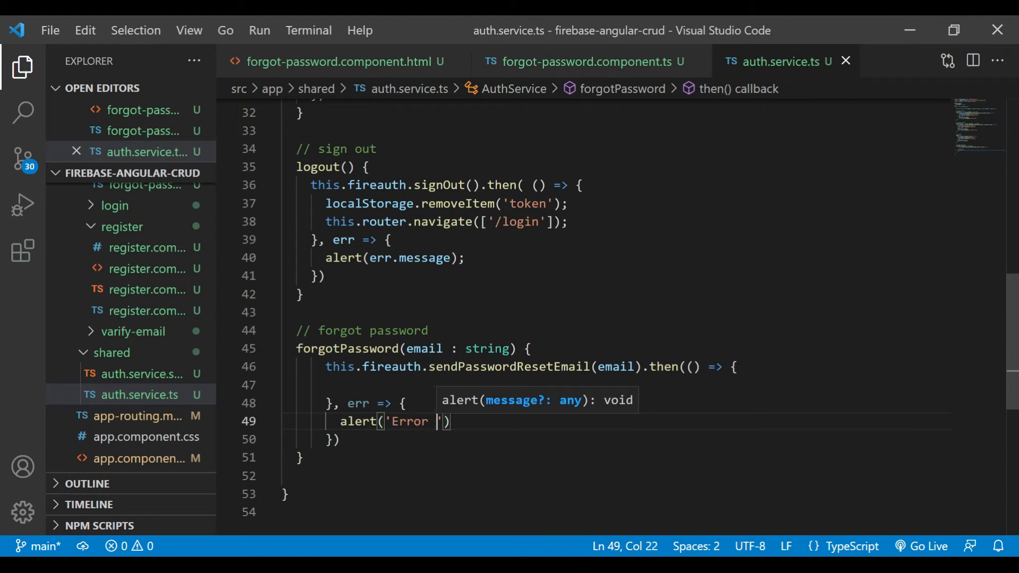
{"action": "type", "text": "Some"}
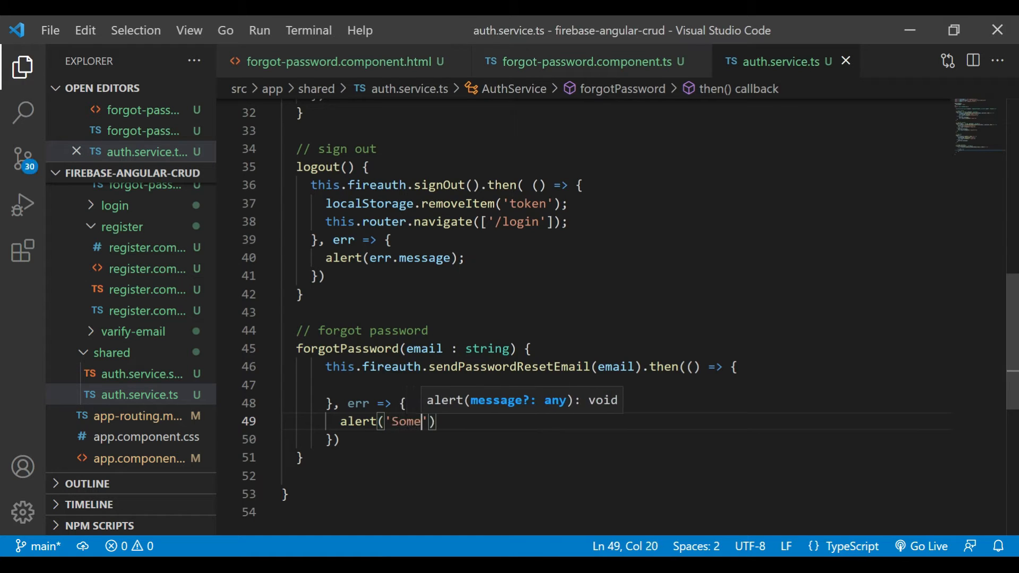
{"action": "type", "text": "thing wend"}
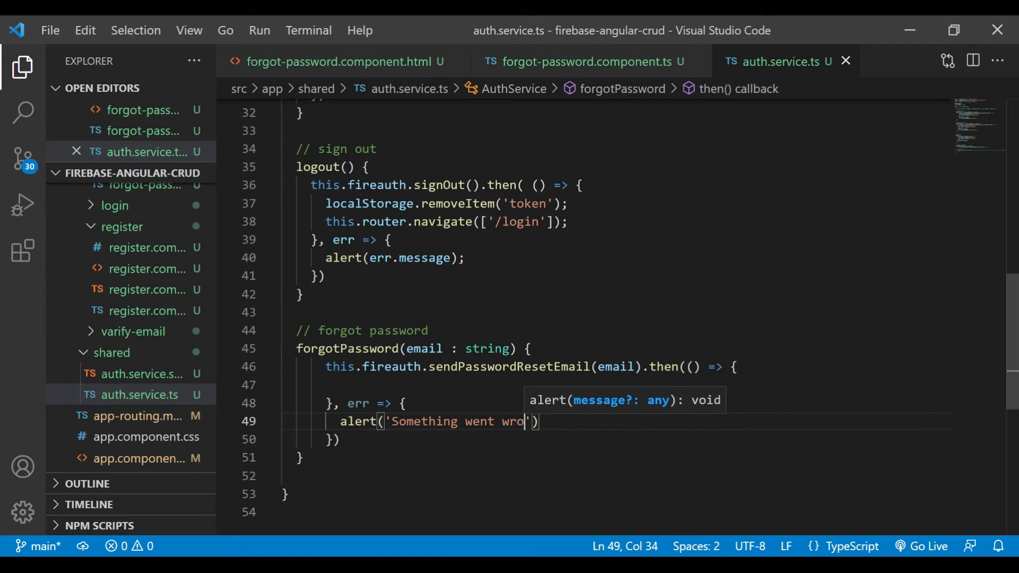
{"action": "type", "text": "ng"}
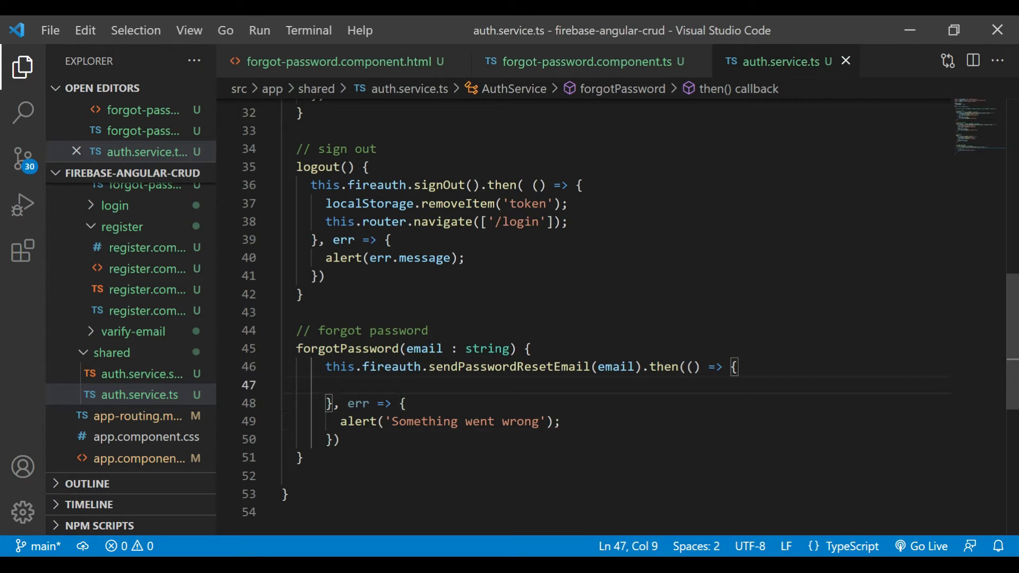
Navigate to '/varify-email' with this.router.navigate in the success callback
{"action": "type", "text": "this.router"}
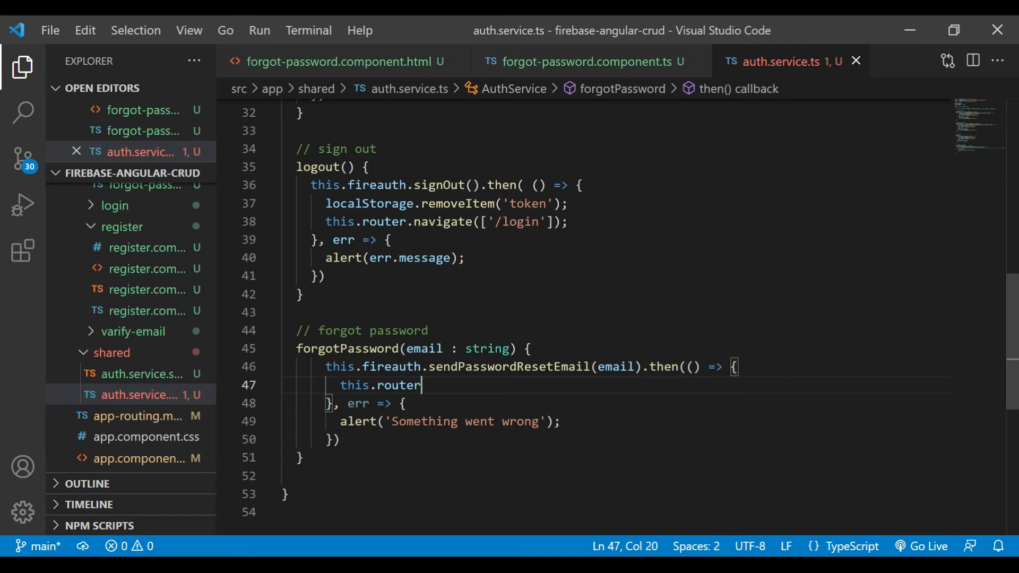
{"action": "type", "text": ".navigate"}
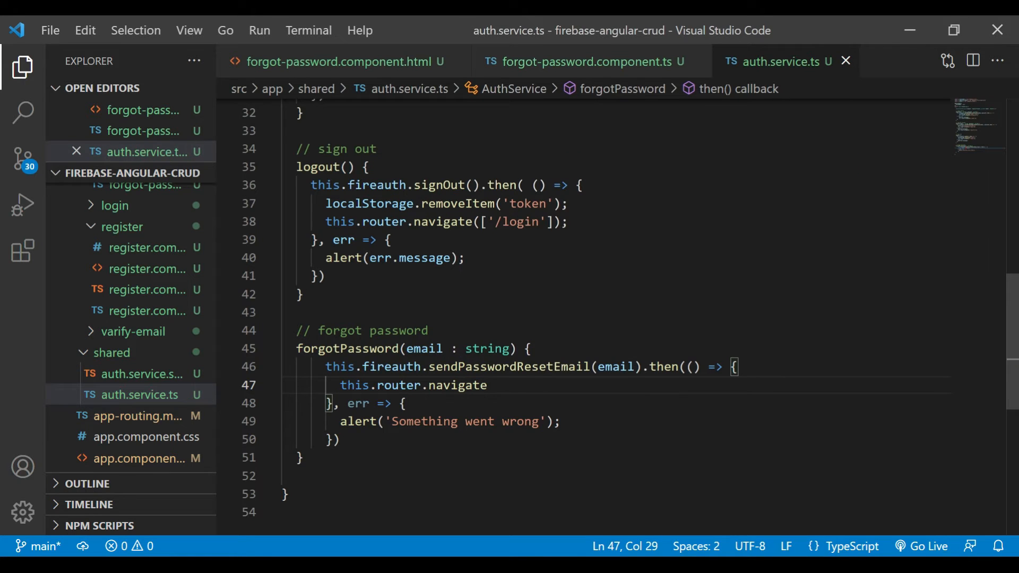
{"action": "type", "text": "[]"}
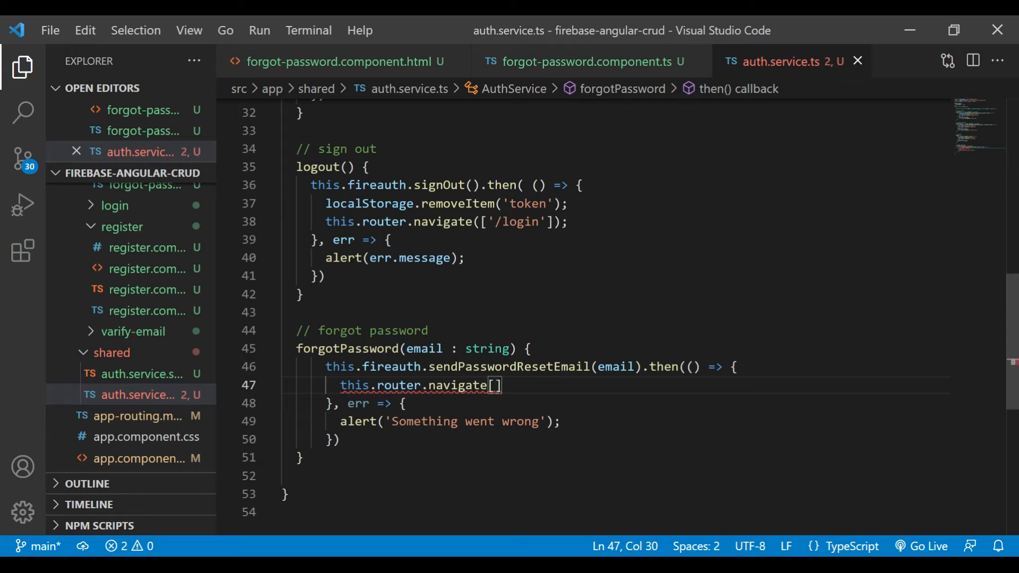
{"action": "type", "text": "("}
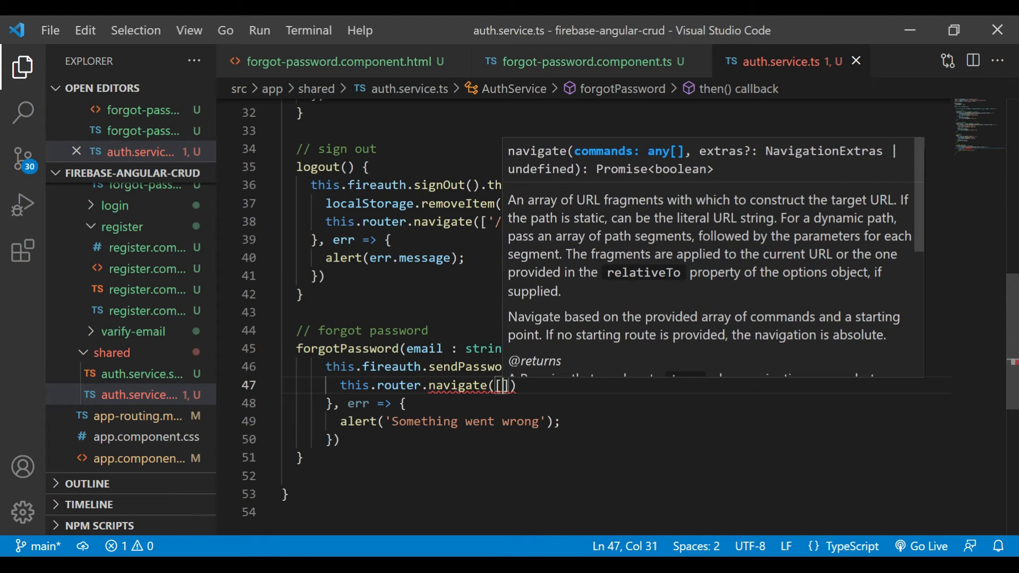
{"action": "type", "text": "'/'"}
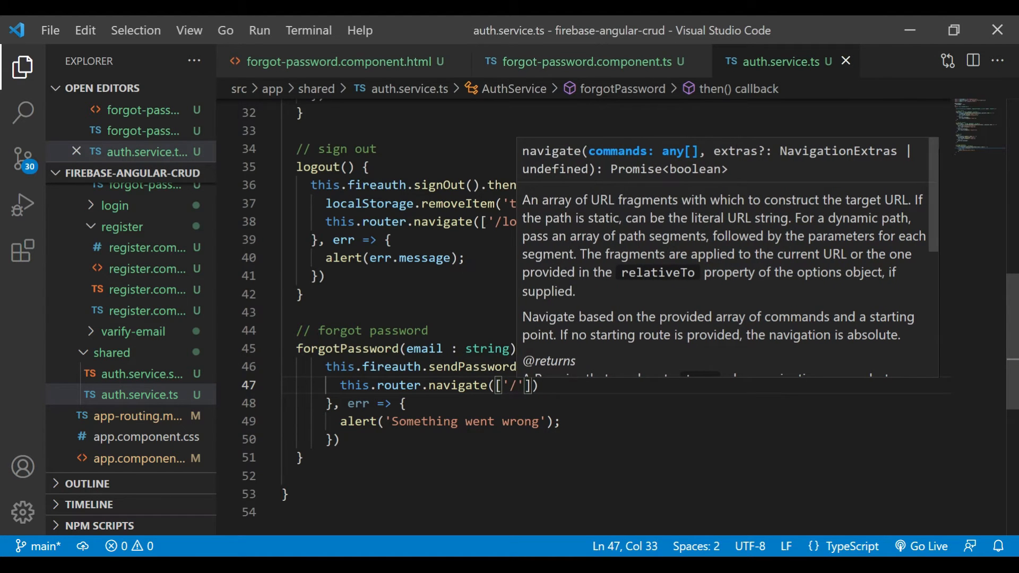
{"action": "type", "text": "var"}
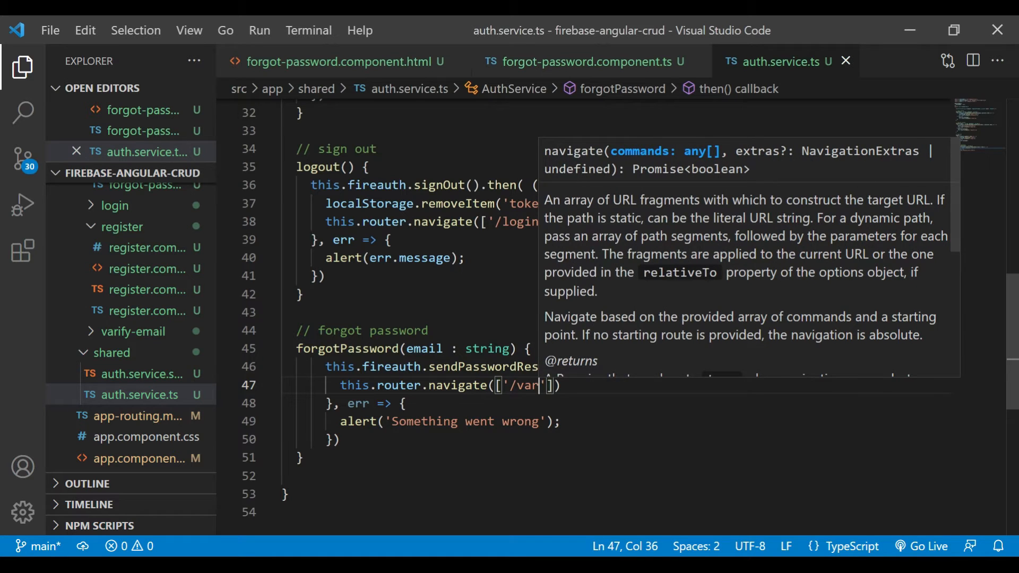
{"action": "type", "text": "ify-"}
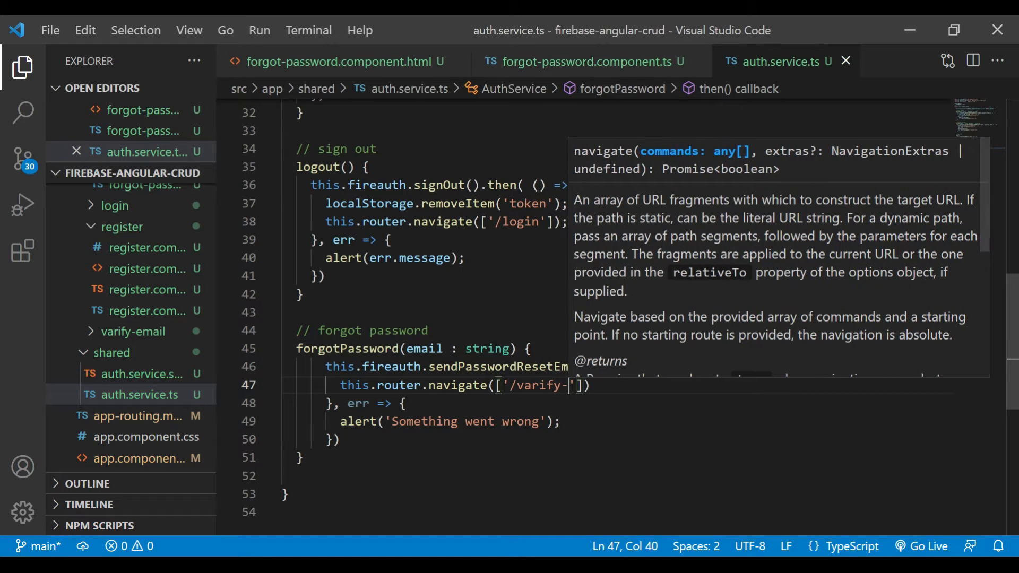
{"action": "type", "text": "email"}
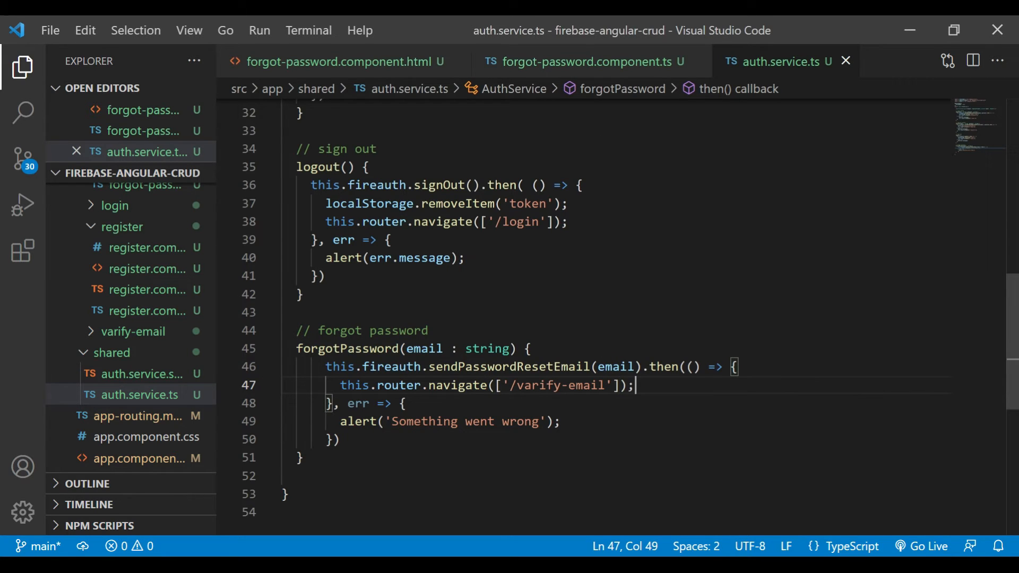
{"action": "mouse_move", "coordinate": [846, 62]}
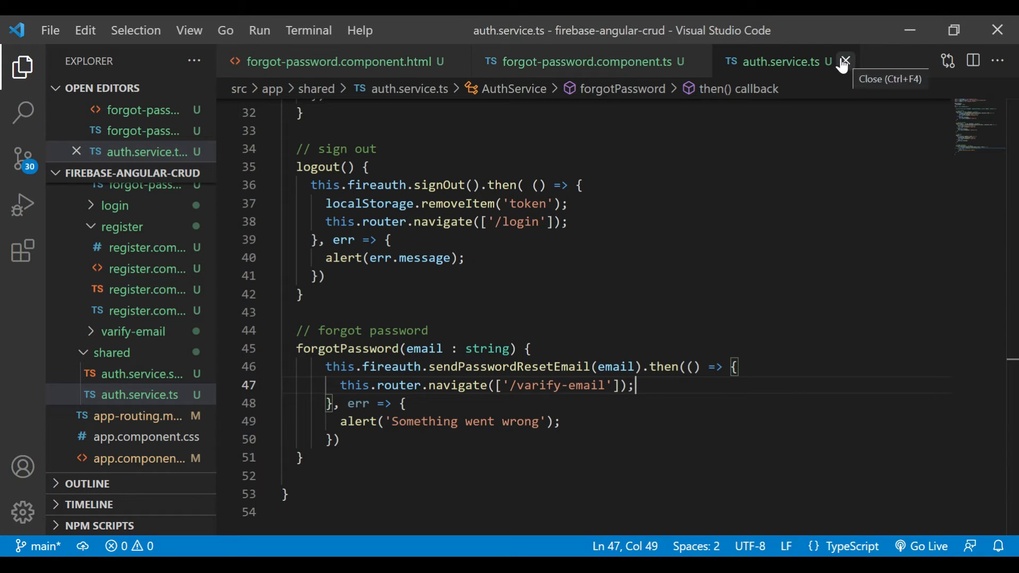
In the component's forgotPassword(), call this.auth.forgotPassword(this.email) and reset email to ''
{"action": "left_click", "coordinate": [846, 61]}
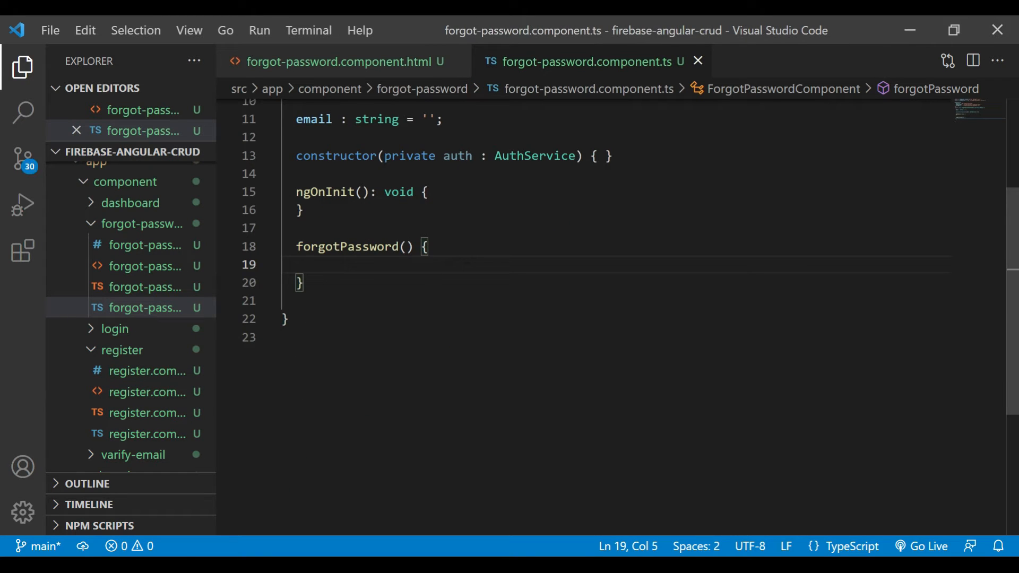
{"action": "type", "text": "au"}
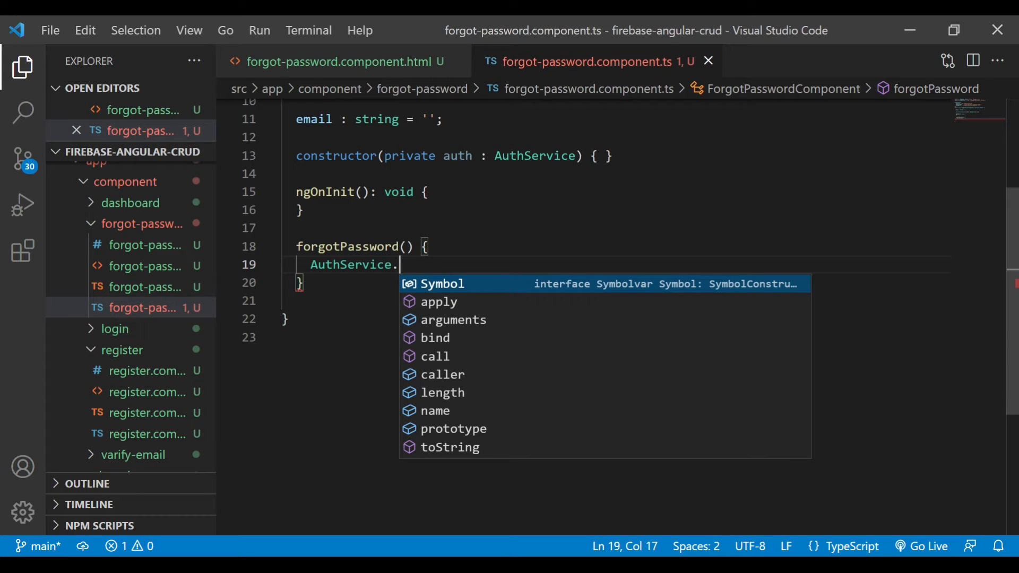
{"action": "key", "text": "Escape"}
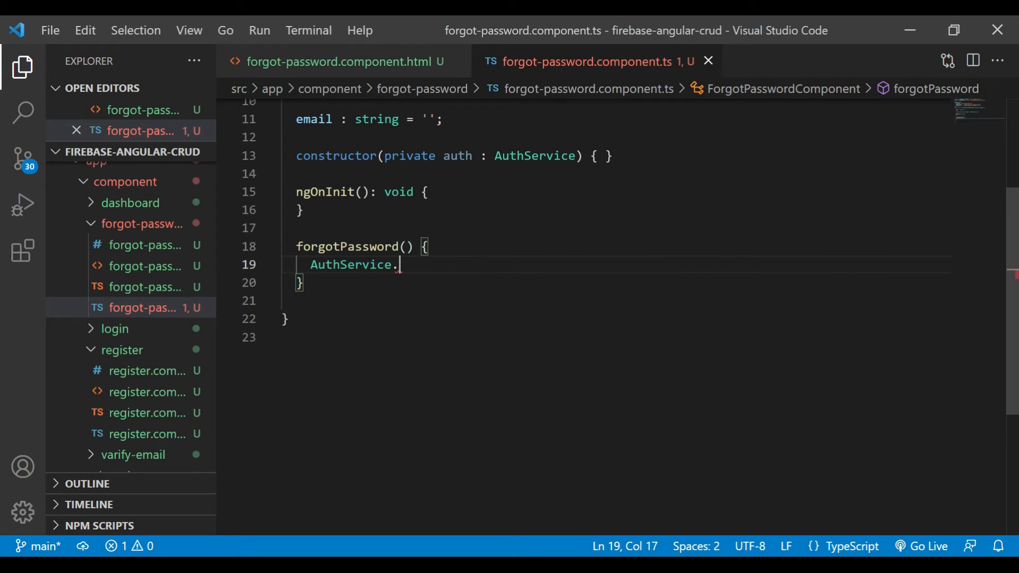
{"action": "key", "text": "ctrl+z"}
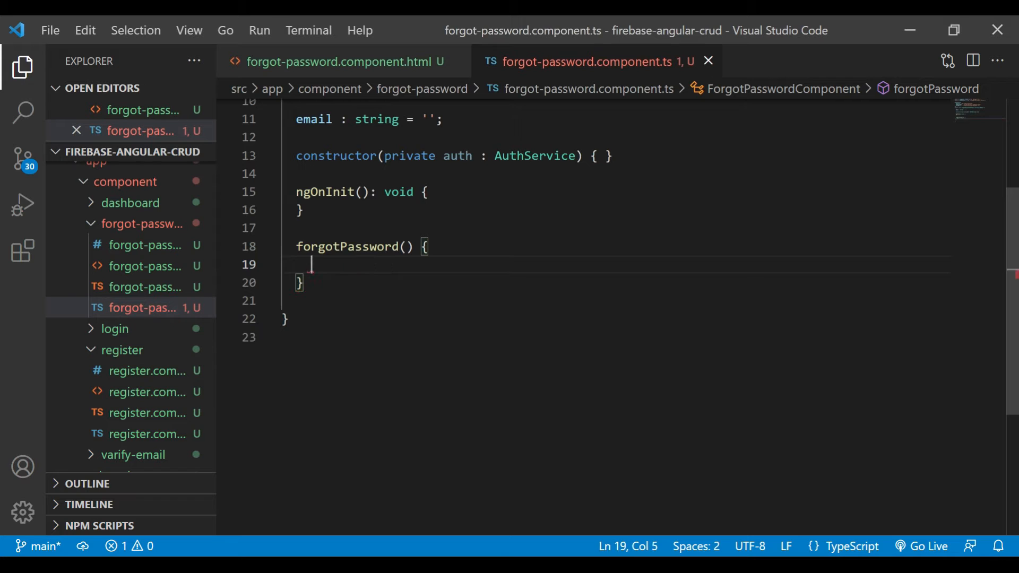
{"action": "type", "text": "au"}
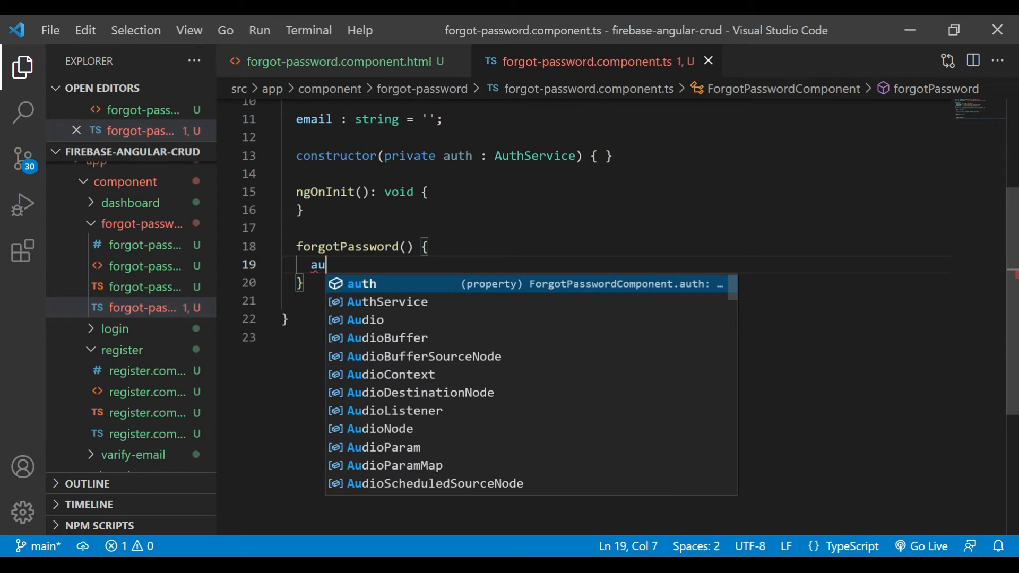
{"action": "type", "text": "this.auth.forgotPassword(e"}
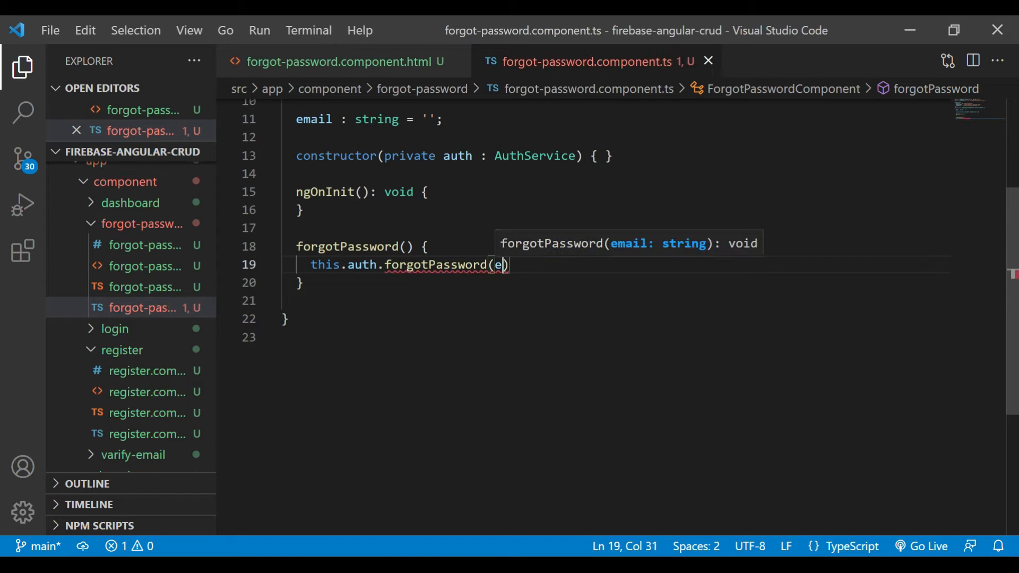
{"action": "type", "text": "this.email);"}
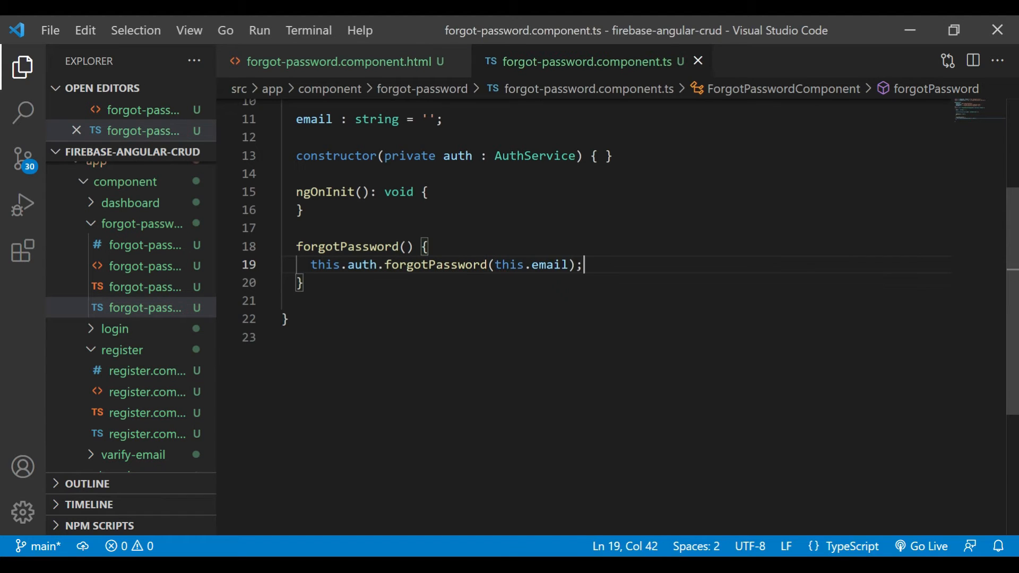
{"action": "type", "text": "this.email"}
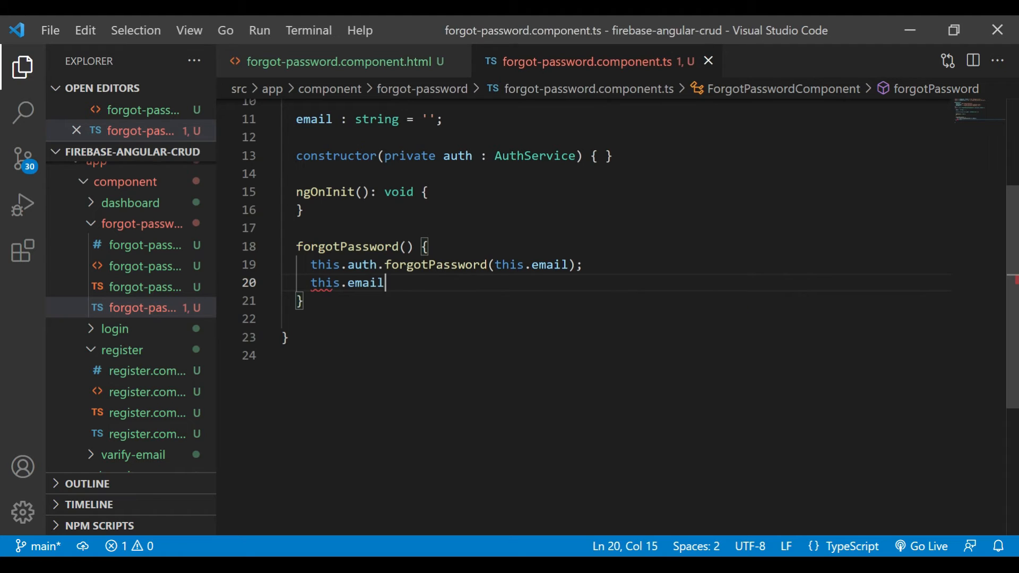
{"action": "type", "text": "= '';"}
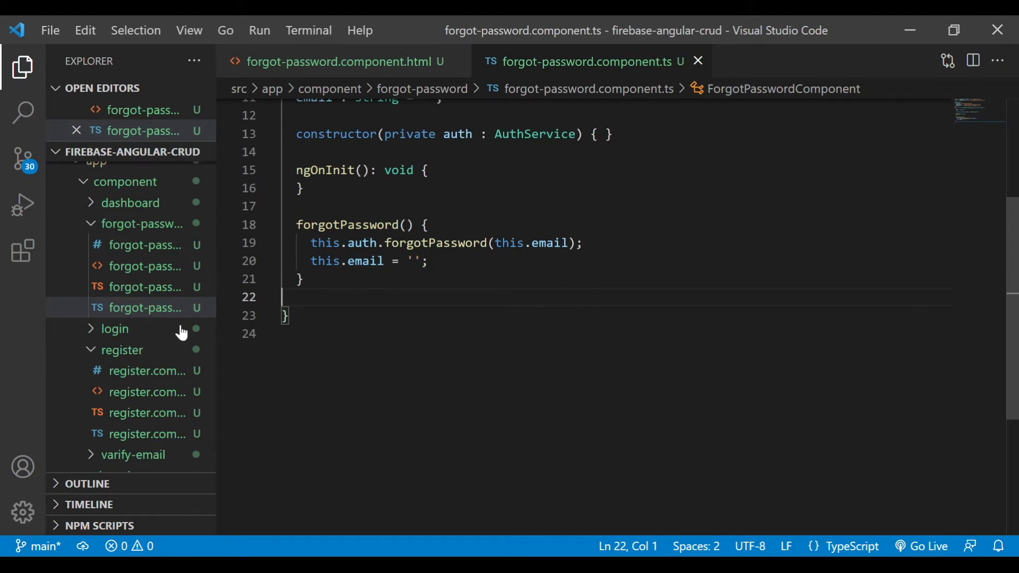
Add a 'varify-email' route mapped to VarifyEmailComponent with its import
{"action": "scroll", "scroll_direction": "down", "scroll_amount": 3}
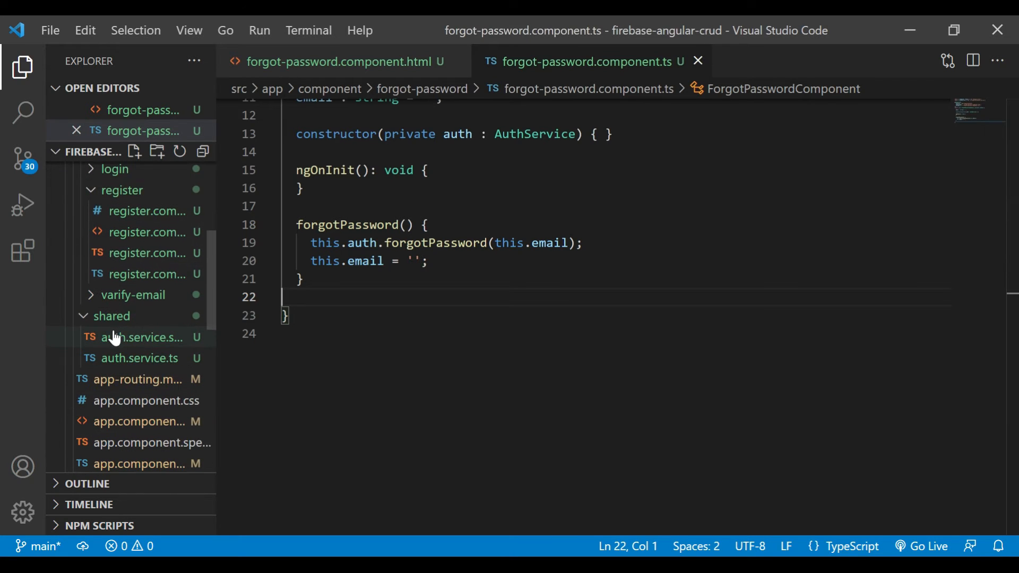
{"action": "left_click", "coordinate": [130, 379]}
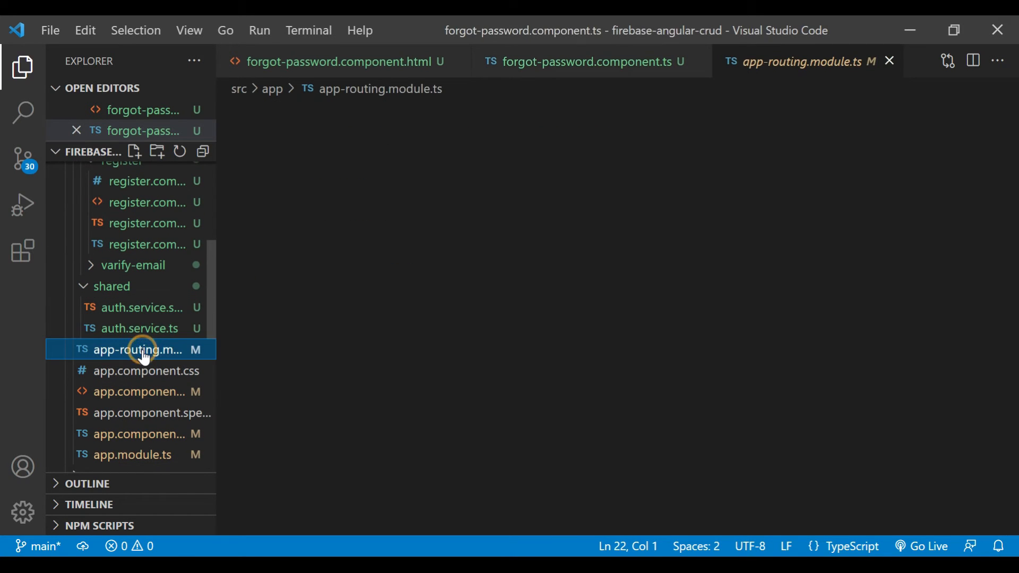
{"action": "left_click", "coordinate": [142, 349]}
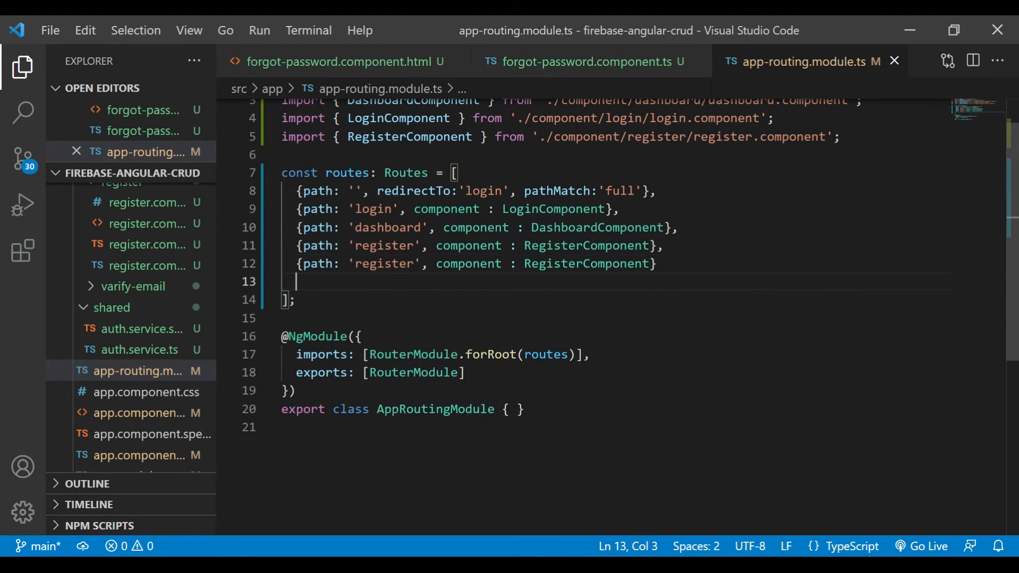
{"action": "type", "text": "{path: 'register', component : RegisterComponent}"}
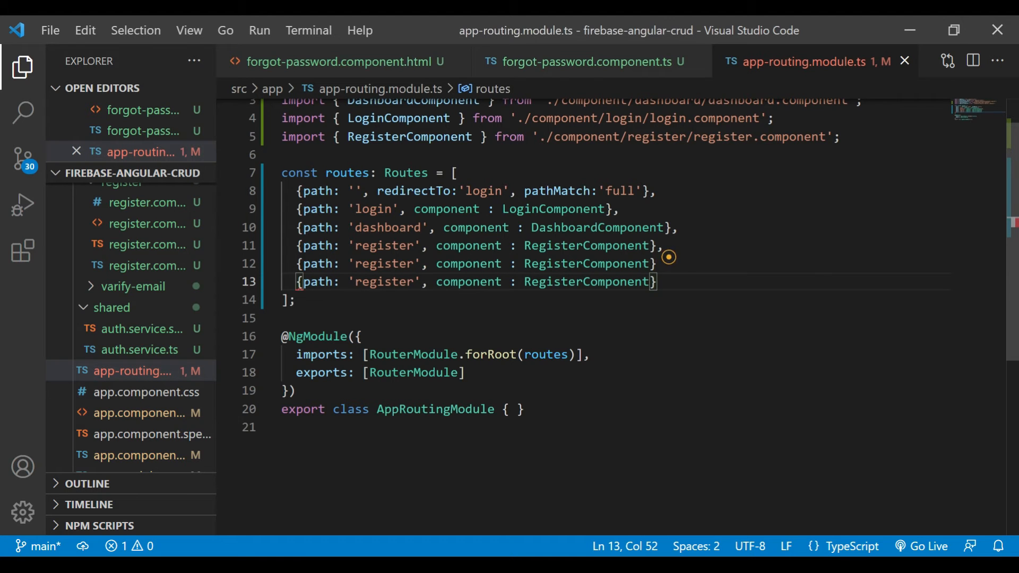
{"action": "type", "text": ","}
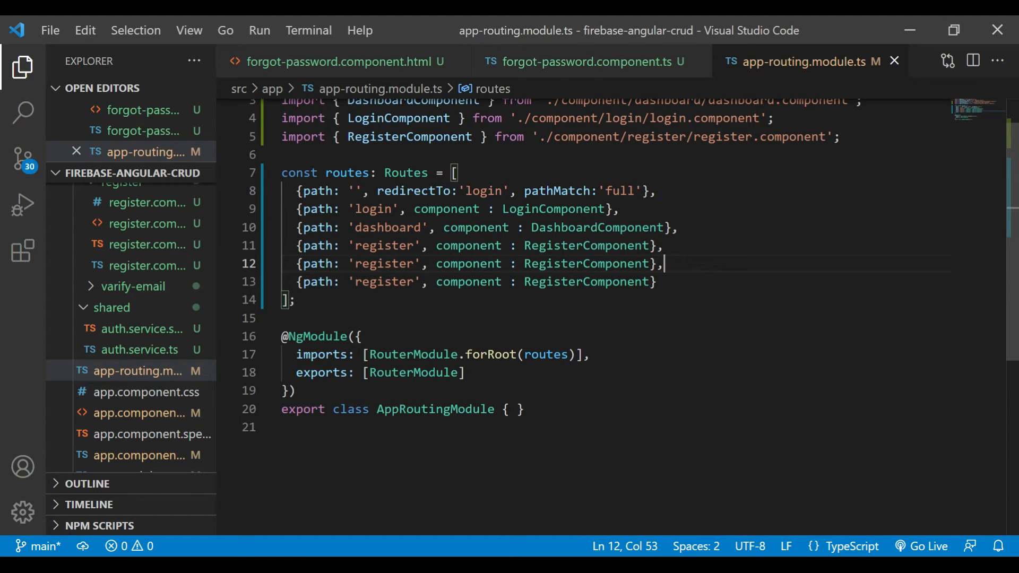
{"action": "type", "text": "var"}
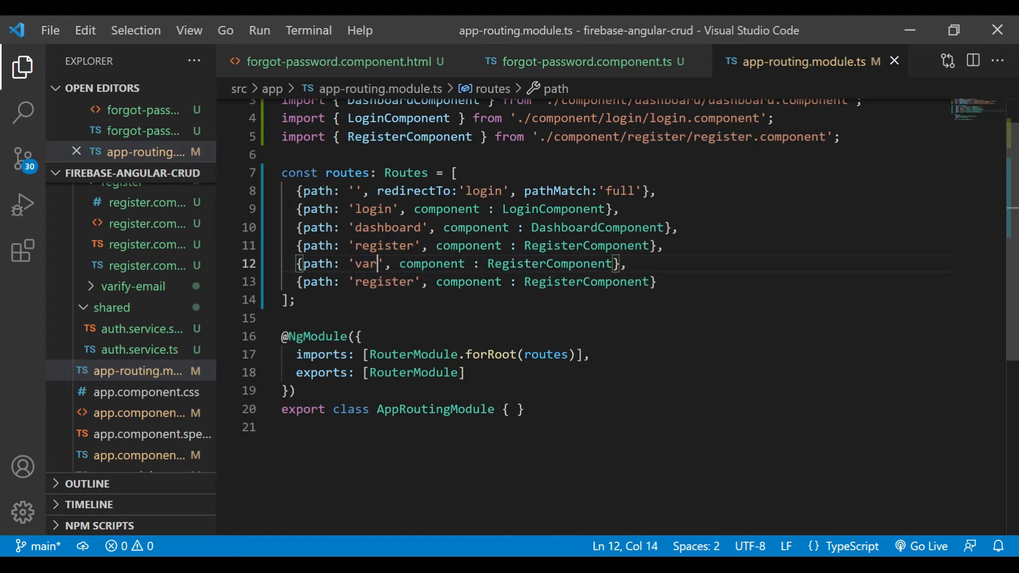
{"action": "type", "text": "i"}
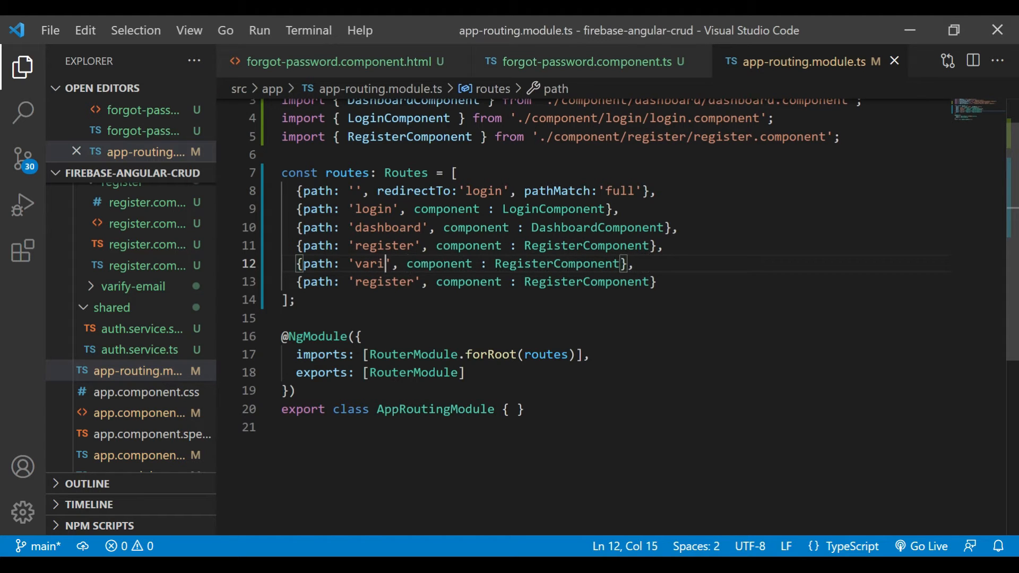
{"action": "type", "text": "fy"}
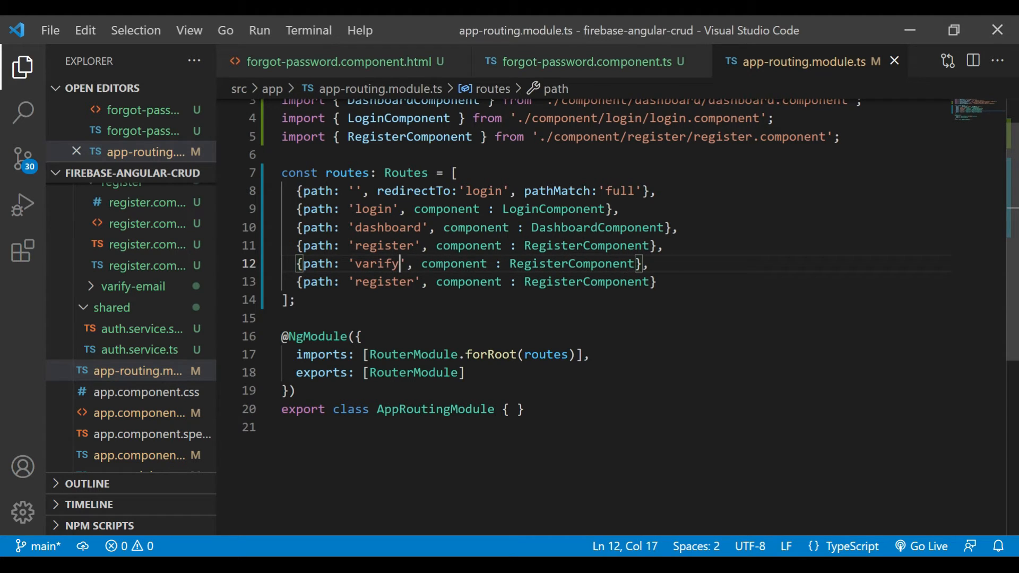
{"action": "type", "text": "-email"}
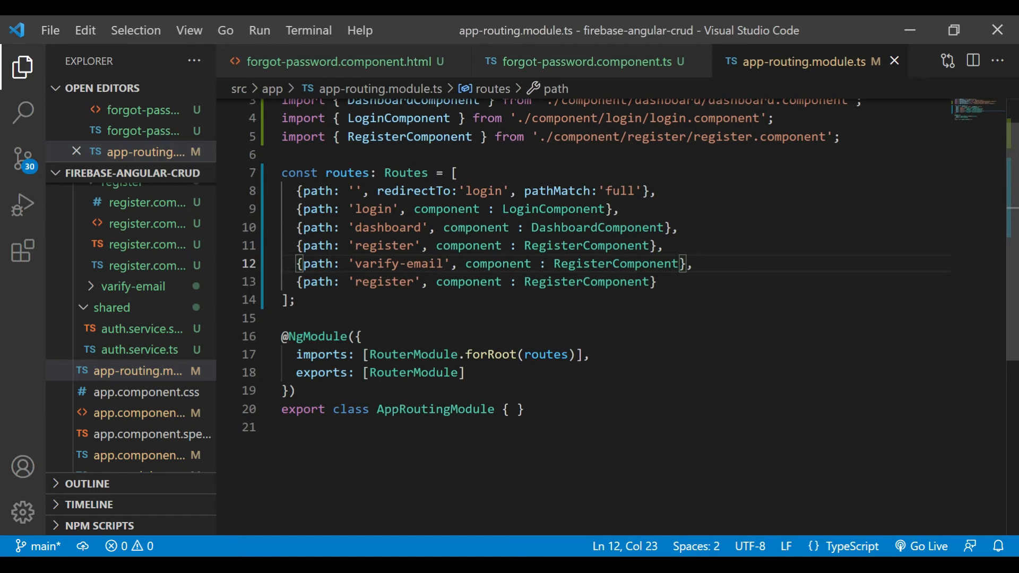
{"action": "type", "text": "Va"}
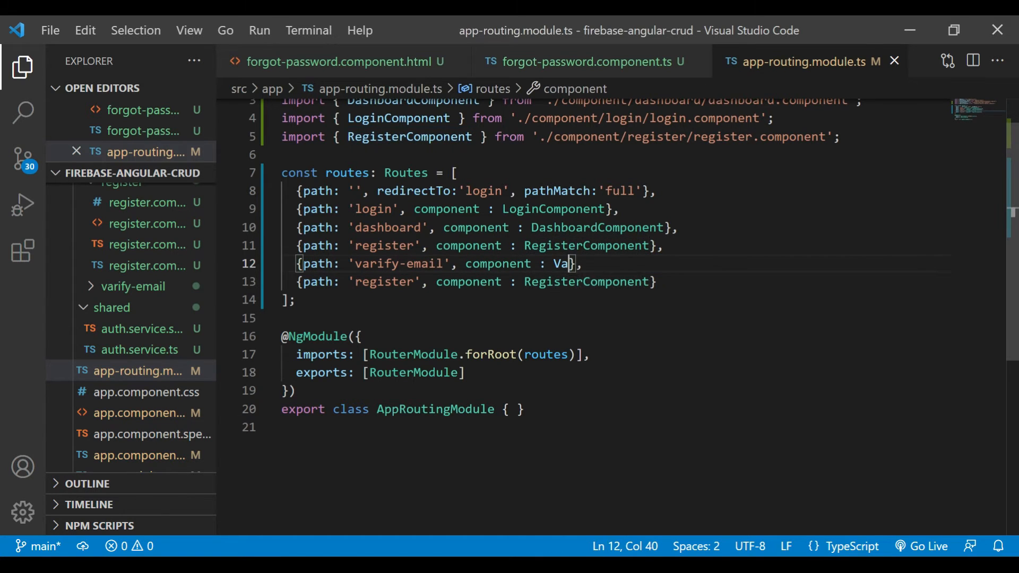
{"action": "type", "text": "rig"}
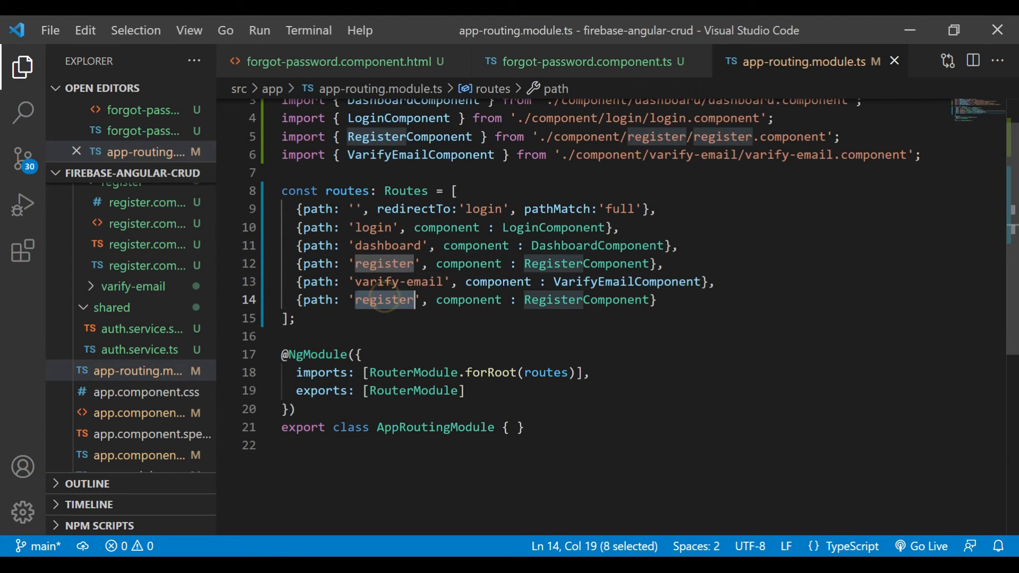
Add a 'forgot-password' route mapped to ForgotPasswordComponent
{"action": "key", "text": "Delete"}
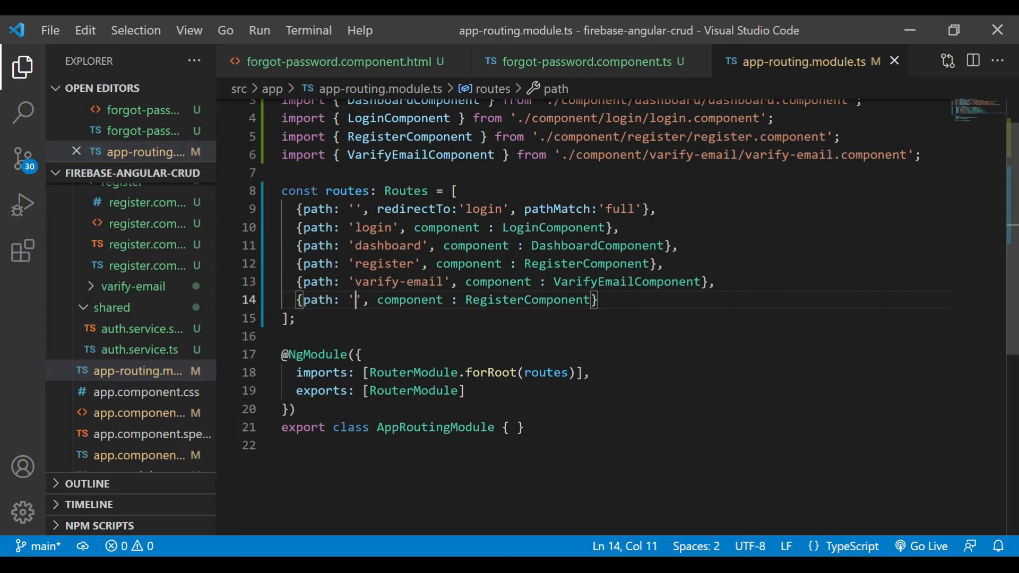
{"action": "type", "text": "forgotp"}
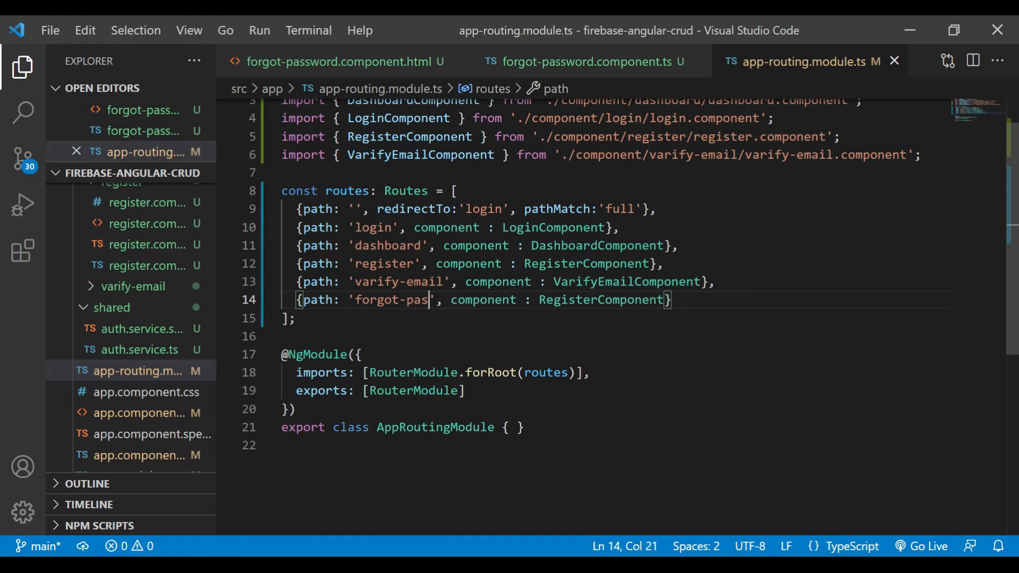
{"action": "type", "text": "sword"}
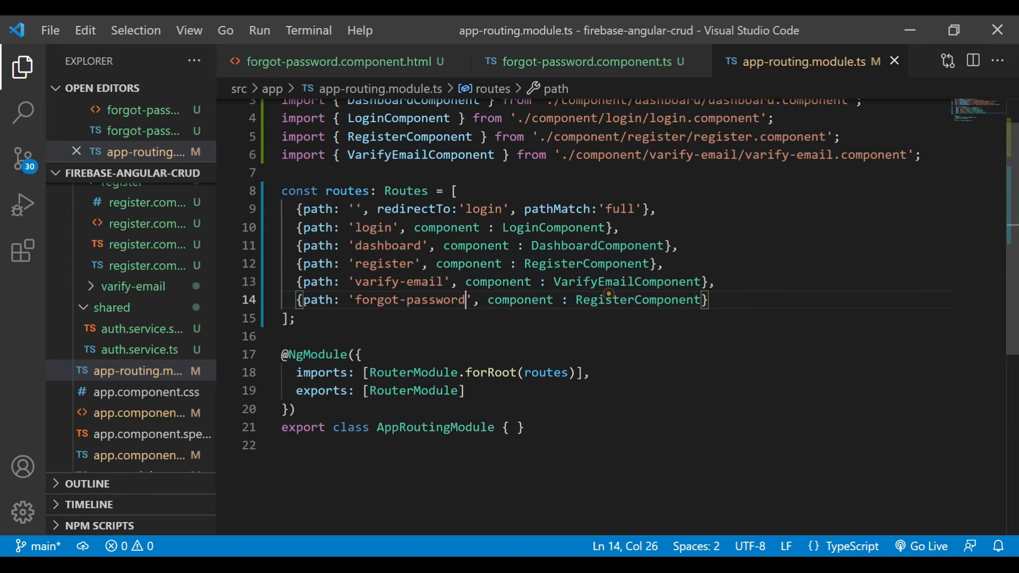
{"action": "type", "text": "ForgotPassword"}
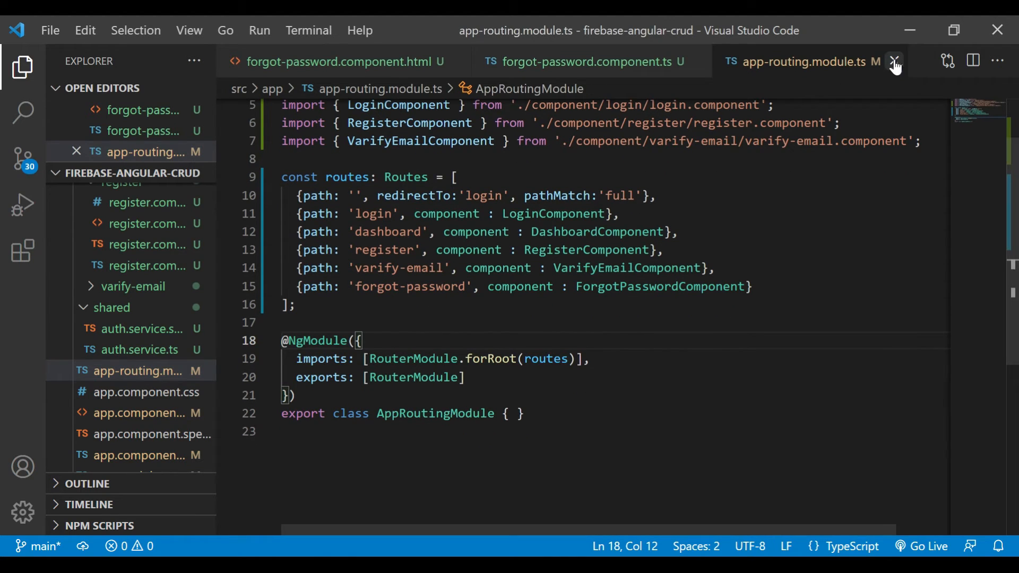
Close the routing and forgot-password files and collapse the forgot-password folder
{"action": "left_click", "coordinate": [895, 62]}
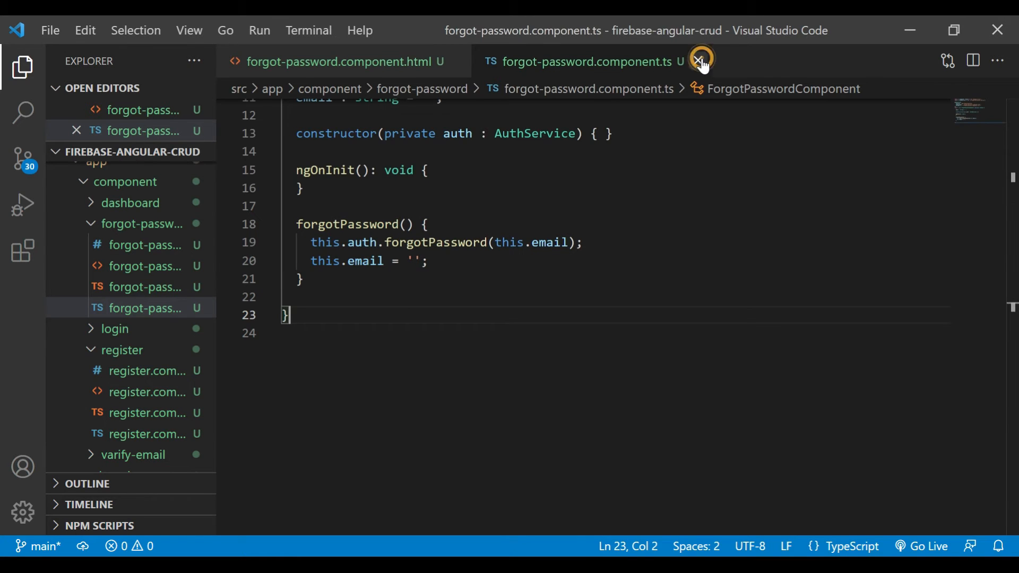
{"action": "left_click", "coordinate": [701, 62]}
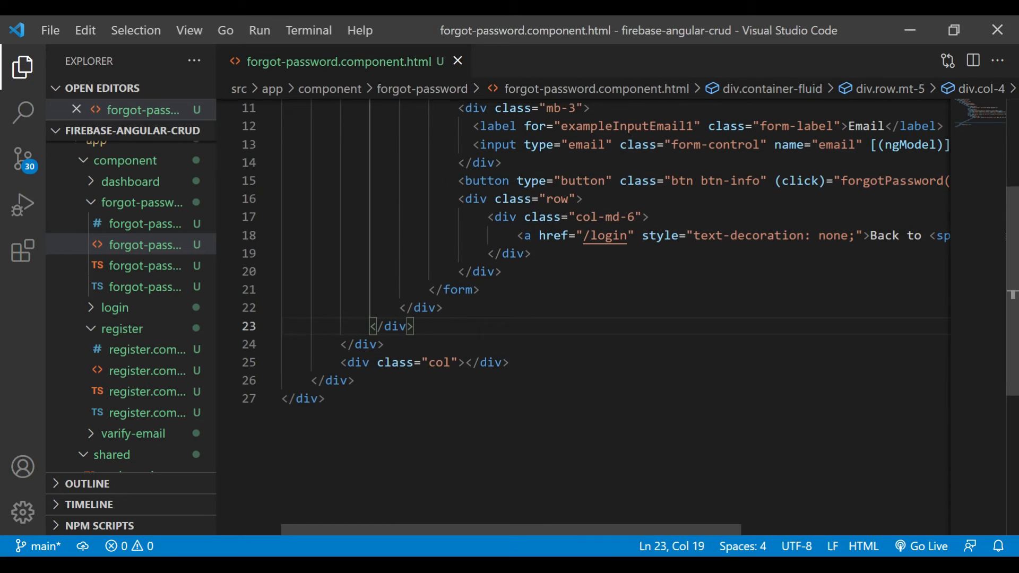
{"action": "left_click", "coordinate": [457, 62]}
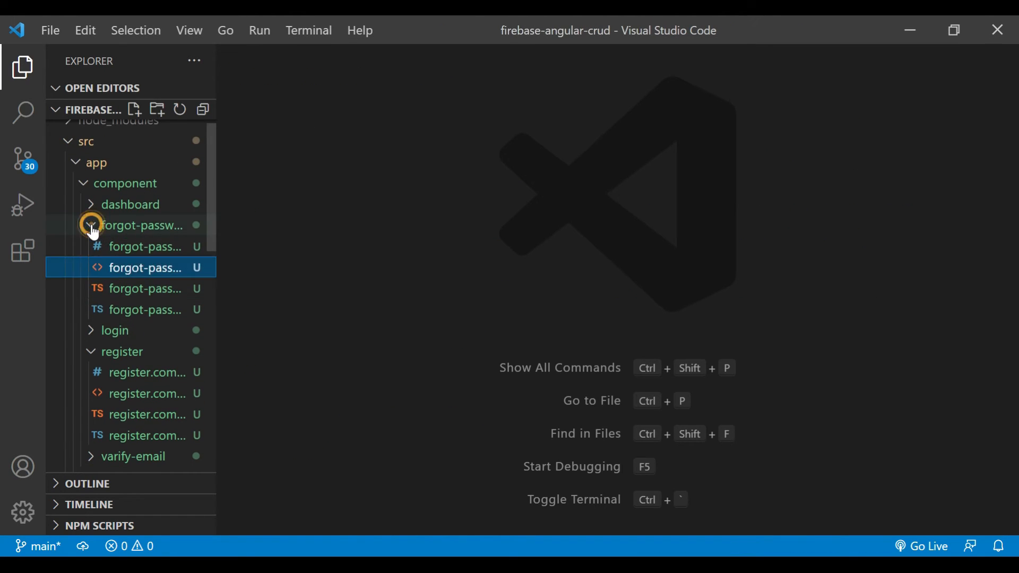
{"action": "left_click", "coordinate": [91, 225]}
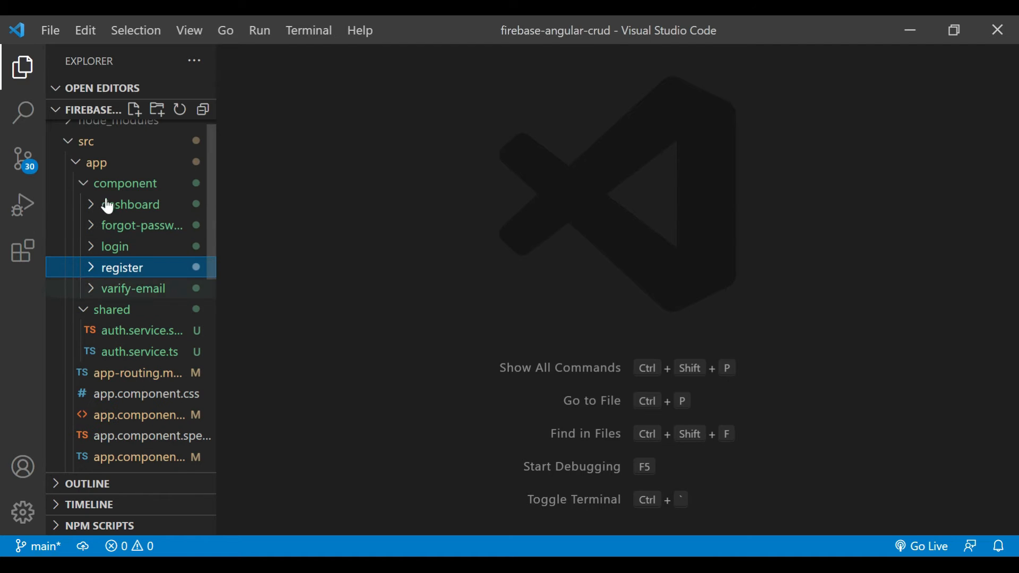
Copy the dashboard template's contents, close it and expand the varify-email folder
{"action": "left_click", "coordinate": [129, 204]}
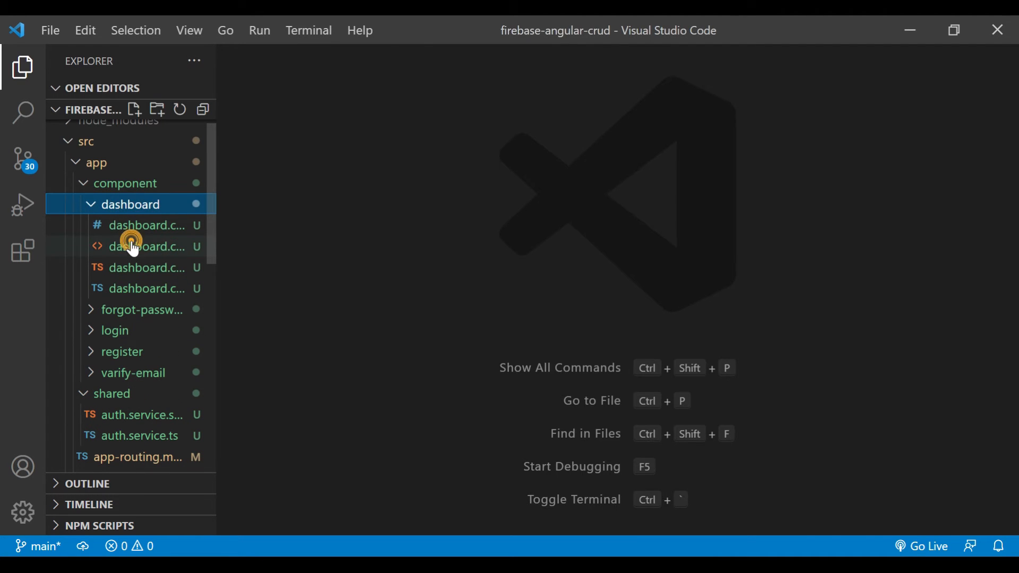
{"action": "left_click", "coordinate": [147, 247]}
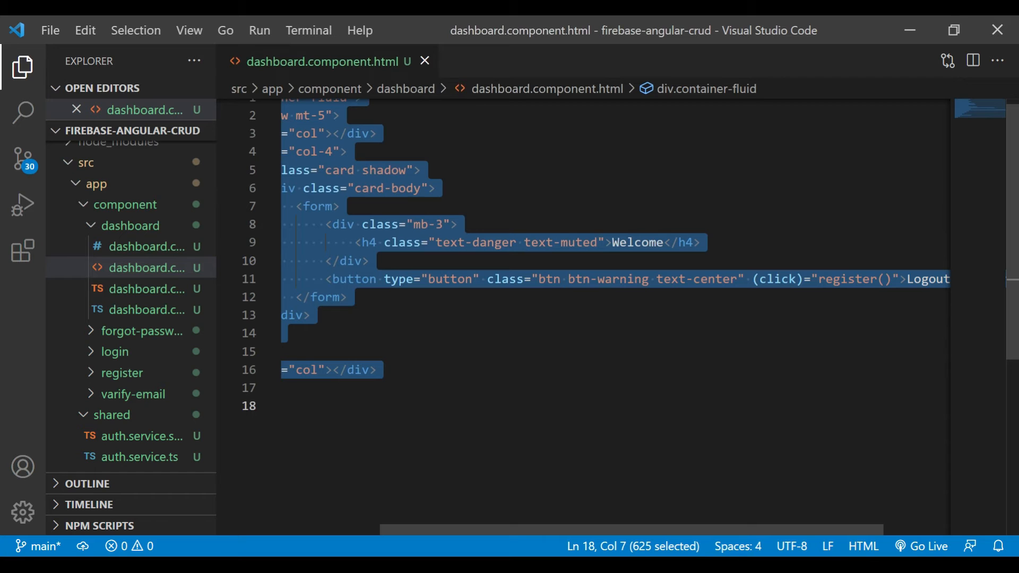
{"action": "left_click", "coordinate": [424, 62]}
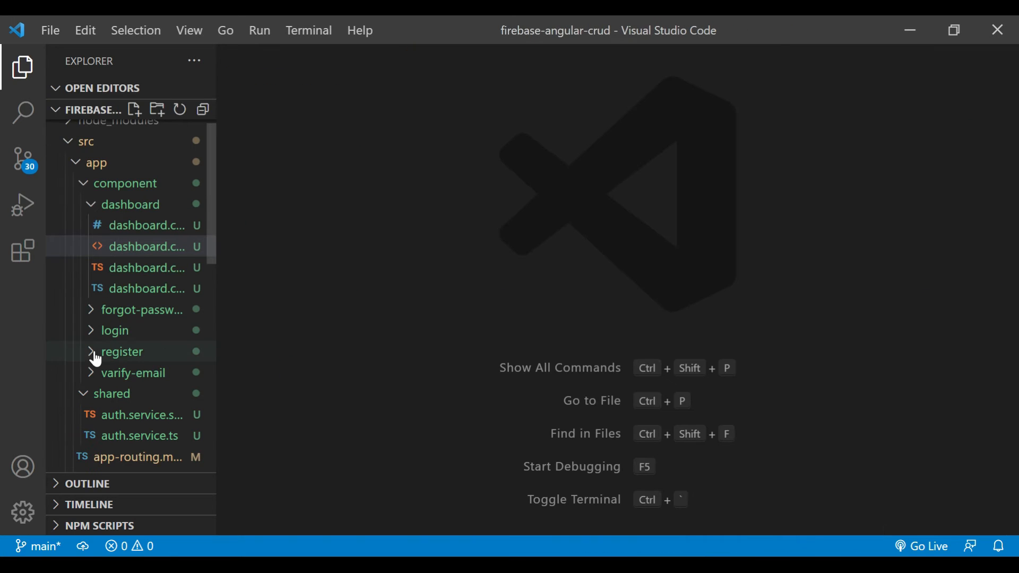
{"action": "left_click", "coordinate": [131, 204]}
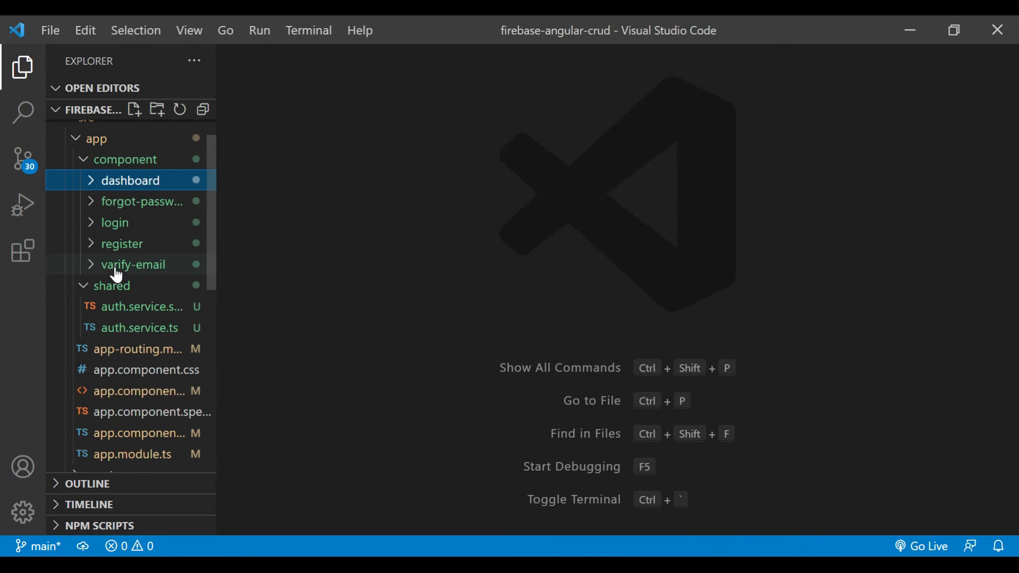
{"action": "left_click", "coordinate": [133, 265]}
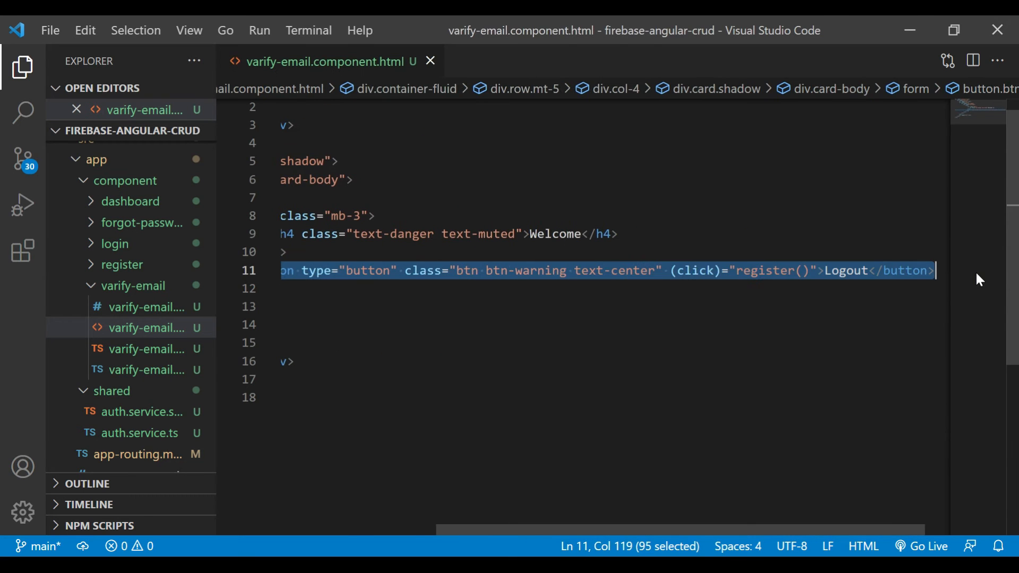
Replace the pasted Logout line with a text-muted notice 'Link has sent on your mail. Please varify it' and close the file
{"action": "key", "text": "Delete"}
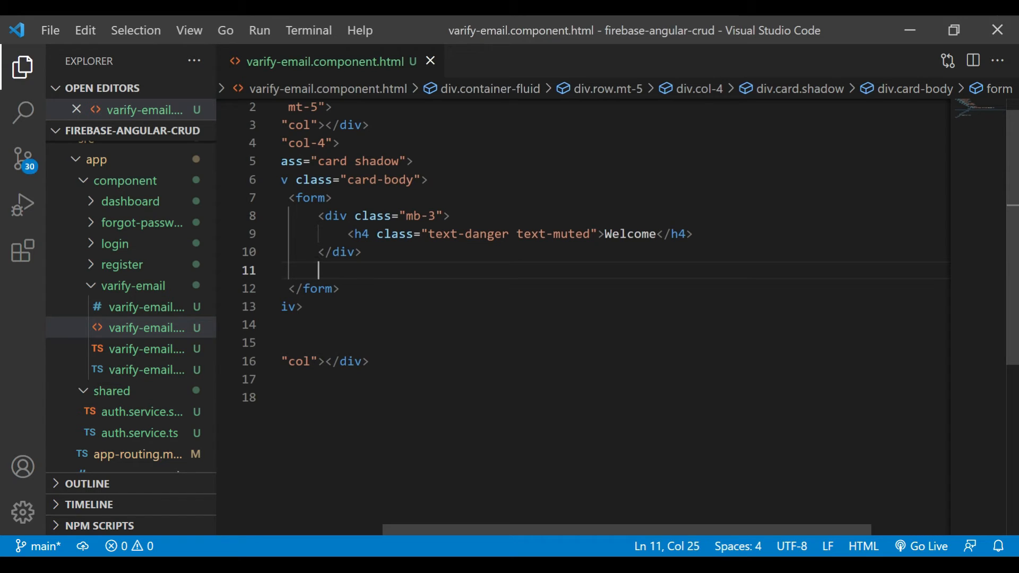
{"action": "type", "text": ".mb"}
{"action": "type", "text": "<p></p>"}
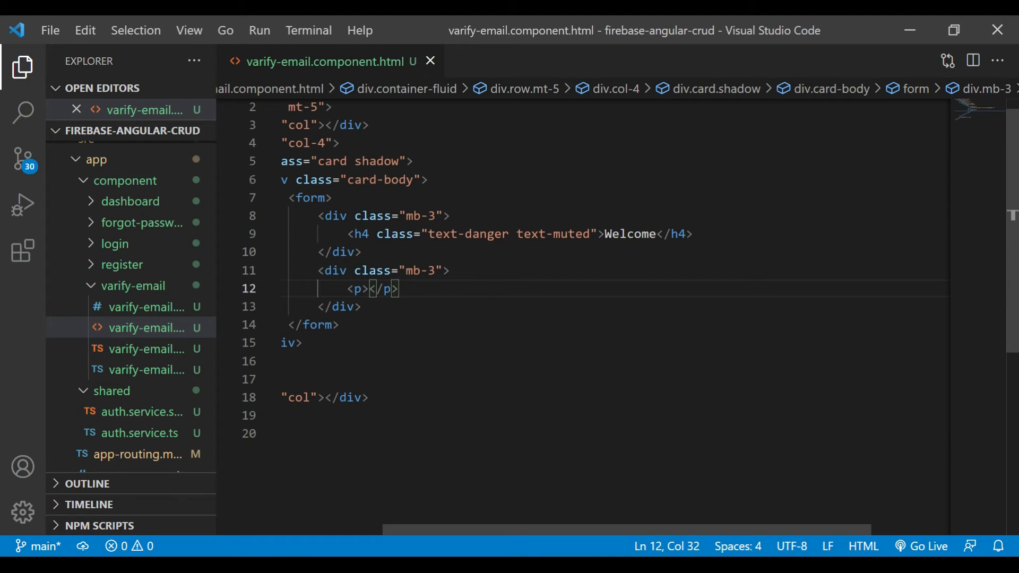
{"action": "type", "text": "Ma"}
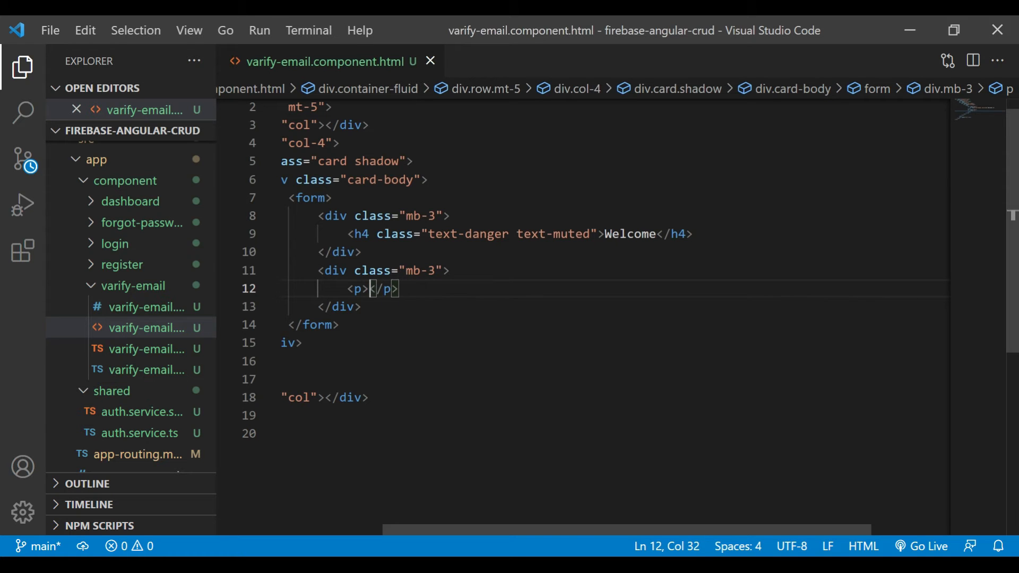
{"action": "type", "text": "Link has s"}
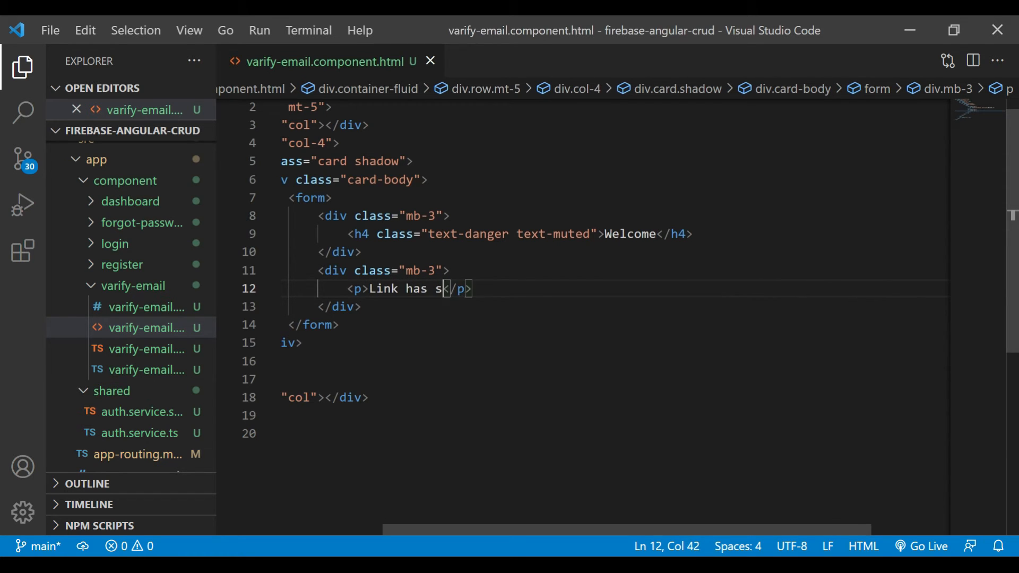
{"action": "type", "text": "ent o"}
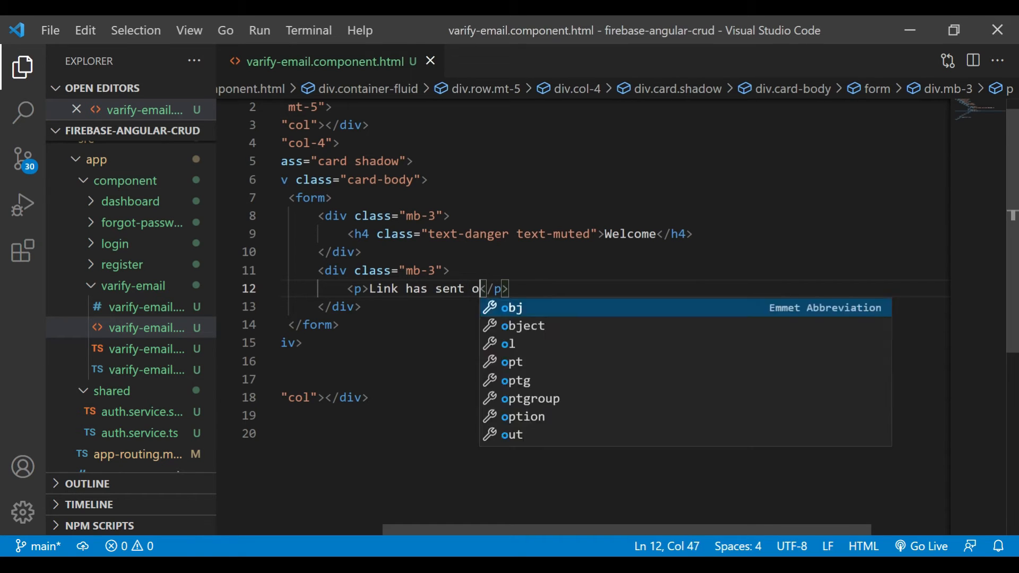
{"action": "type", "text": "n your registered em"}
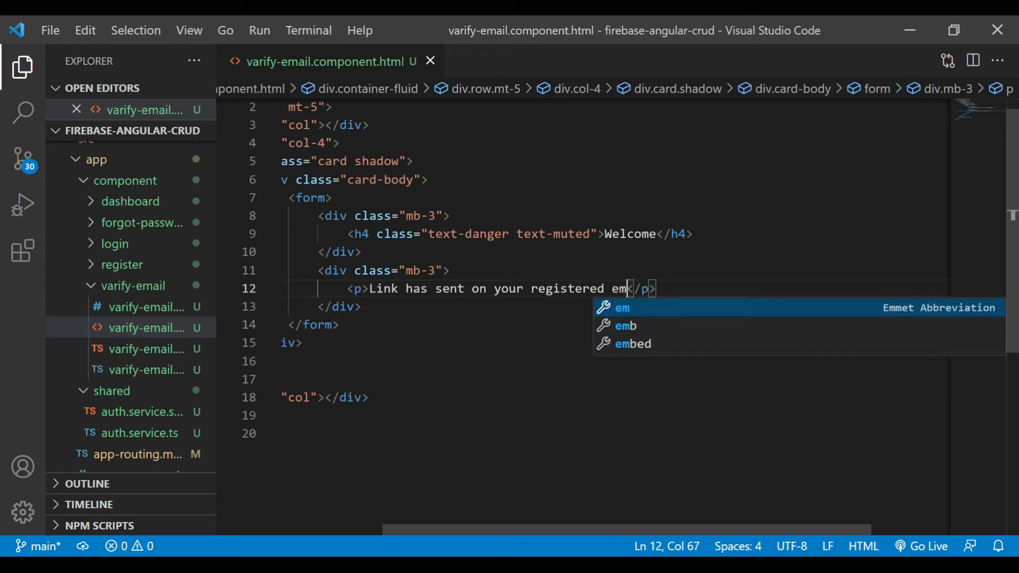
{"action": "type", "text": "ail. T"}
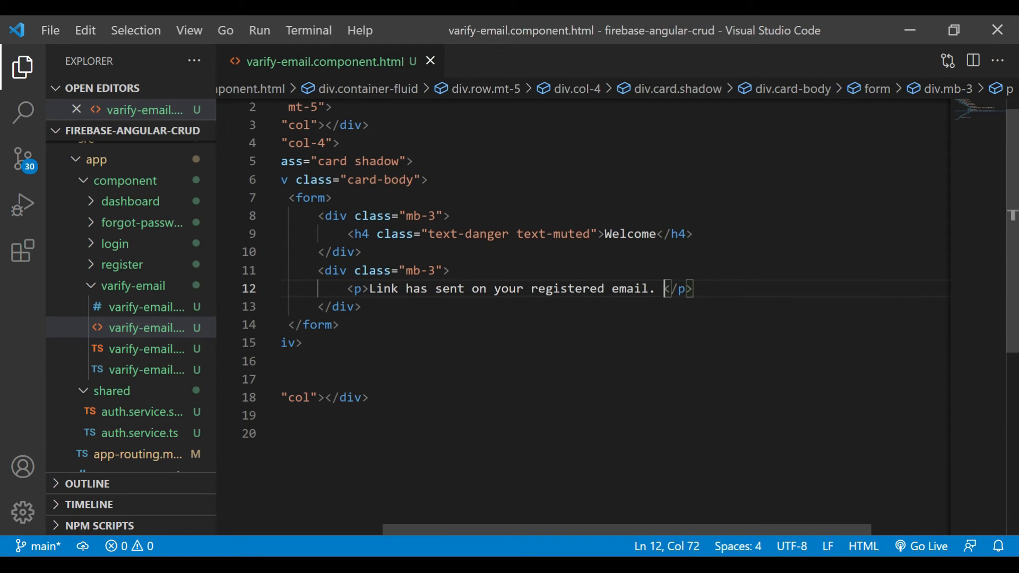
{"action": "type", "text": "Please"}
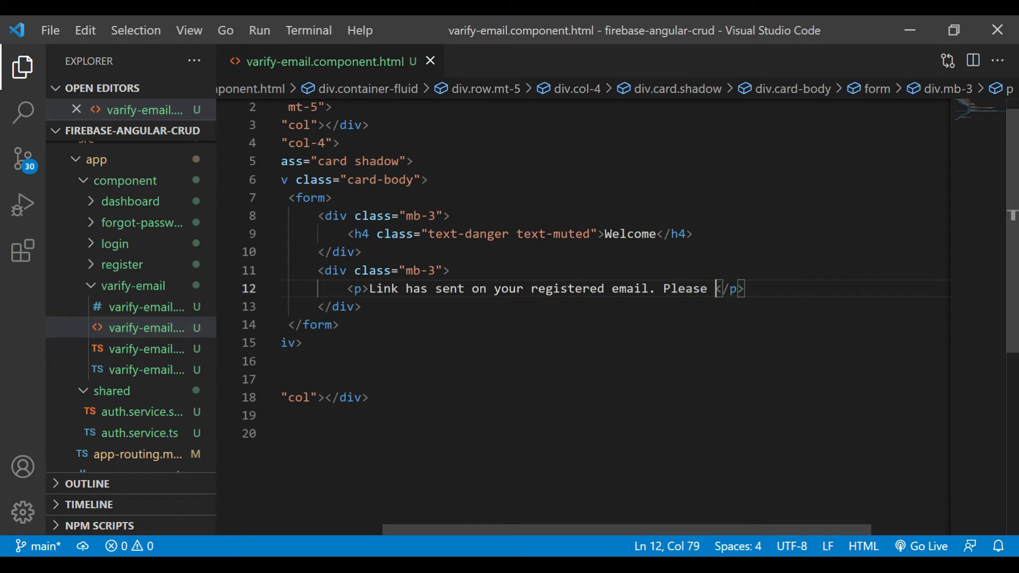
{"action": "type", "text": "varify it."}
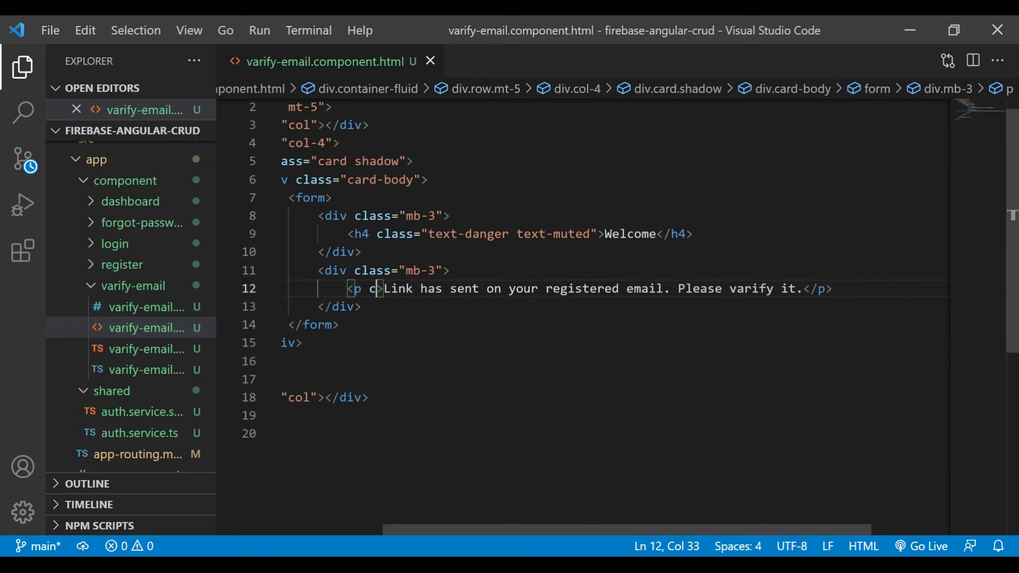
{"action": "type", "text": "class=\"text\""}
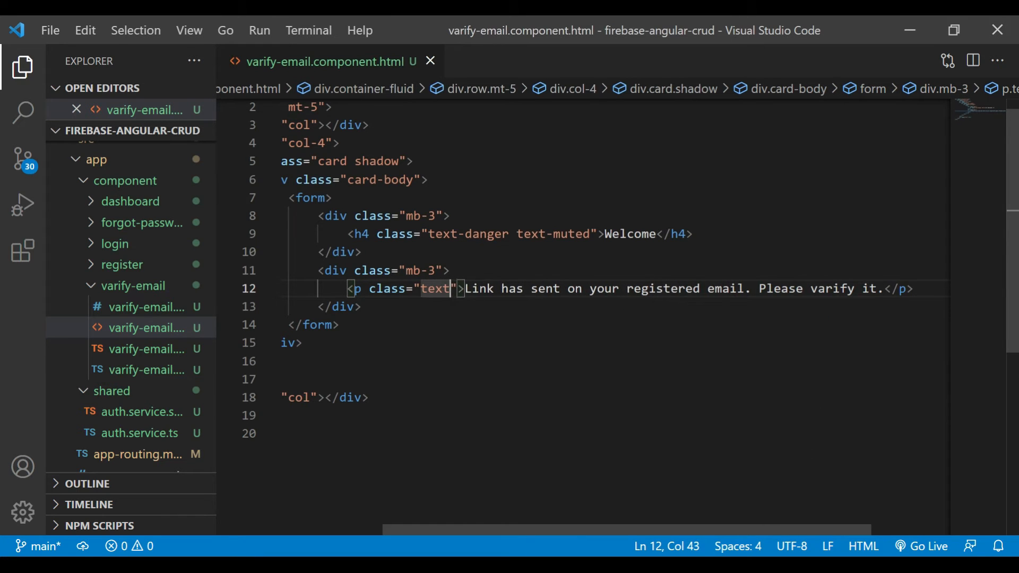
{"action": "type", "text": "-muted"}
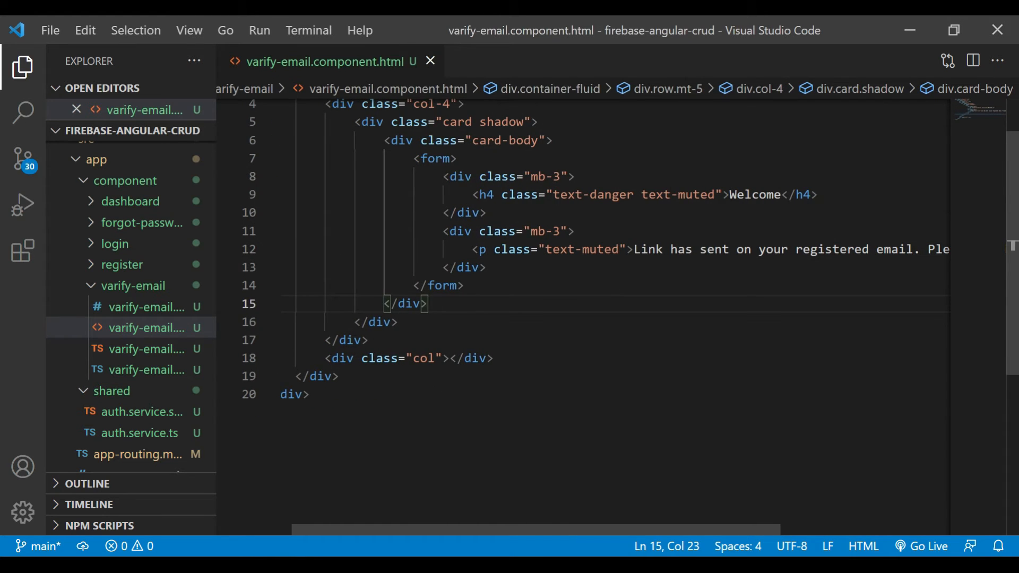
{"action": "left_click", "coordinate": [430, 61]}
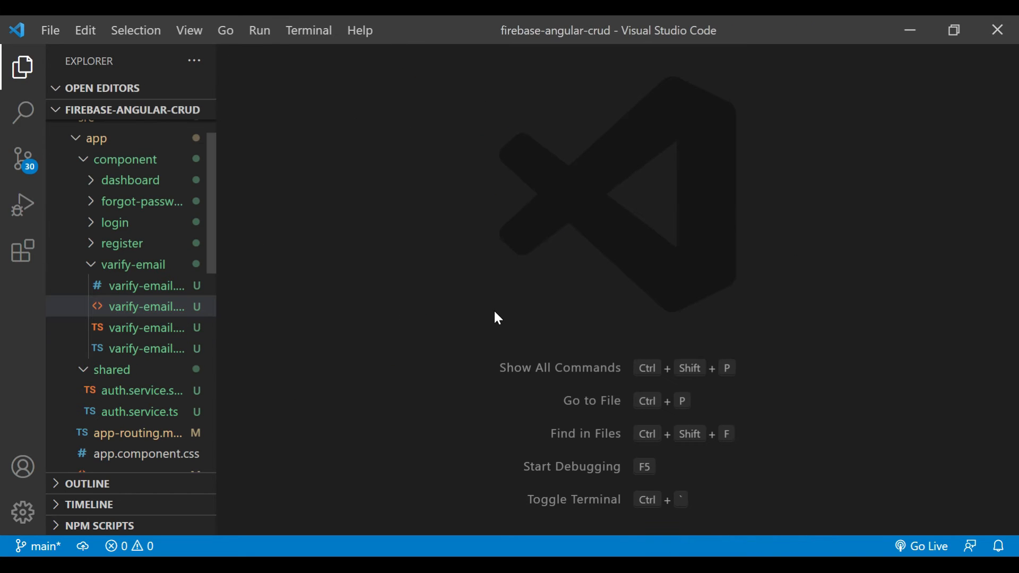
In auth.service.ts give the register then() callback a res parameter
{"action": "left_click", "coordinate": [134, 264]}
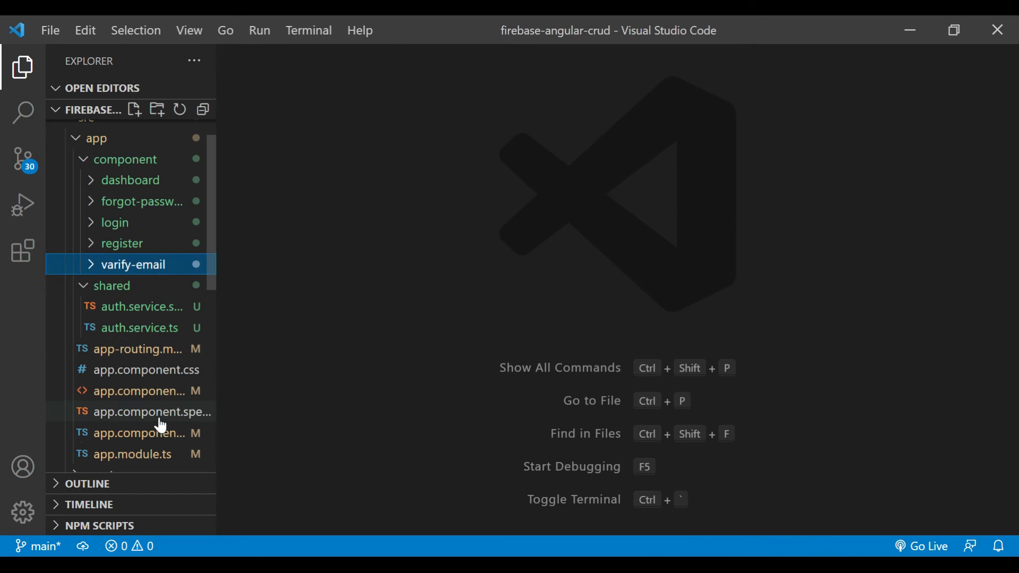
{"action": "left_click", "coordinate": [139, 328]}
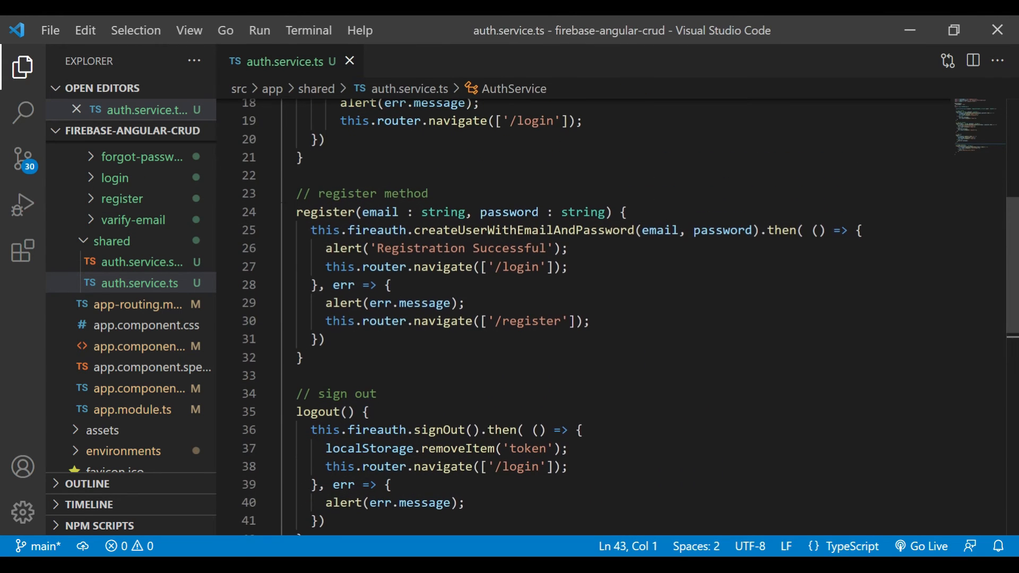
{"action": "left_click", "coordinate": [566, 282]}
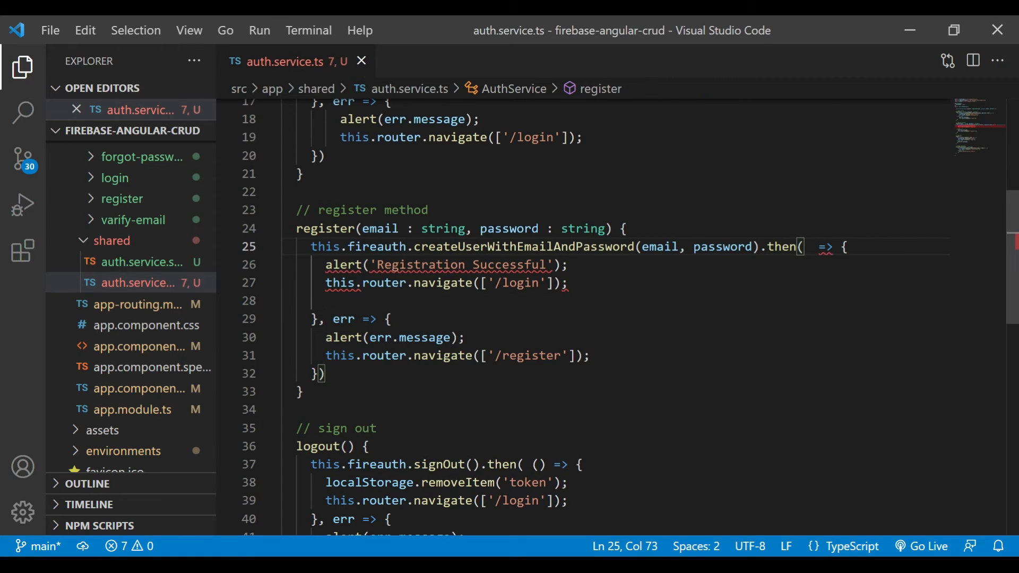
{"action": "type", "text": "res"}
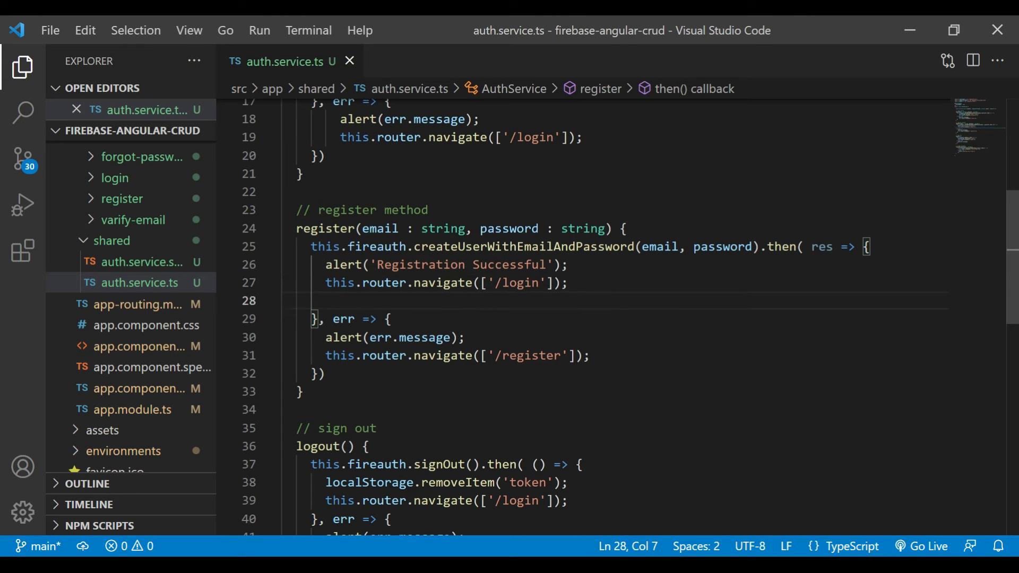
Call this.sendEmailForVarification(res.user) inside the register success callback
{"action": "type", "text": "thi"}
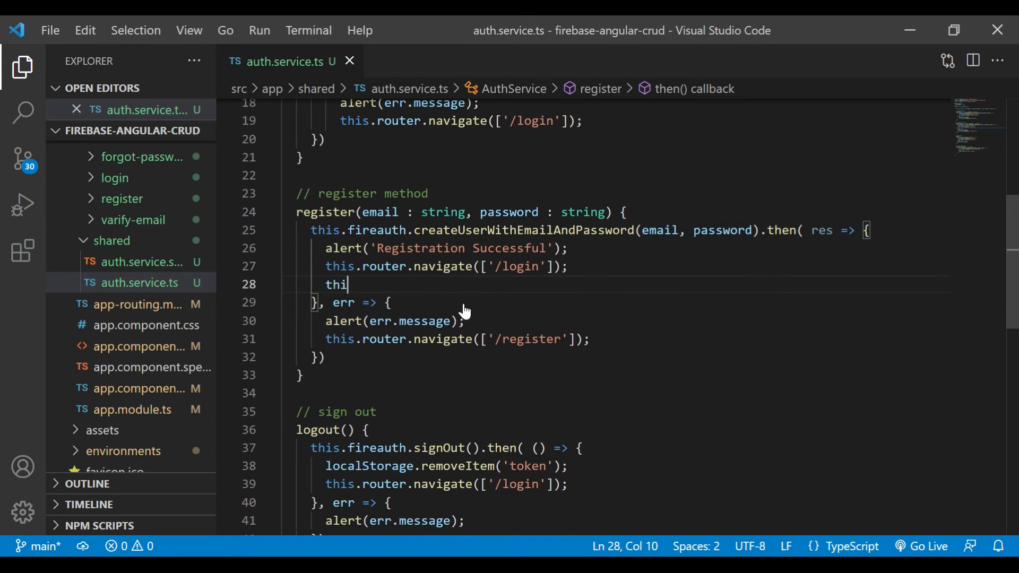
{"action": "type", "text": "s."}
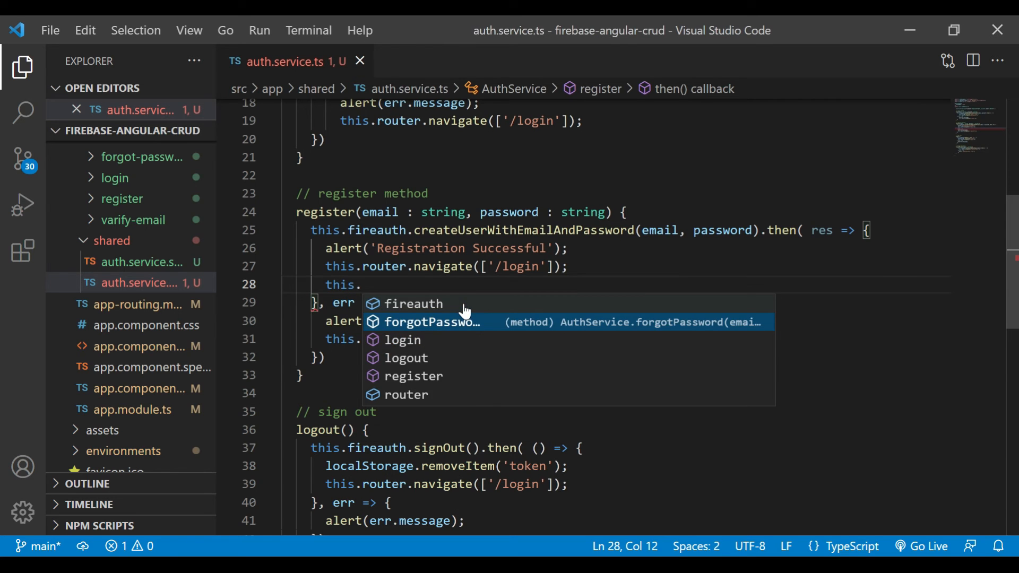
{"action": "type", "text": "send"}
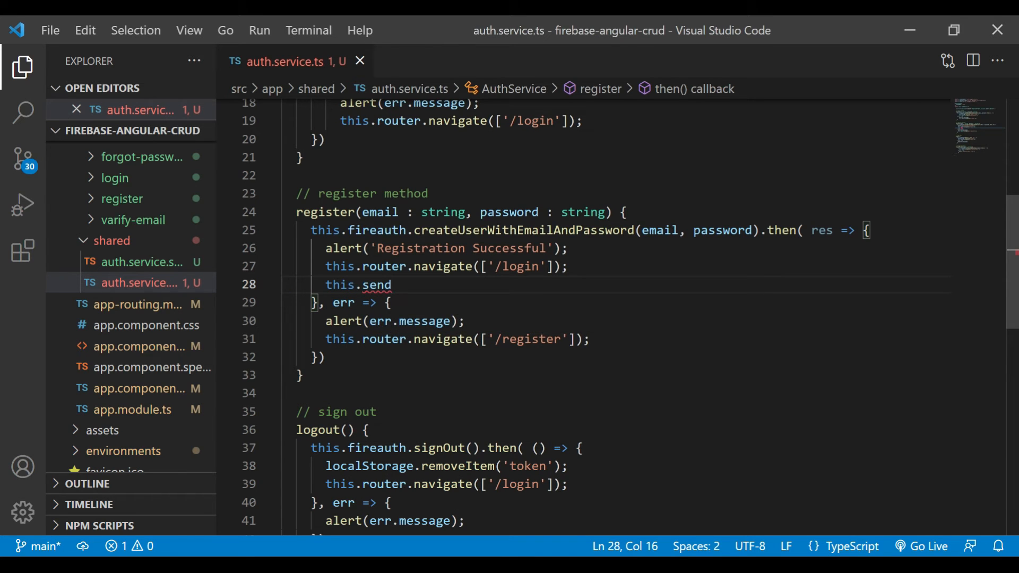
{"action": "type", "text": "Email"}
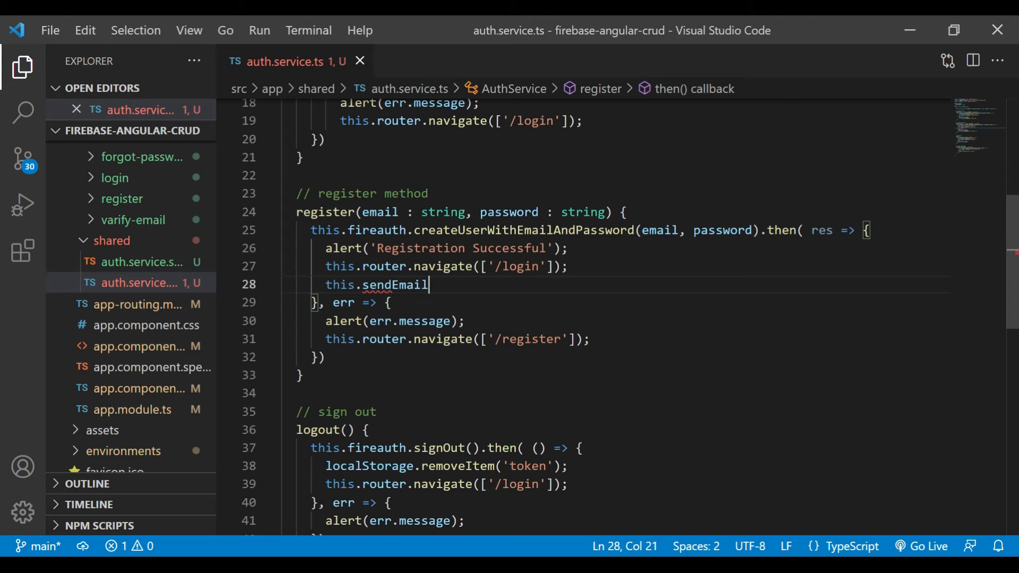
{"action": "type", "text": "ForVarifi"}
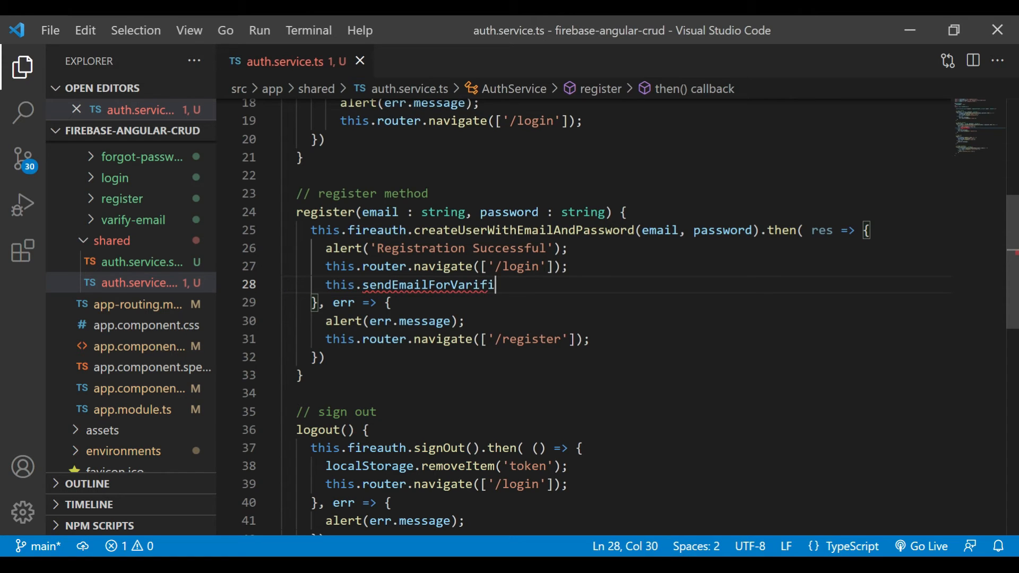
{"action": "type", "text": "cation()"}
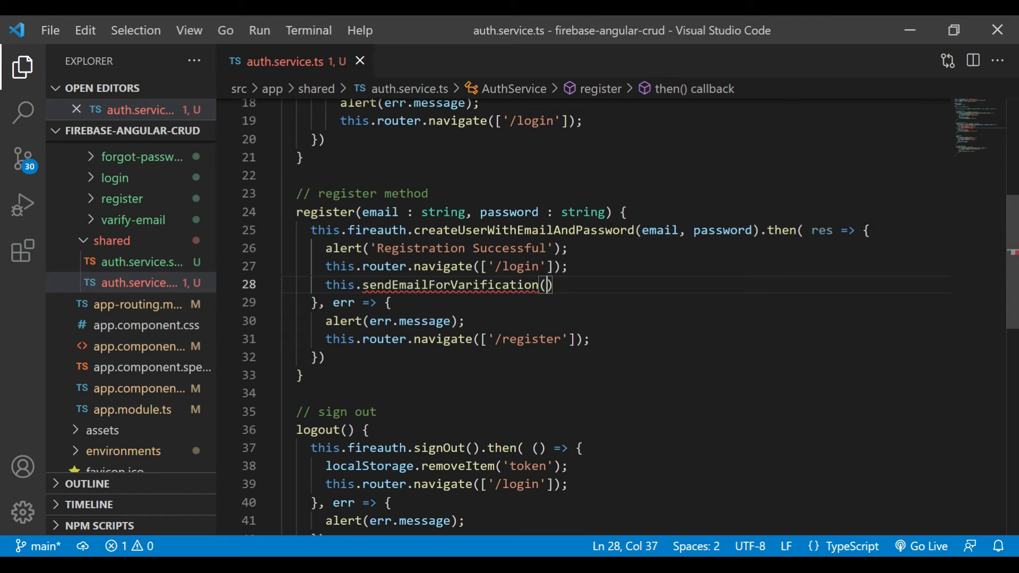
{"action": "type", "text": "res"}
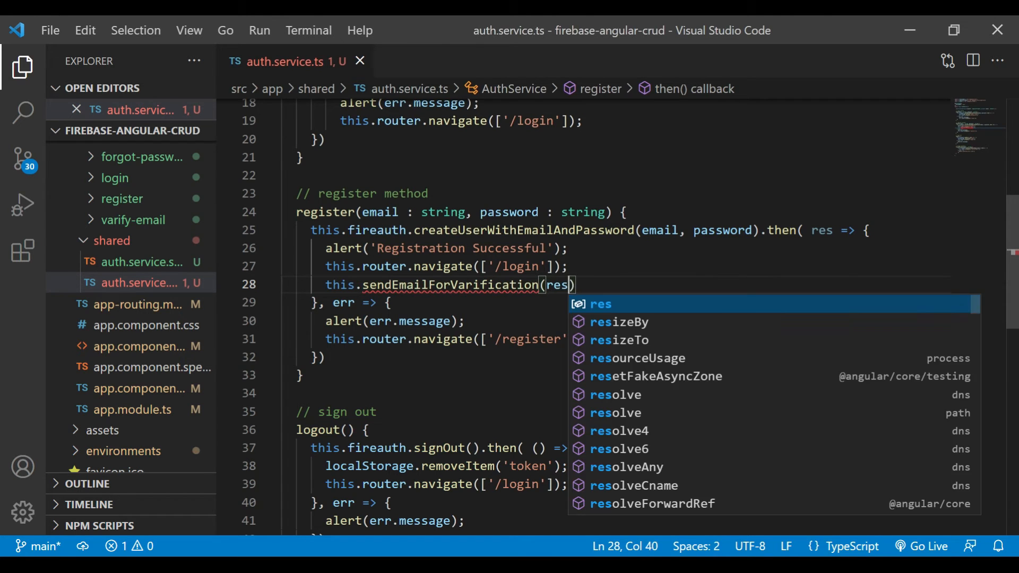
{"action": "type", "text": ".user"}
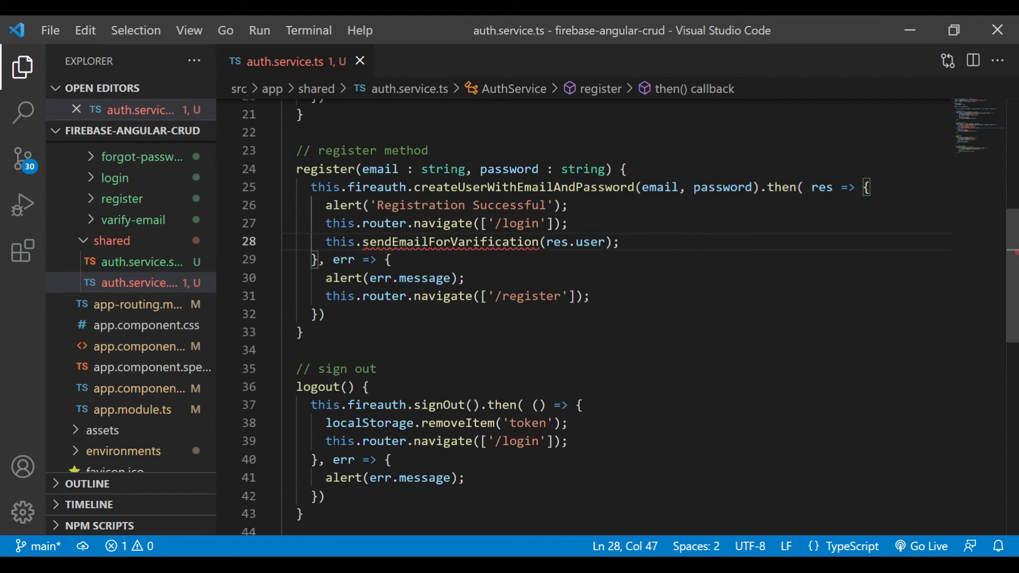
{"action": "double_click", "coordinate": [450, 242]}
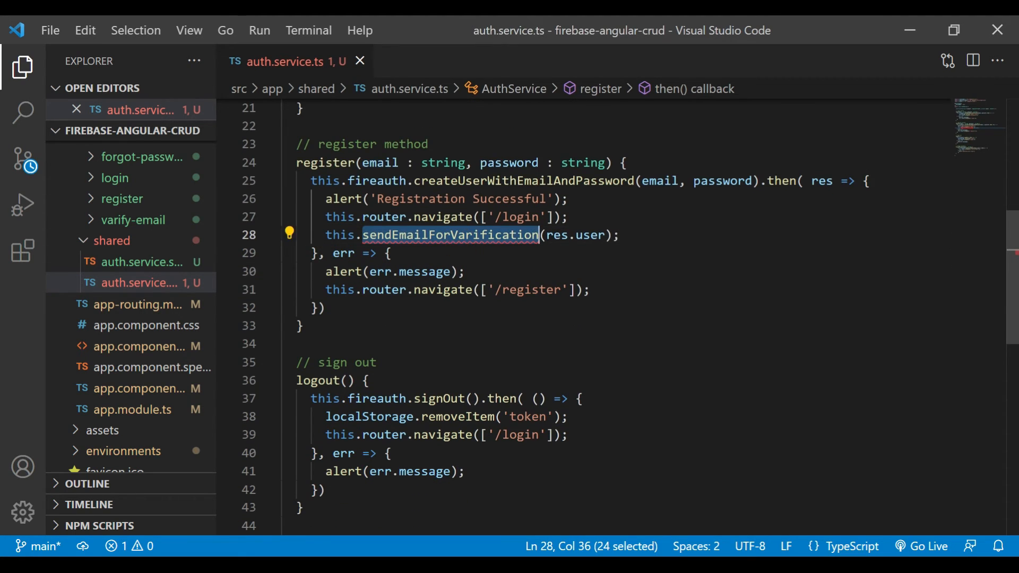
Add a sendEmailForVarification(user : any) method that calls user.sendEmailVarification()
{"action": "scroll", "scroll_direction": "down", "scroll_amount": 3}
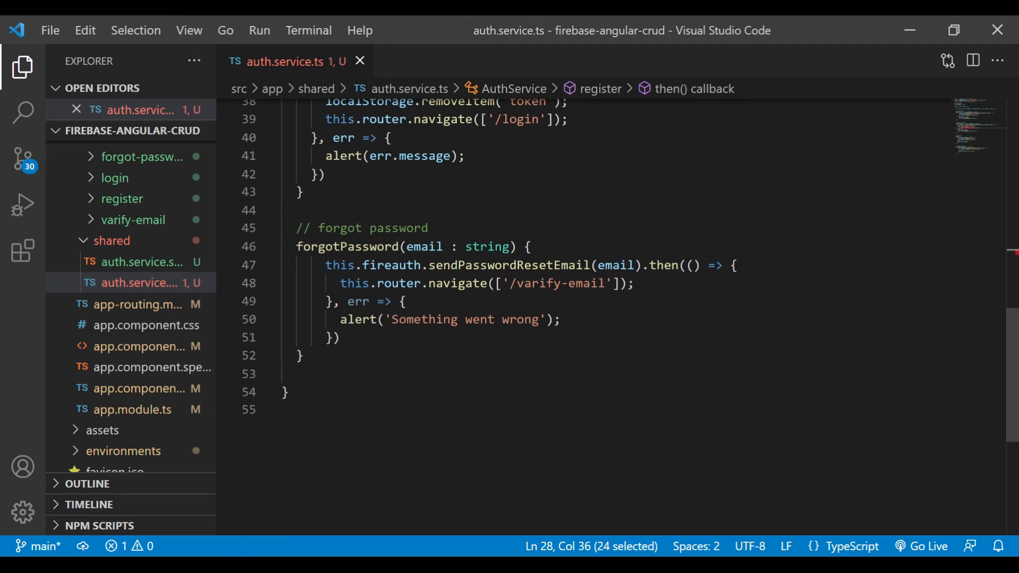
{"action": "type", "text": "//e"}
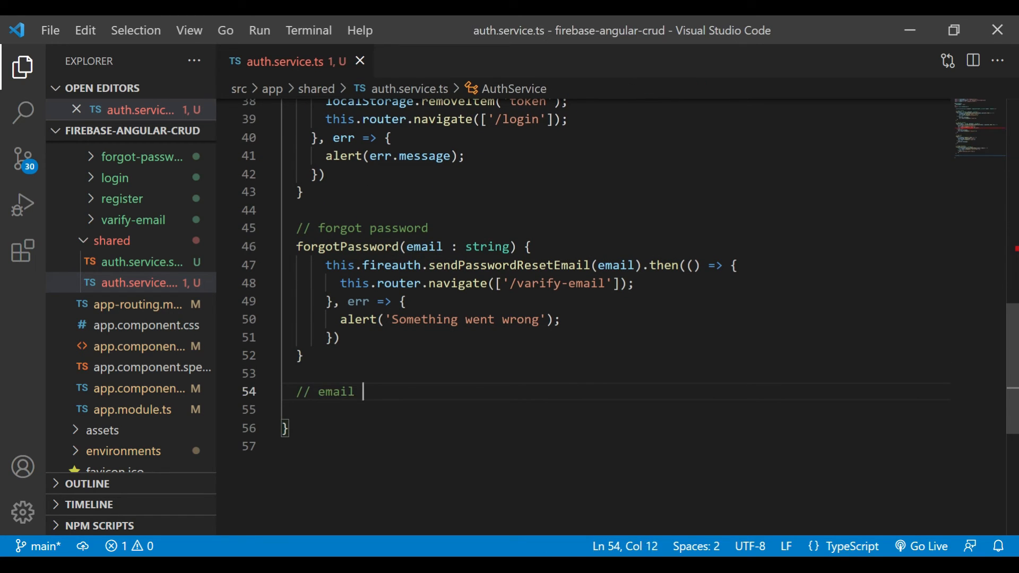
{"action": "type", "text": "varification"}
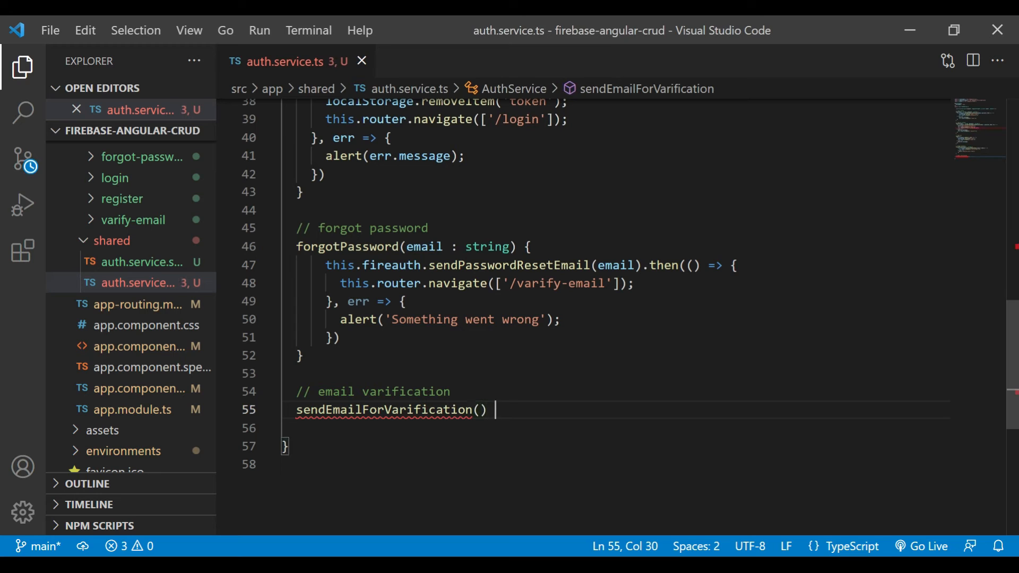
{"action": "type", "text": "u) {"}
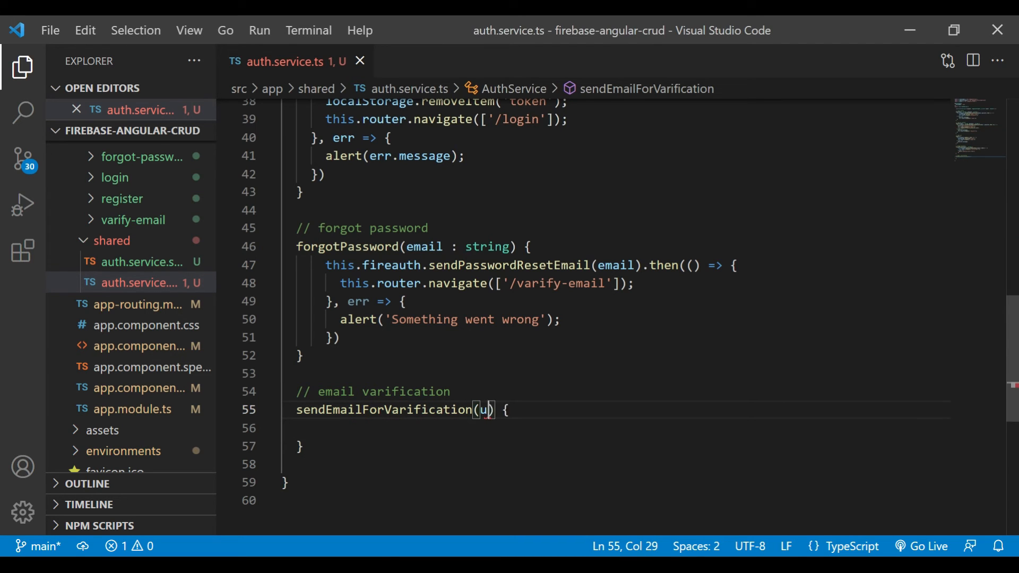
{"action": "type", "text": "ser : any"}
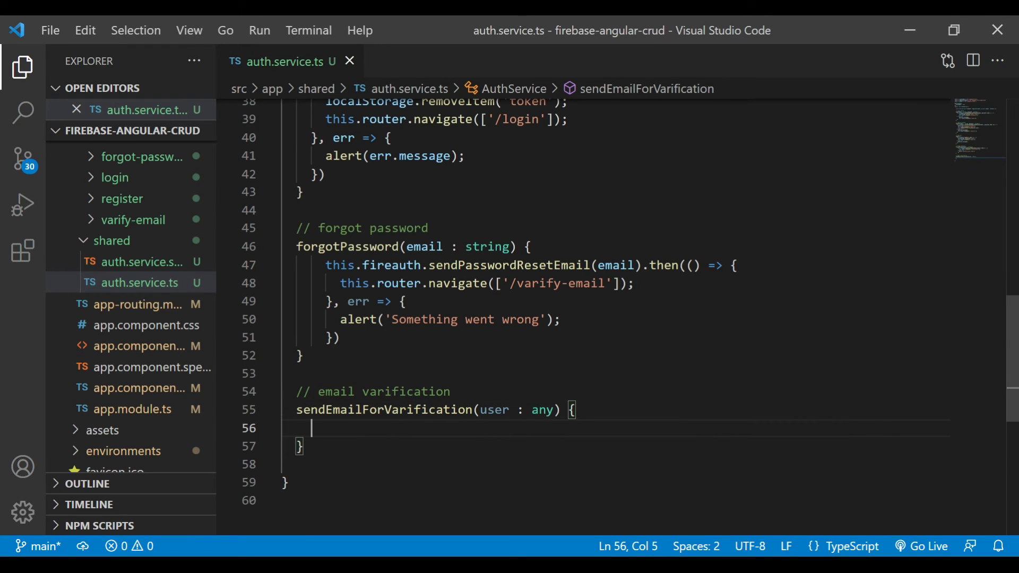
{"action": "type", "text": "user"}
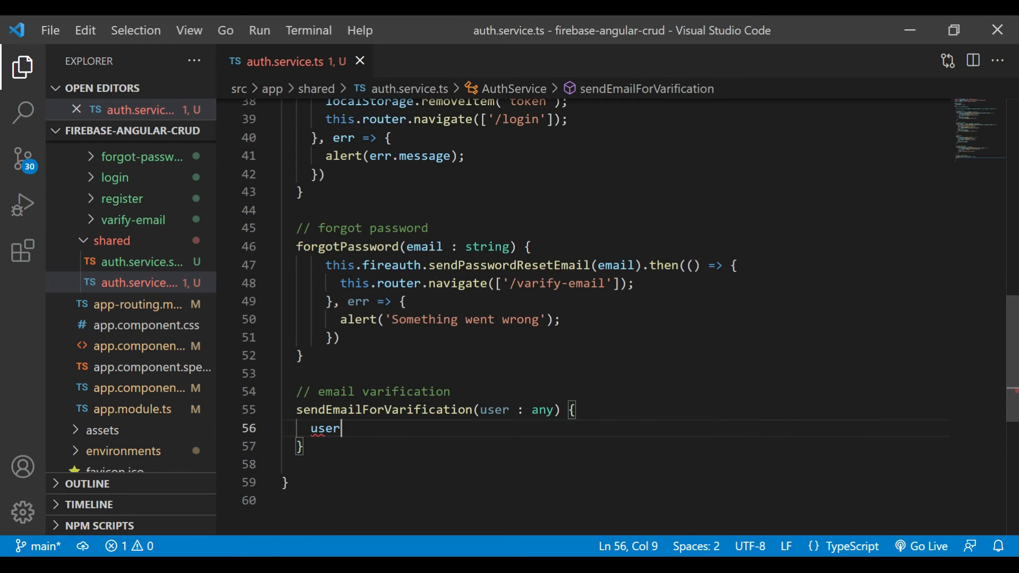
{"action": "type", "text": ".sendEmailVa"}
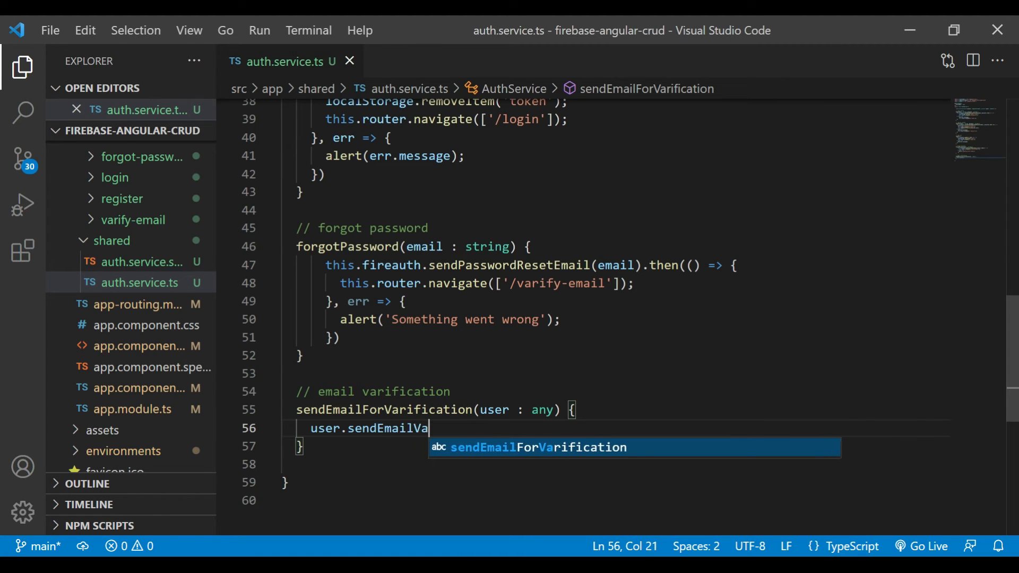
{"action": "type", "text": "rification()"}
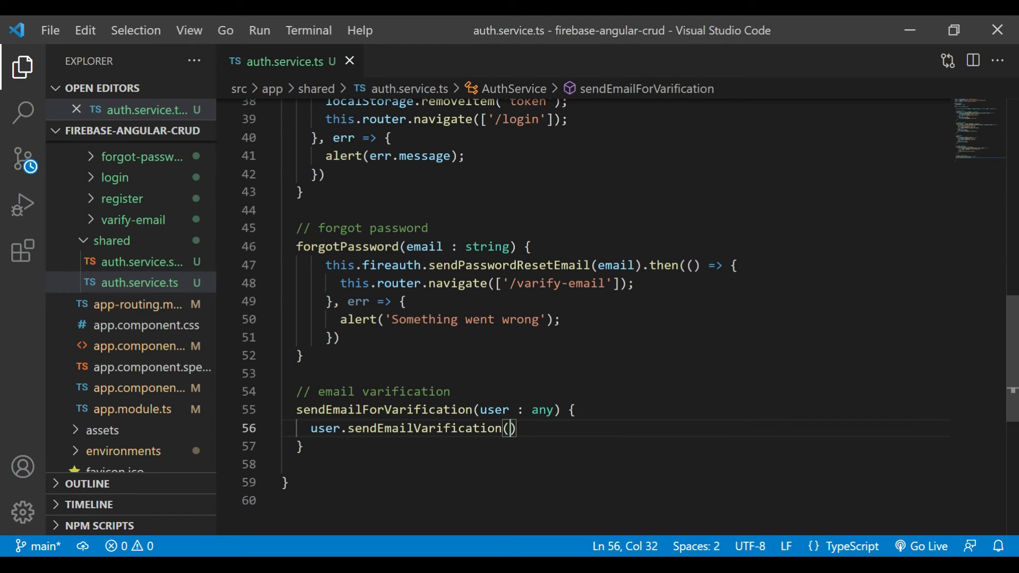
Chain a then((res : any) => ...) callback that navigates to '/varify-email'
{"action": "type", "text": ".then"}
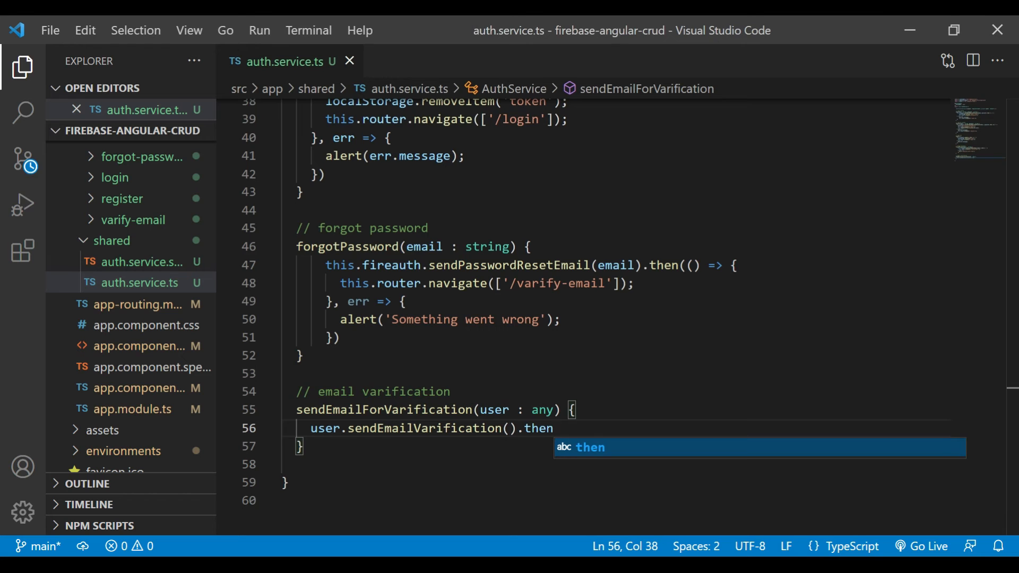
{"action": "type", "text": "(res => )"}
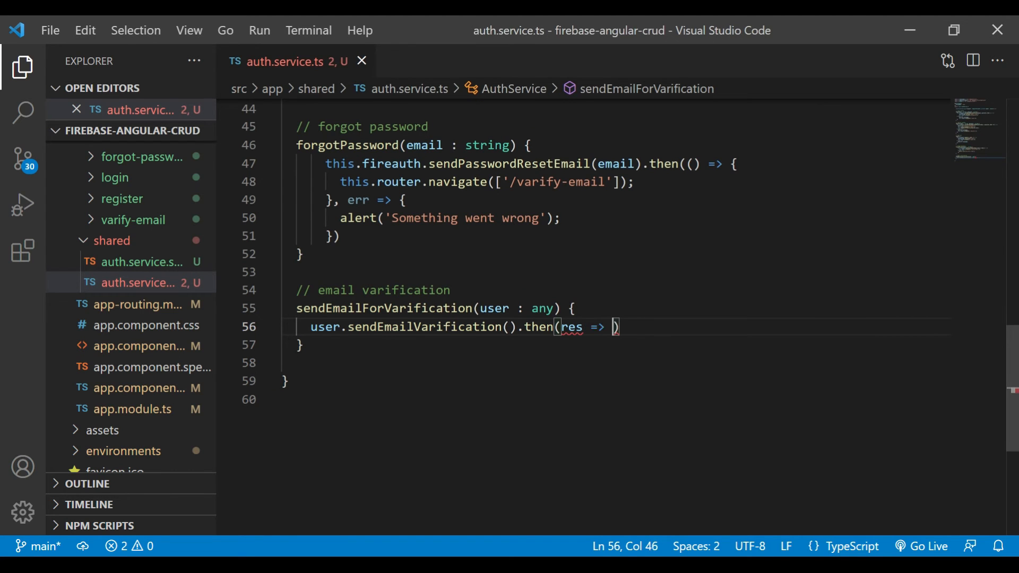
{"action": "type", "text": "{"}
{"action": "key", "text": "Enter"}
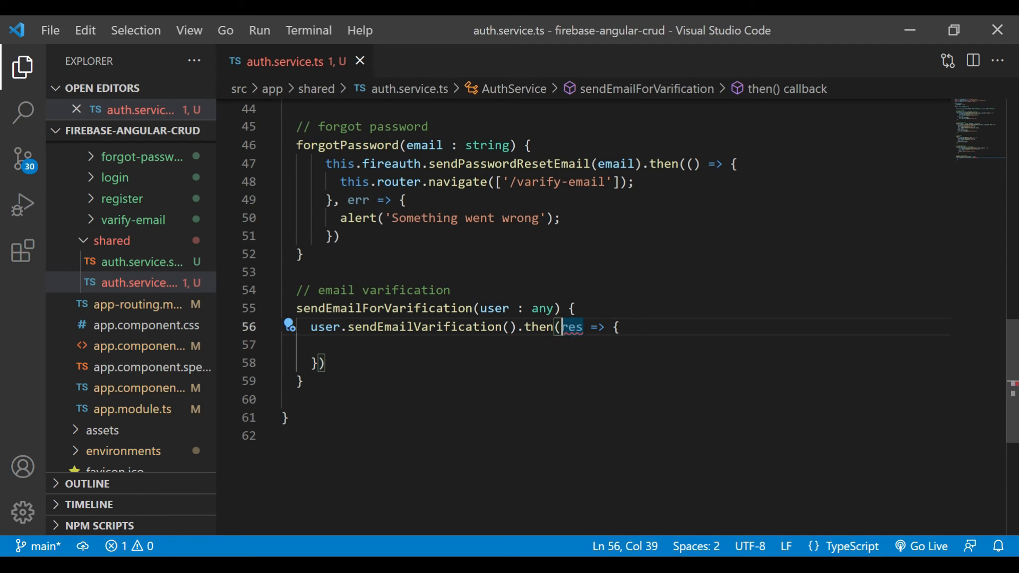
{"action": "type", "text": ":"}
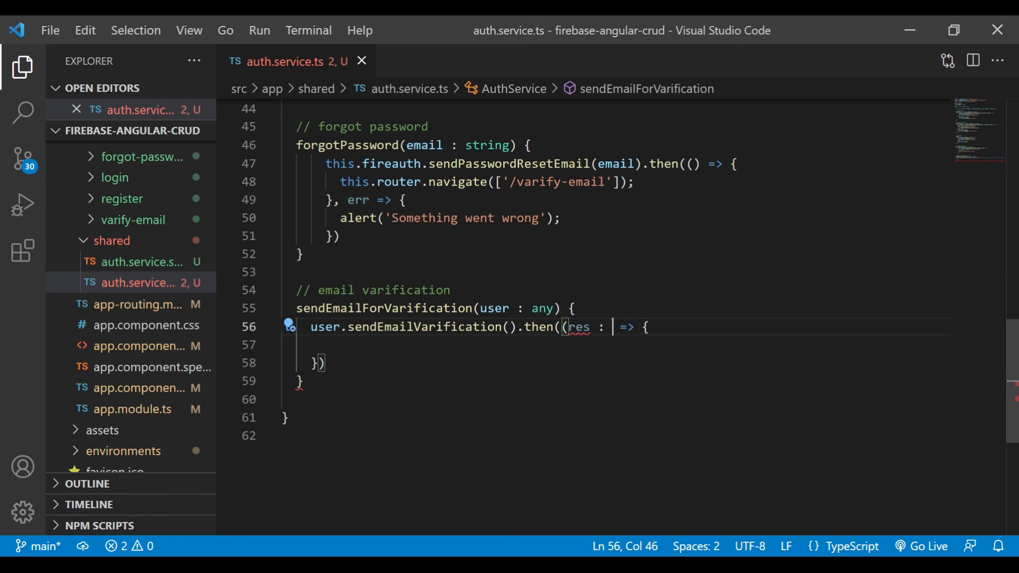
{"action": "type", "text": "any"}
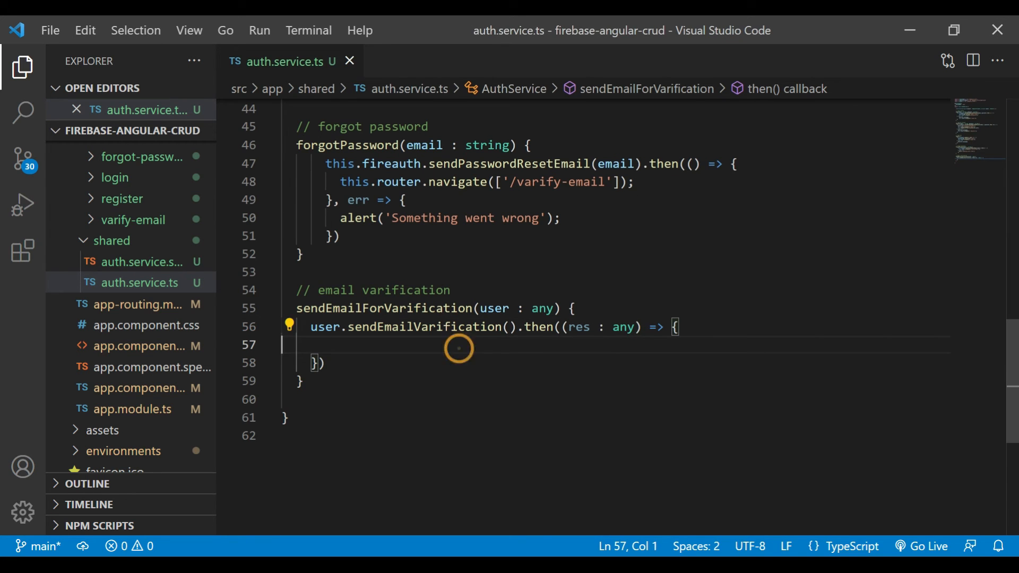
{"action": "type", "text": "this.router"}
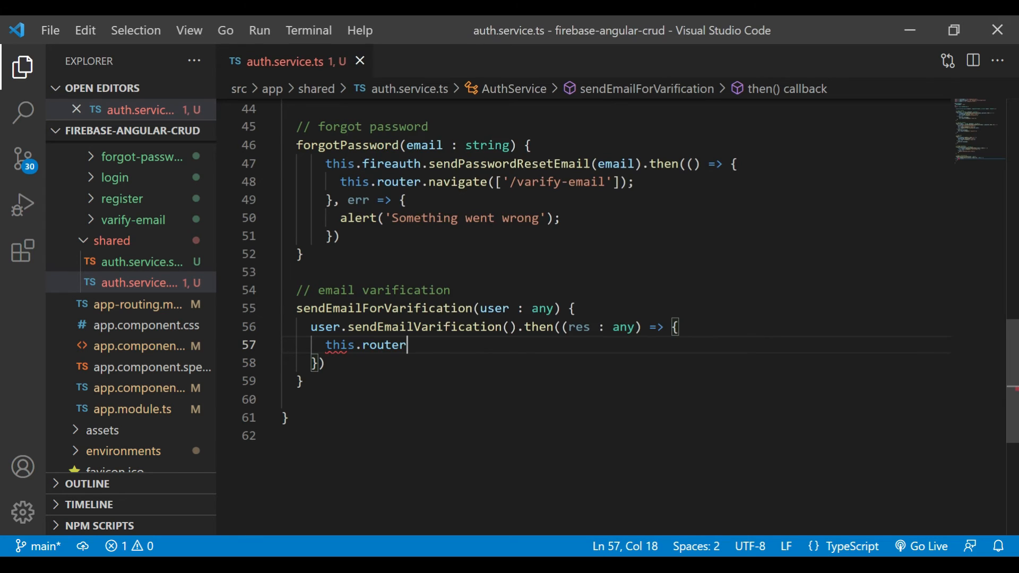
{"action": "type", "text": ".navigate(['/"}
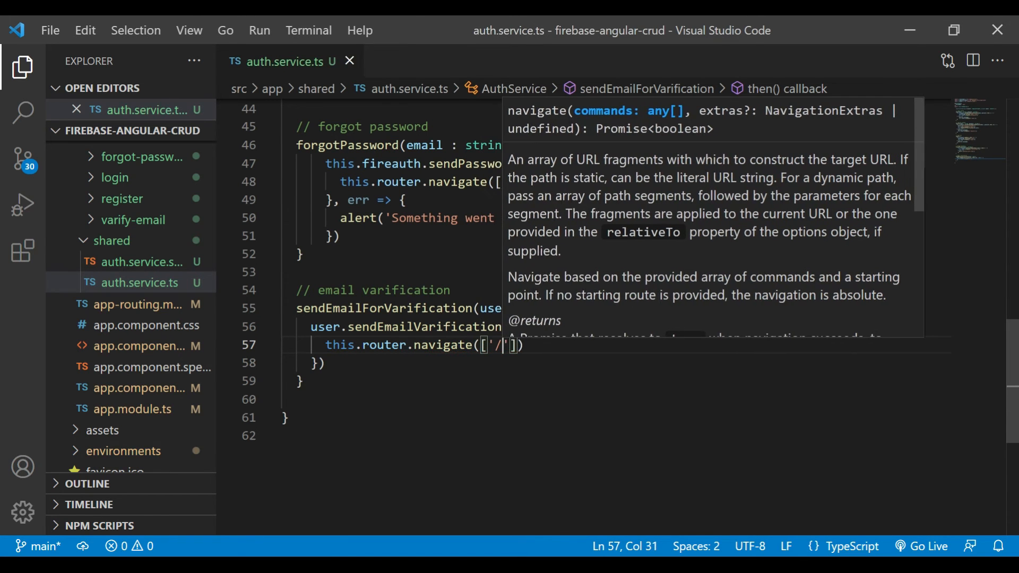
{"action": "type", "text": "varo"}
{"action": "left_click", "coordinate": [317, 363]}
{"action": "type", "text": ", "}
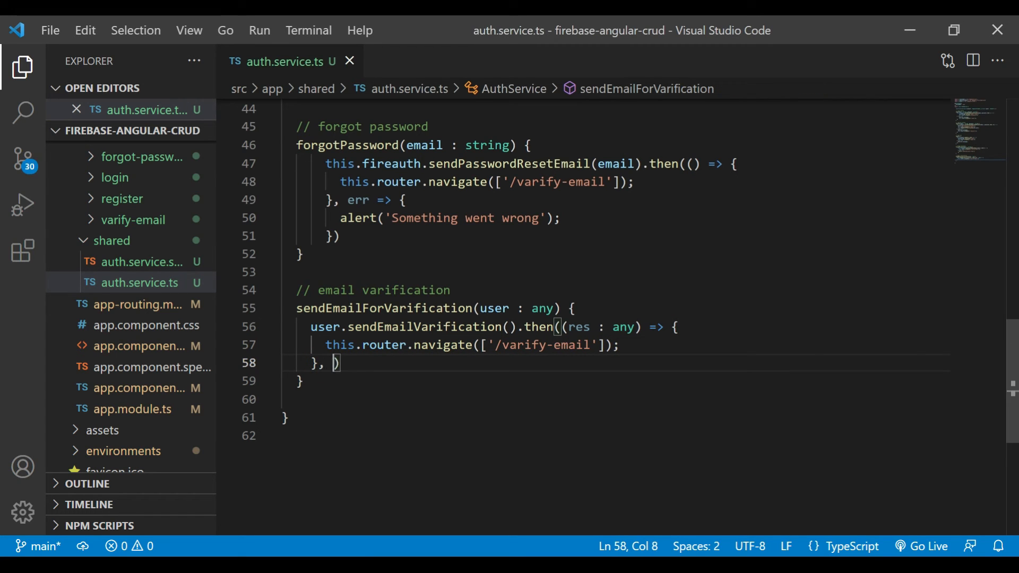
Add an (err : any) callback alerting 'Something went wrong. Not able to send mail to you'
{"action": "type", "text": "(err"}
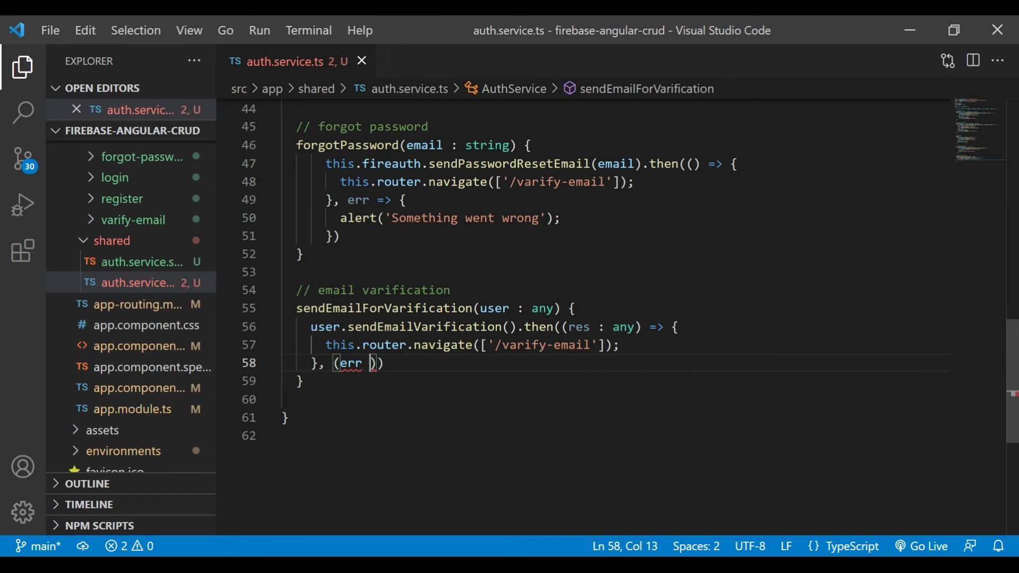
{"action": "type", "text": ": any"}
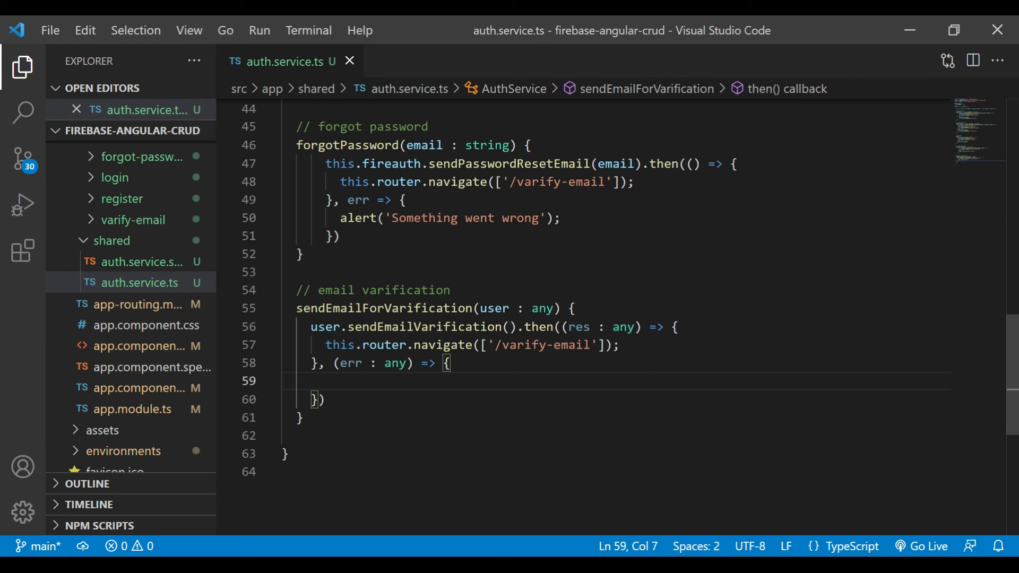
{"action": "type", "text": "alert"}
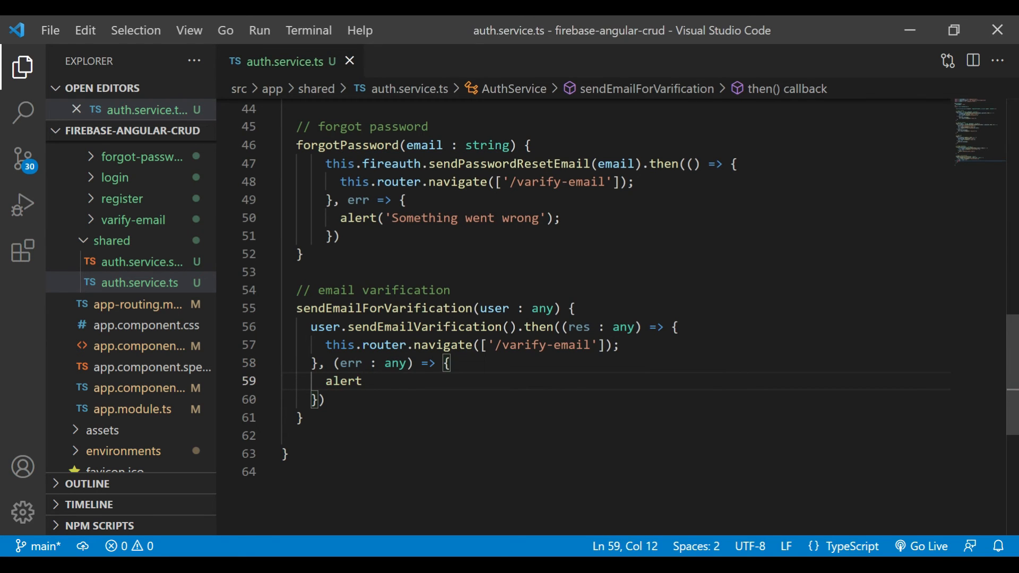
{"action": "type", "text": "('')"}
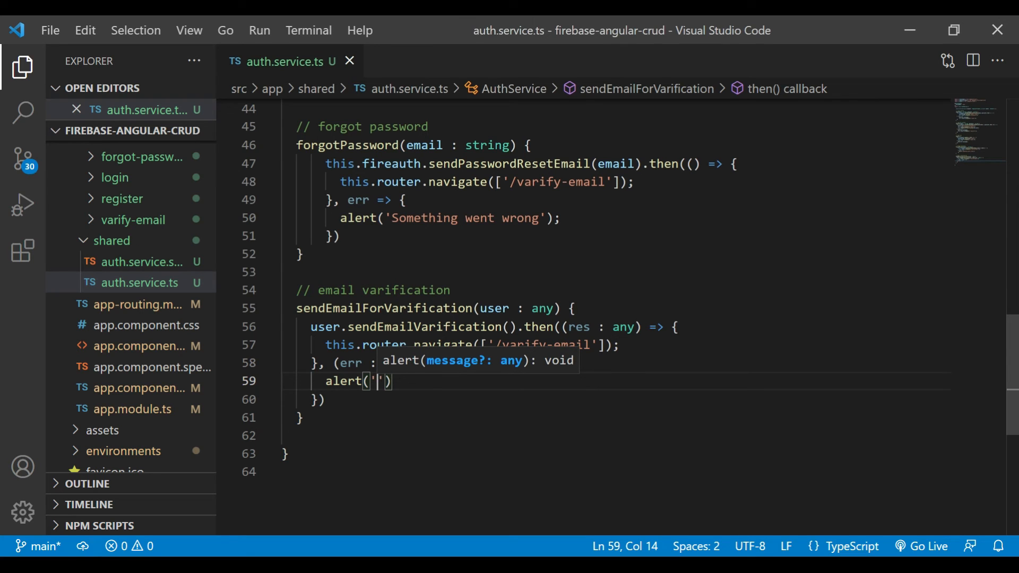
{"action": "type", "text": "Something"}
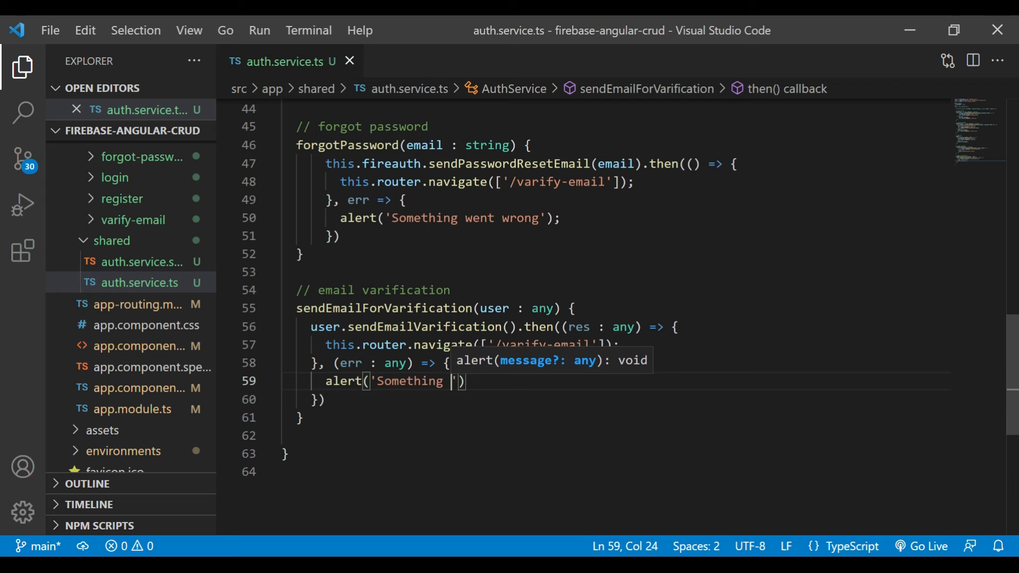
{"action": "type", "text": "went wri"}
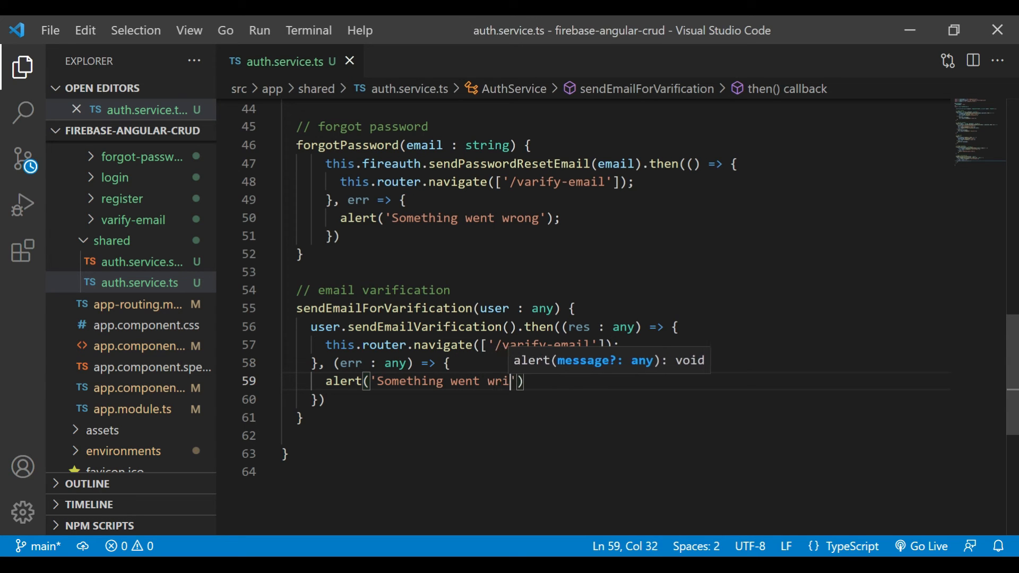
{"action": "type", "text": "ng"}
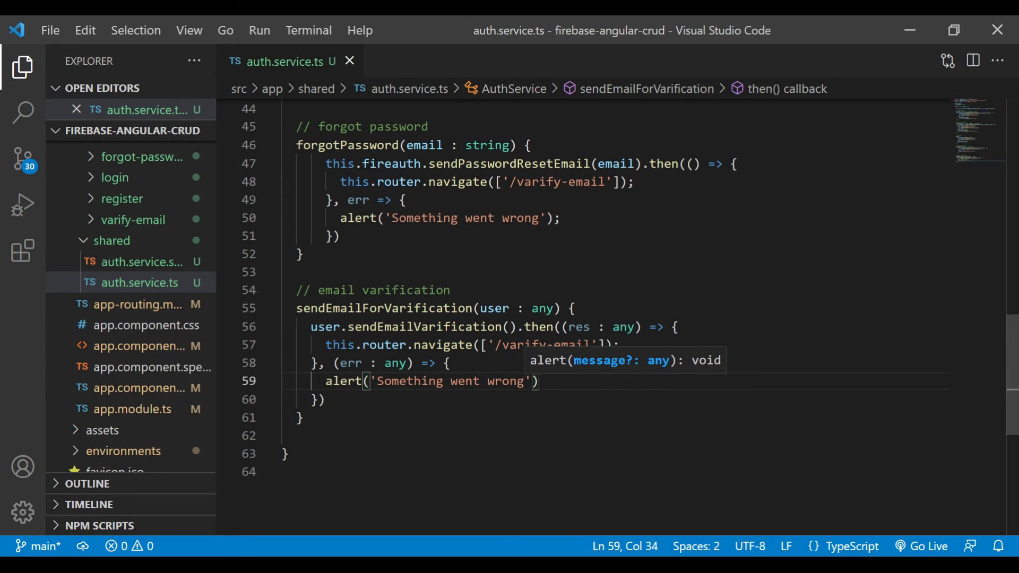
{"action": "type", "text": ". Not able to send"}
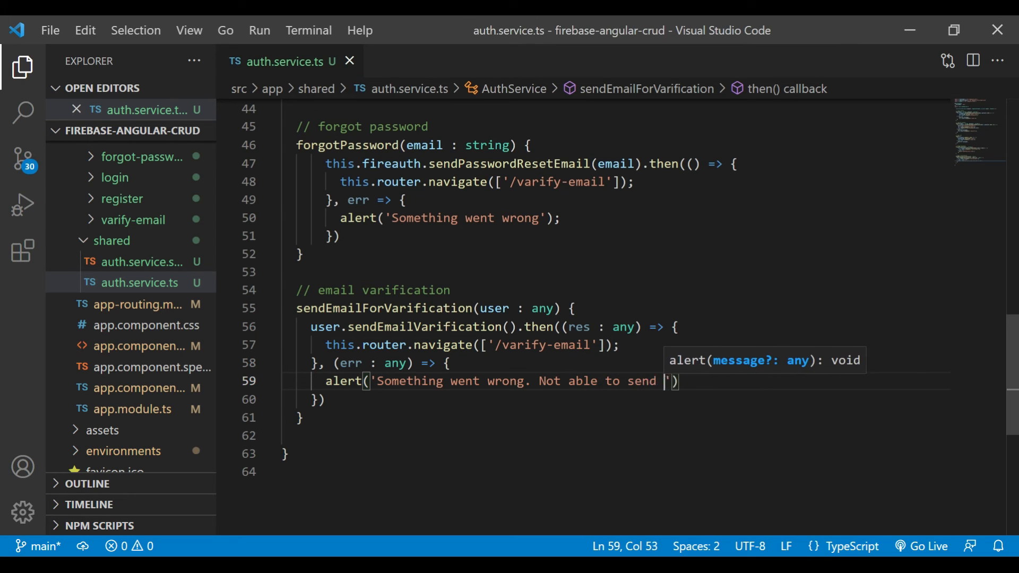
{"action": "type", "text": "mail to"}
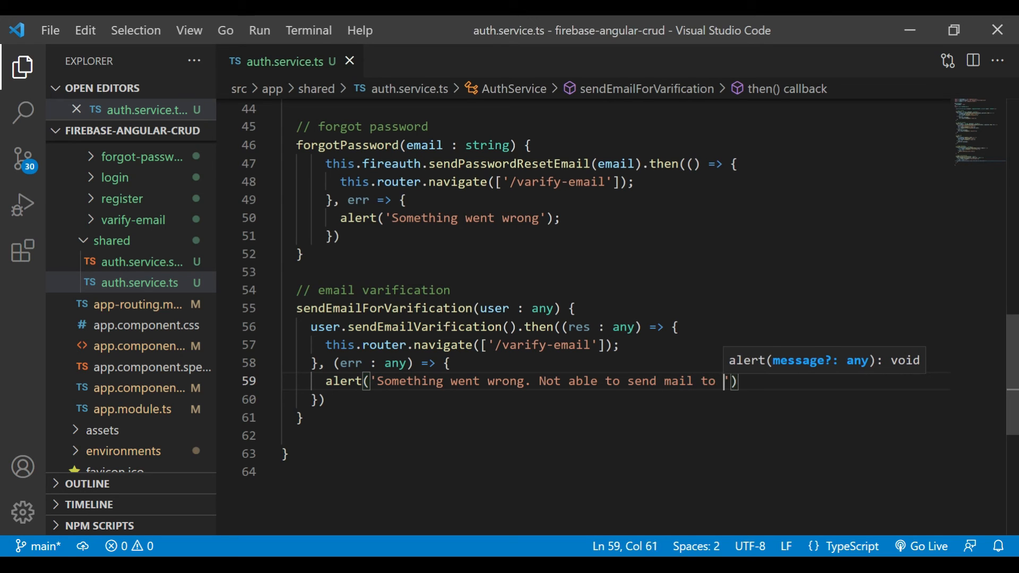
{"action": "type", "text": "you"}
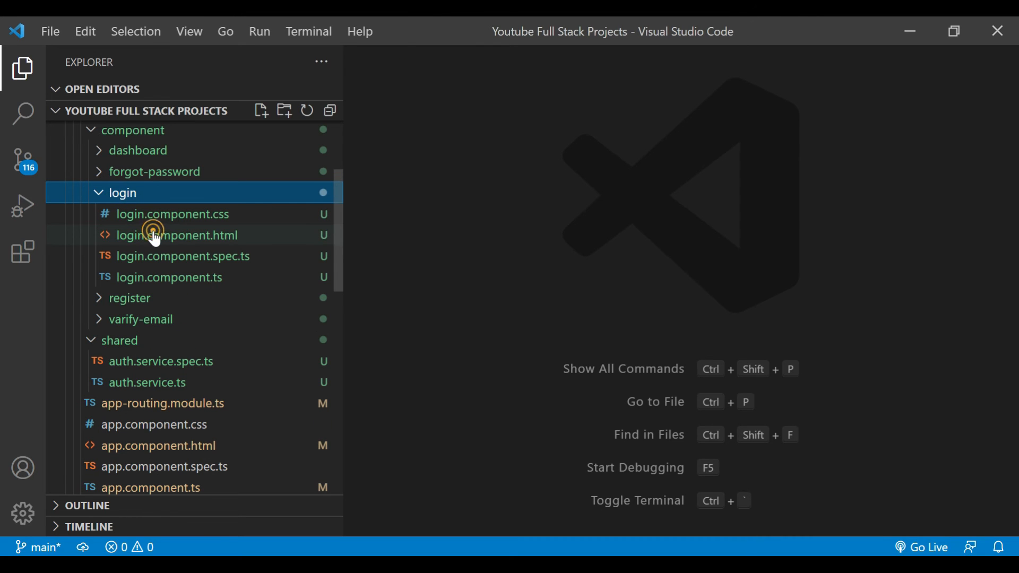
Point the login template's forgot-password link to /forgot-password, then reopen auth.service.ts
{"action": "left_click", "coordinate": [174, 235]}
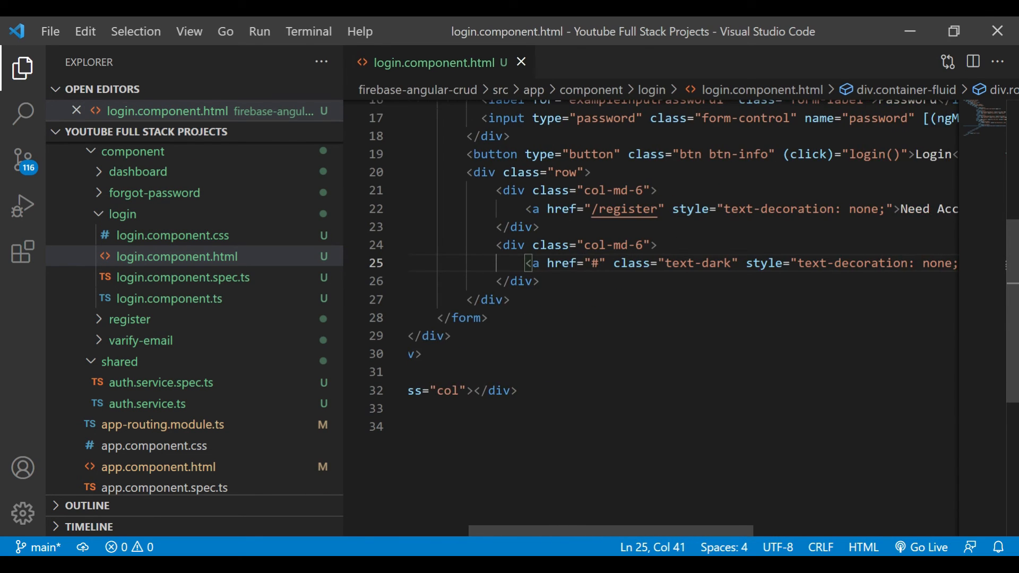
{"action": "scroll", "scroll_direction": "right", "scroll_amount": 3}
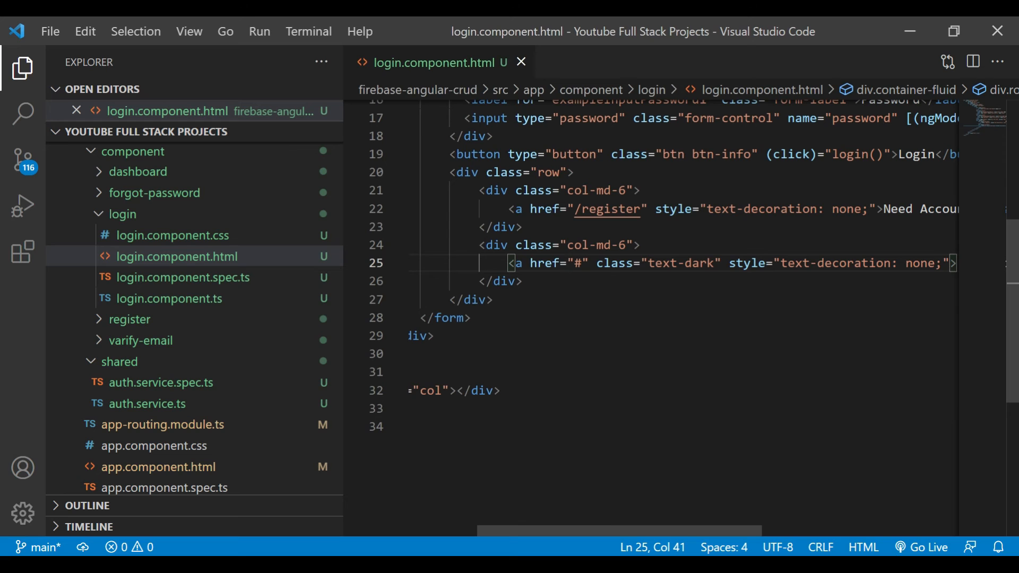
{"action": "type", "text": "/"}
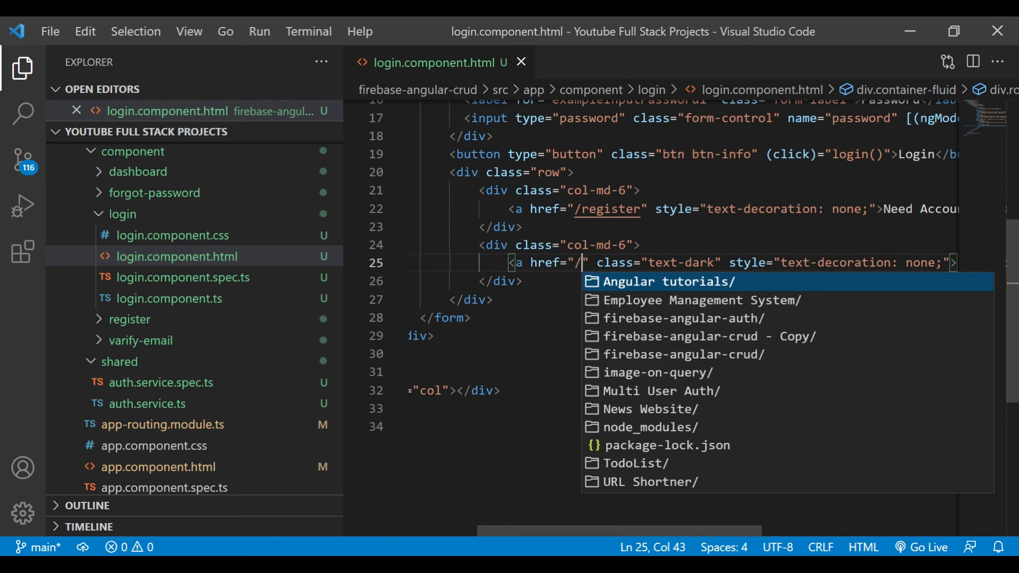
{"action": "type", "text": "forgot-password"}
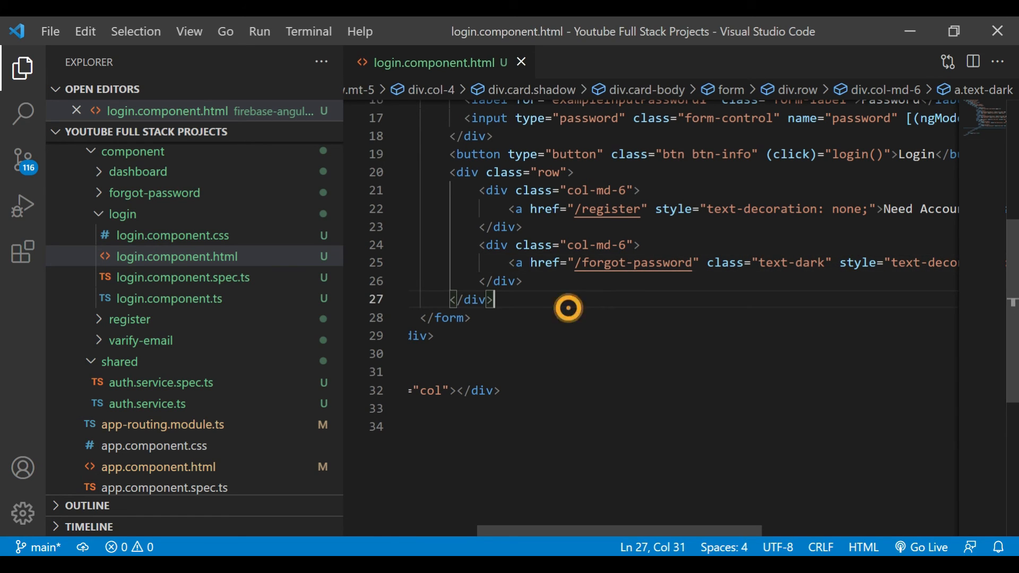
{"action": "left_click", "coordinate": [520, 63]}
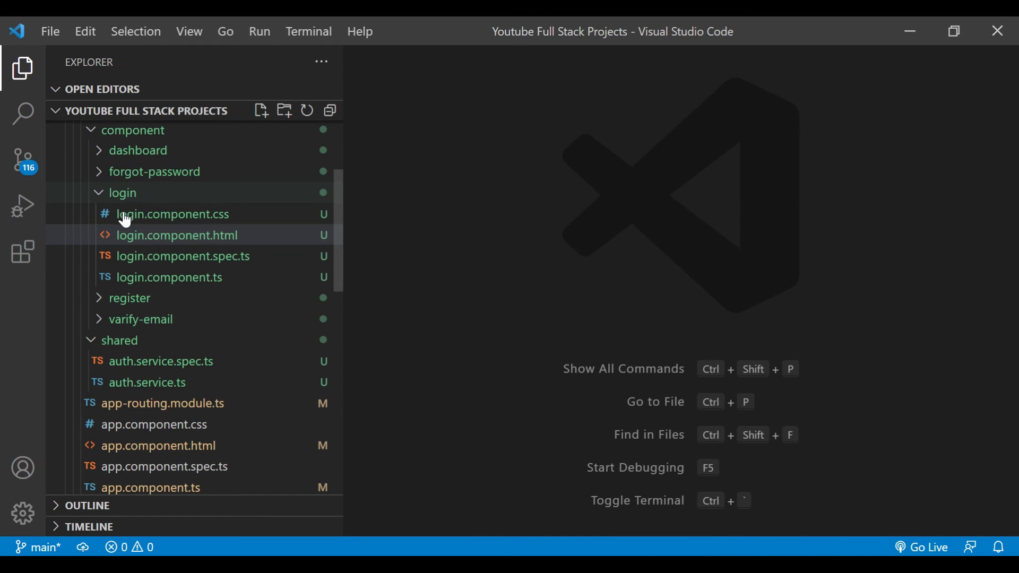
{"action": "left_click", "coordinate": [121, 192]}
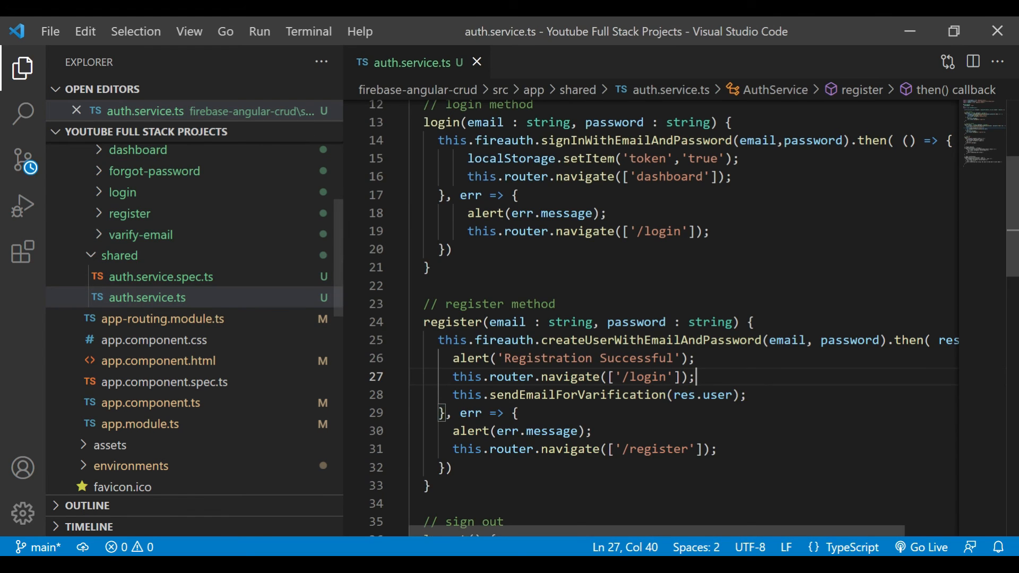
In the login method open blank lines after the navigate(['dashboard']) call
{"action": "scroll", "scroll_direction": "up", "scroll_amount": 3}
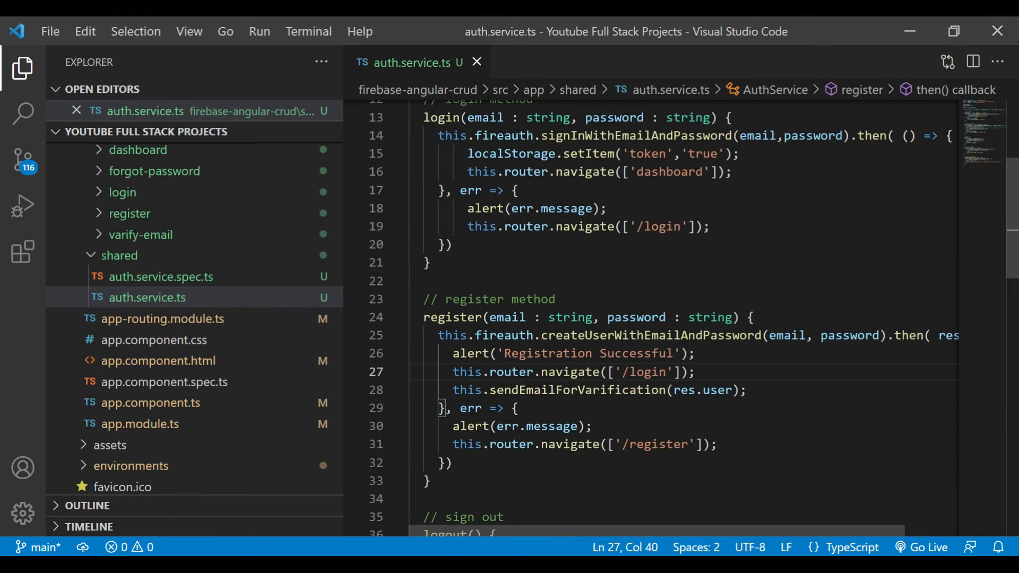
{"action": "scroll", "scroll_direction": "up", "scroll_amount": 3}
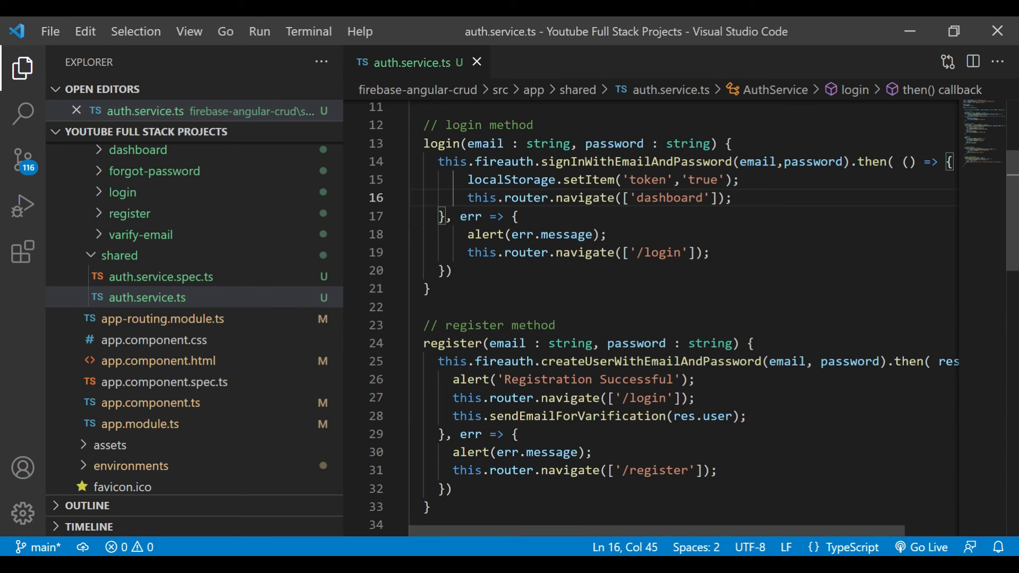
{"action": "left_click", "coordinate": [734, 198]}
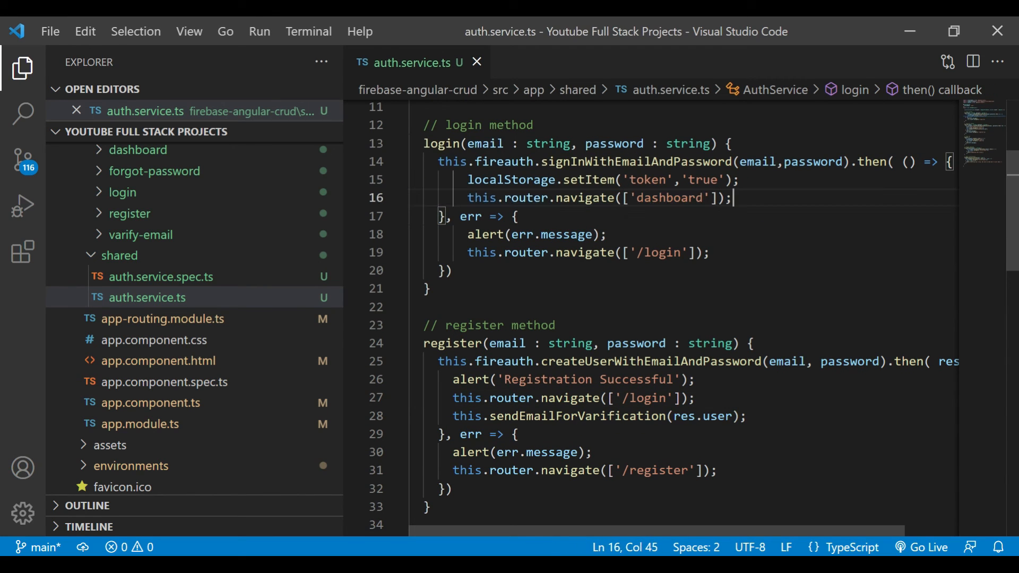
{"action": "key", "text": "Enter"}
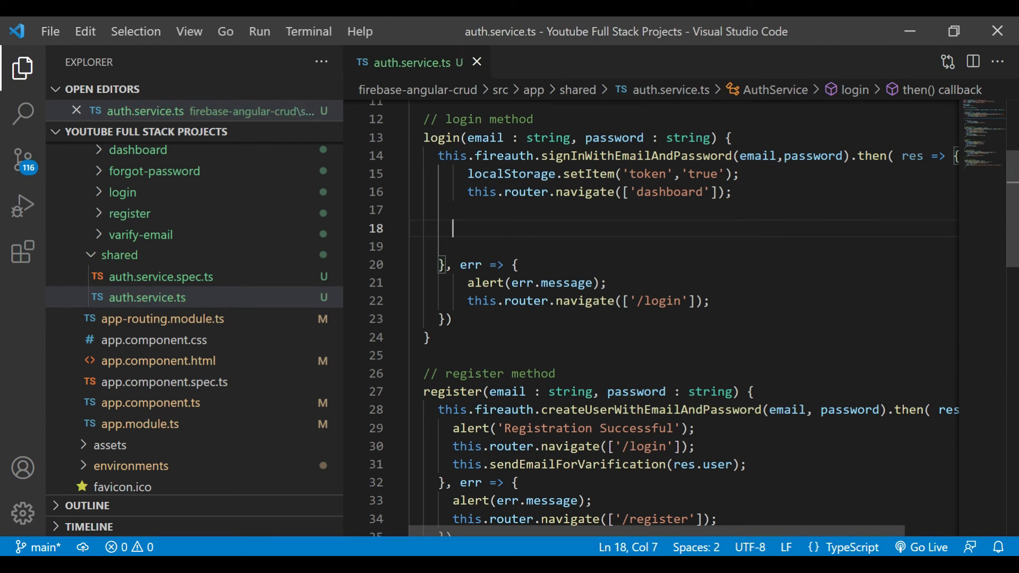
Wrap the dashboard navigation in if(res.user?.emailVerified == true) { }
{"action": "type", "text": "if("}
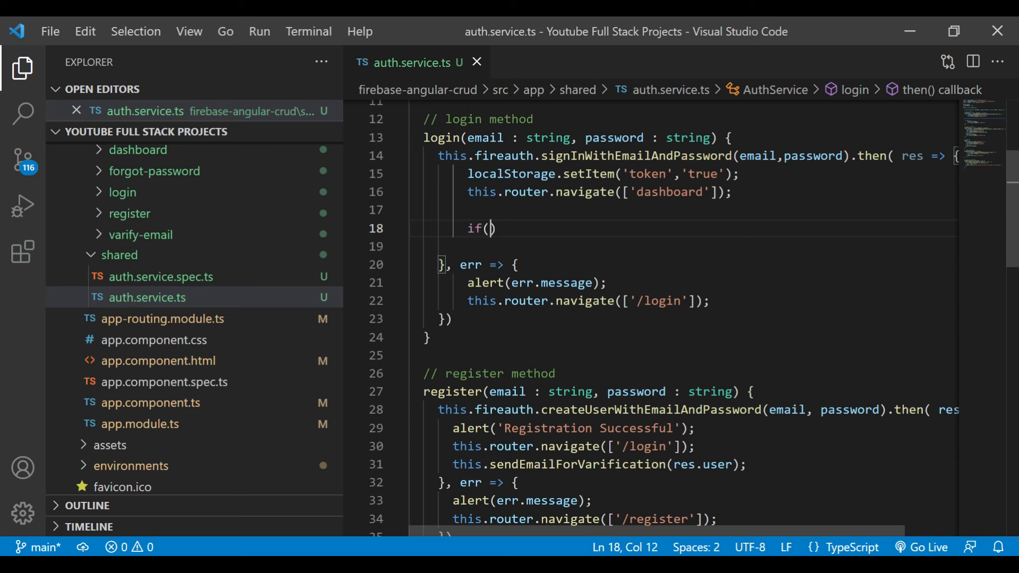
{"action": "type", "text": "re"}
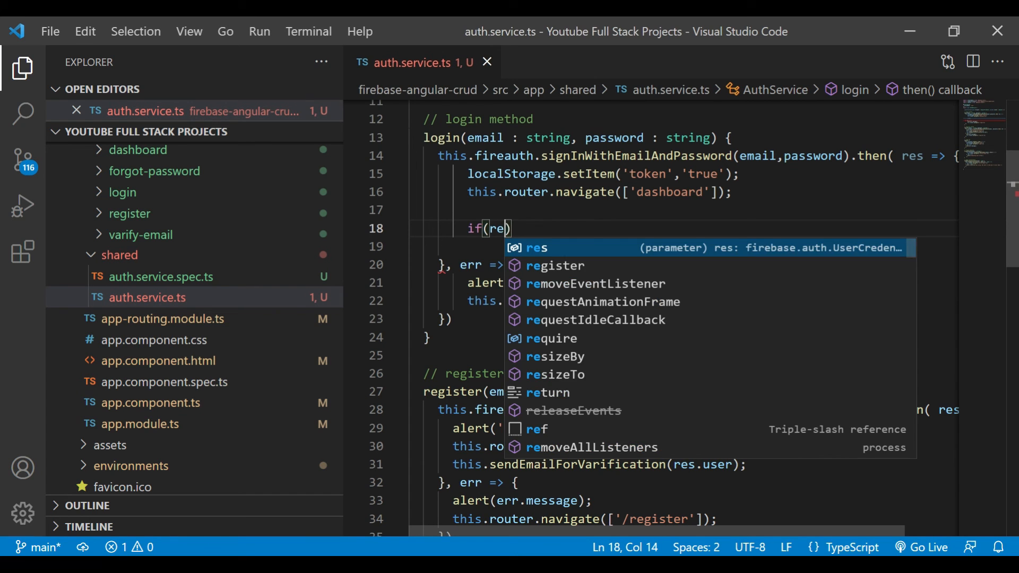
{"action": "type", "text": "s."}
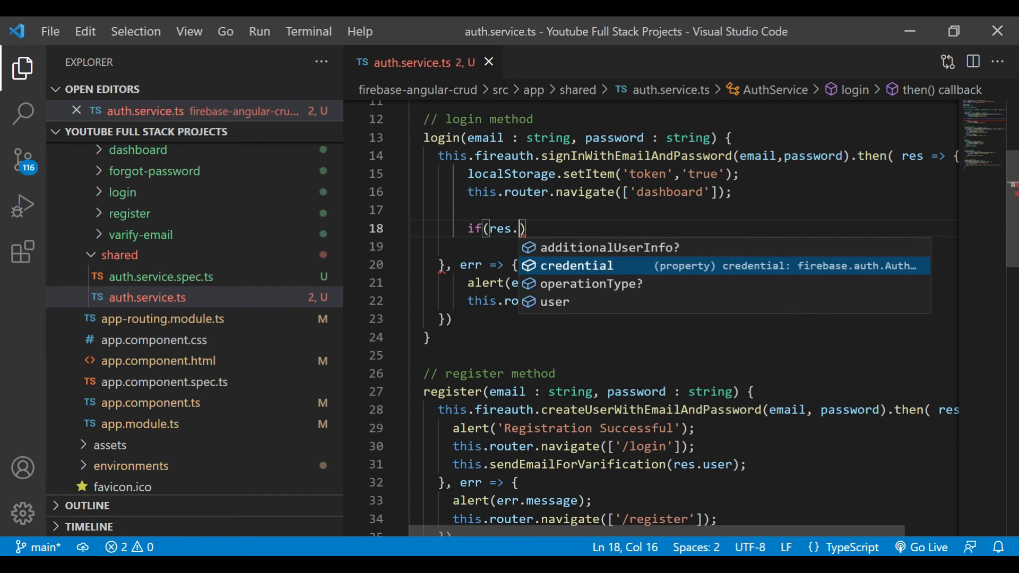
{"action": "type", "text": "user."}
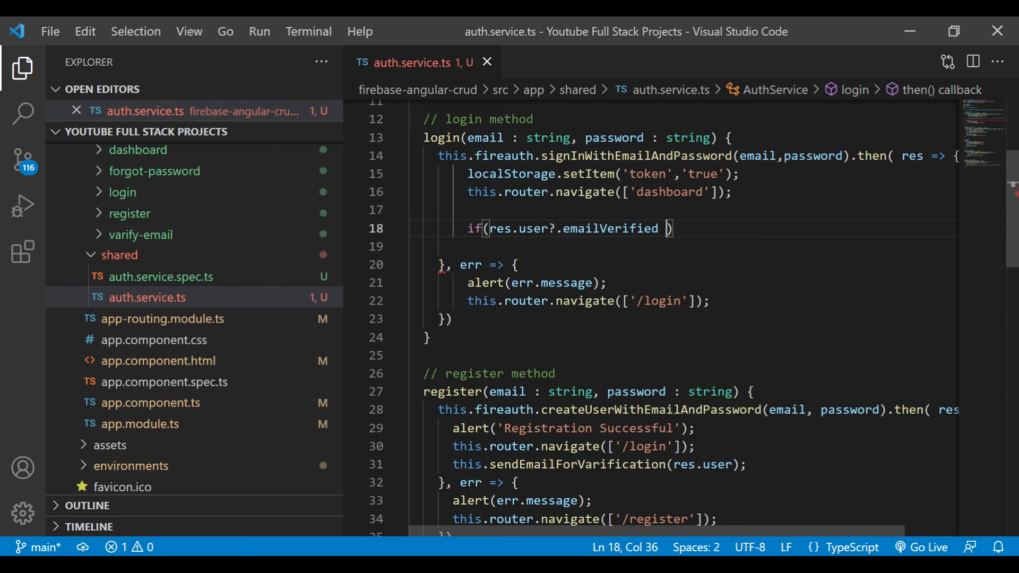
{"action": "type", "text": "=="}
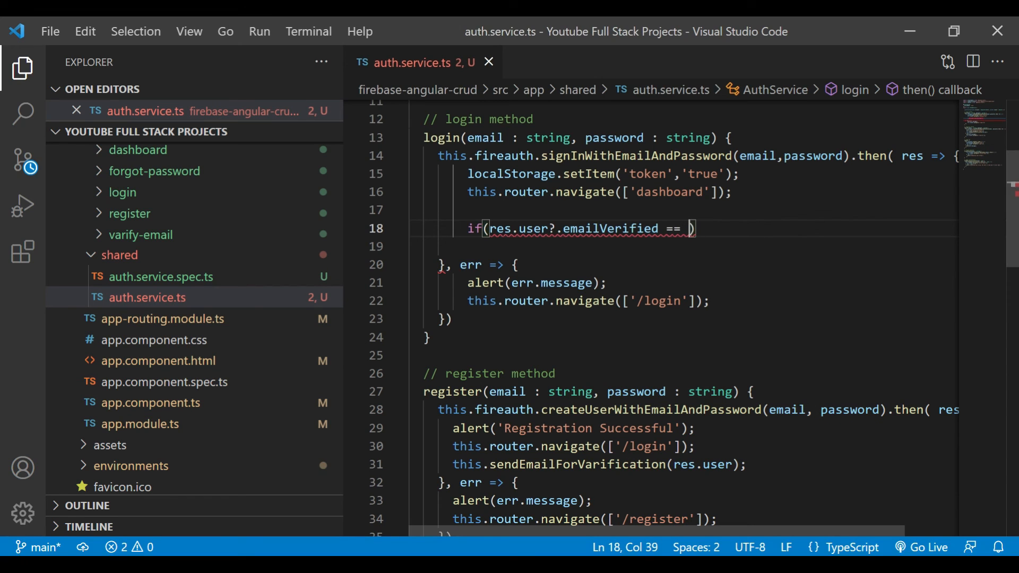
{"action": "type", "text": "true"}
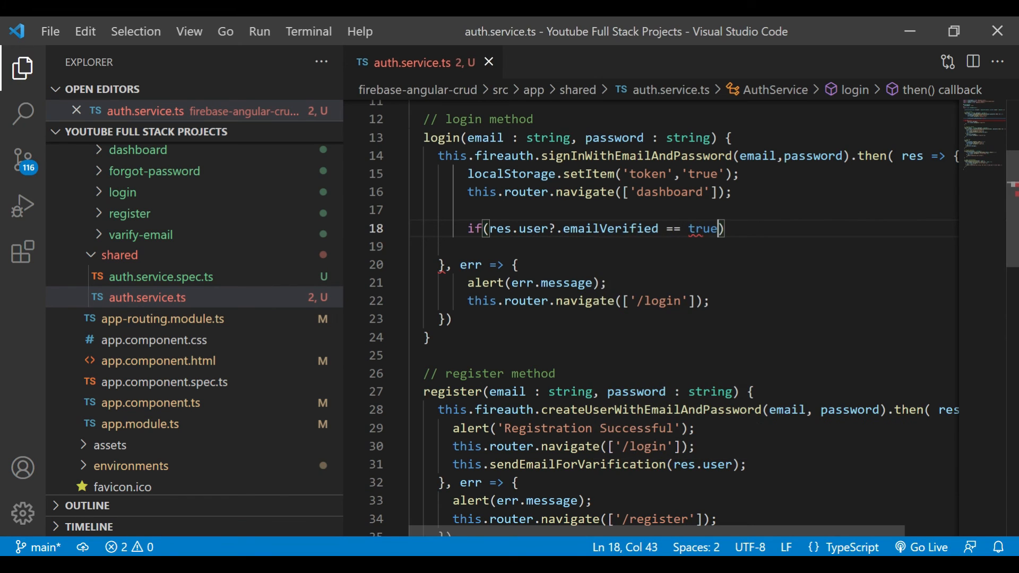
{"action": "type", "text": "{}"}
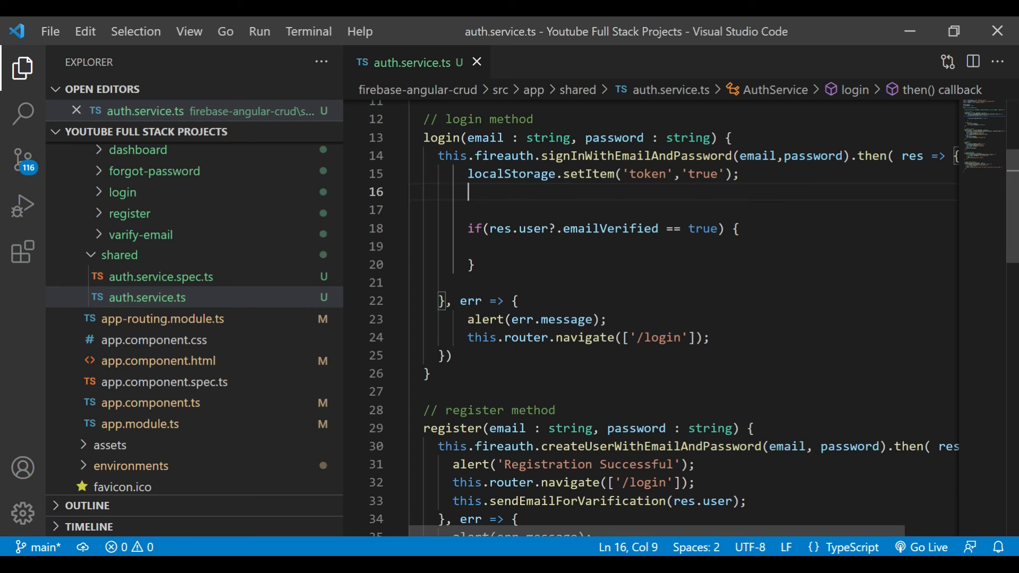
{"action": "type", "text": "this.router.navigate(['dashboard']);"}
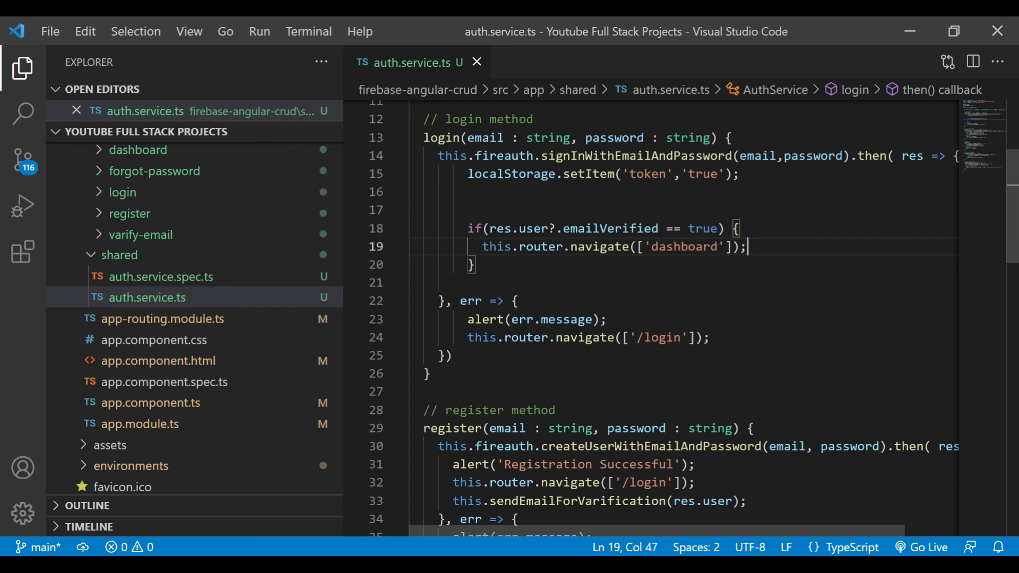
Add an else branch navigating to '/varify-email' and close auth.service.ts
{"action": "type", "text": "else {"}
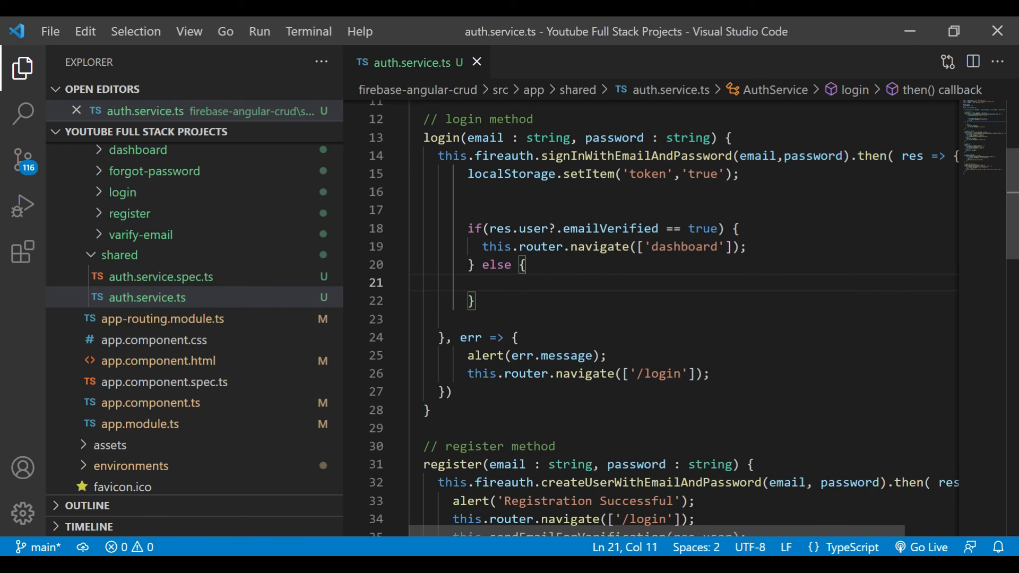
{"action": "type", "text": "this.router.navigate(['dashboard']);"}
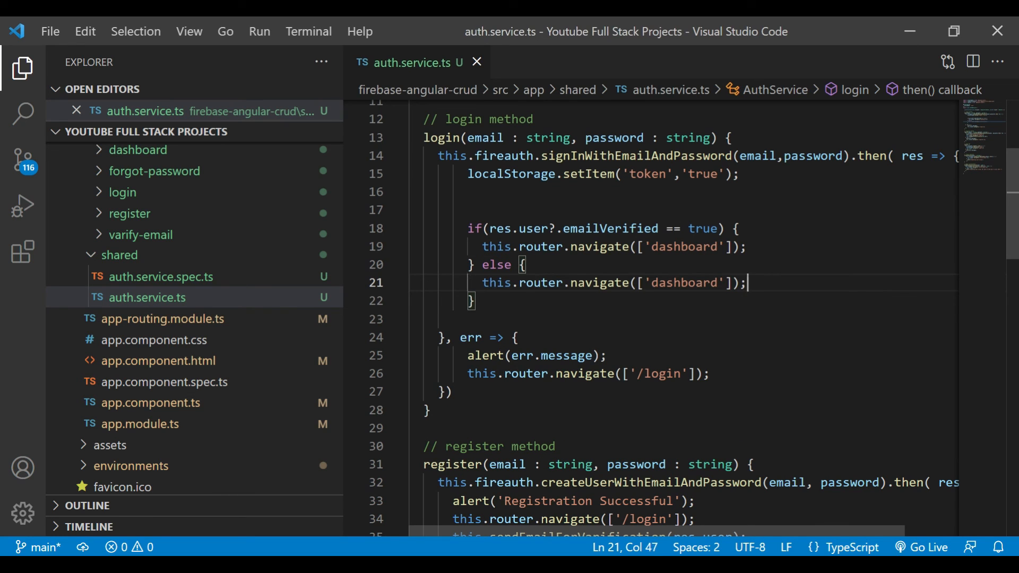
{"action": "key", "text": "Backspace"}
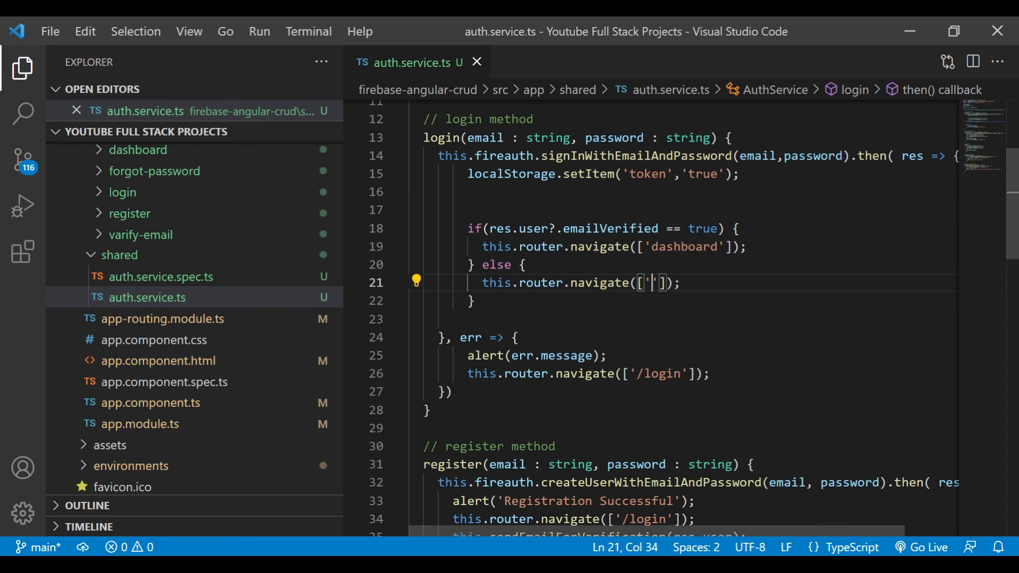
{"action": "type", "text": "varify-em"}
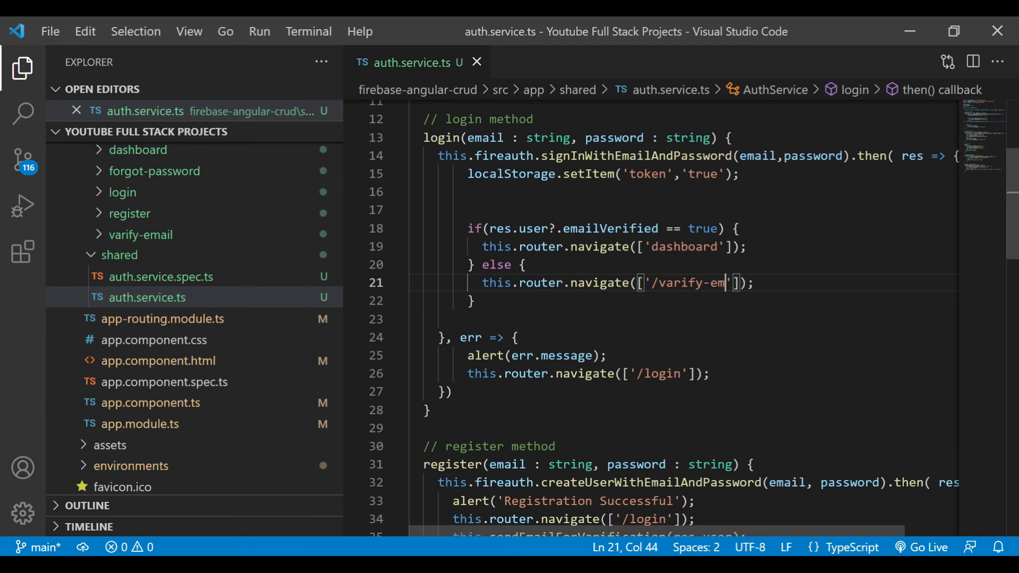
{"action": "type", "text": "ail"}
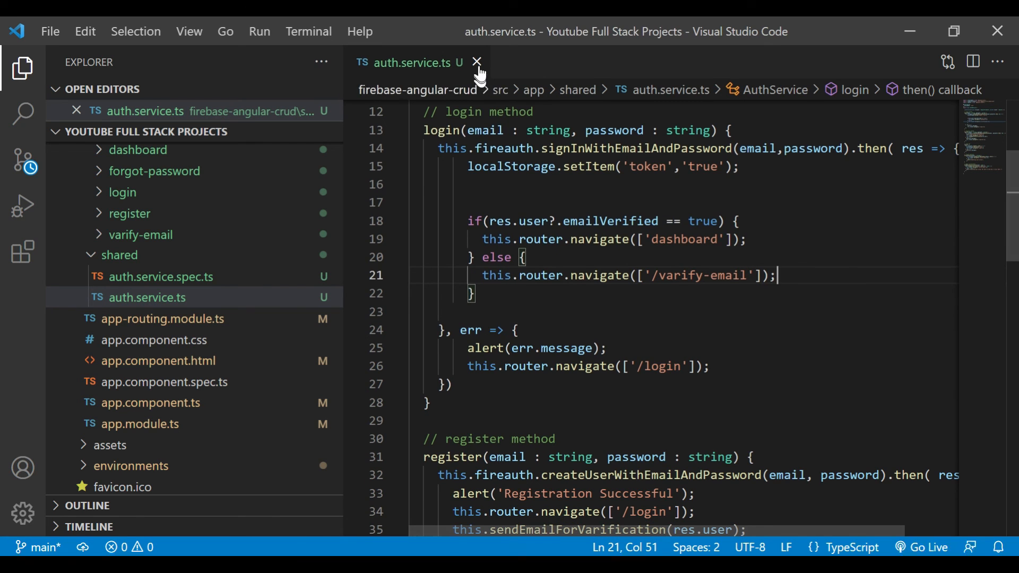
{"action": "left_click", "coordinate": [476, 63]}
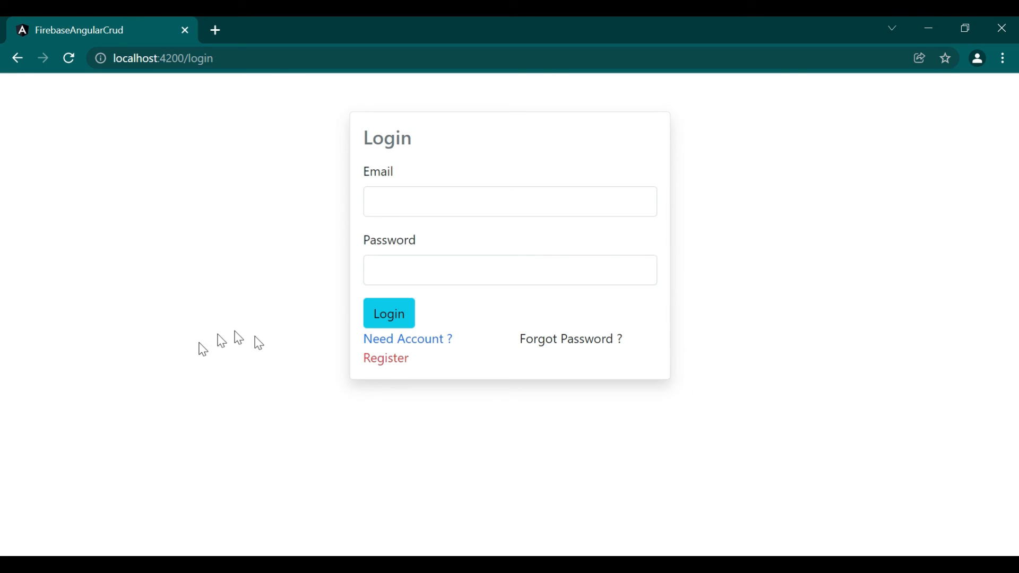
Bring up temp-mail.org in a new tab and the app's registration form in the other
{"action": "left_click", "coordinate": [214, 30]}
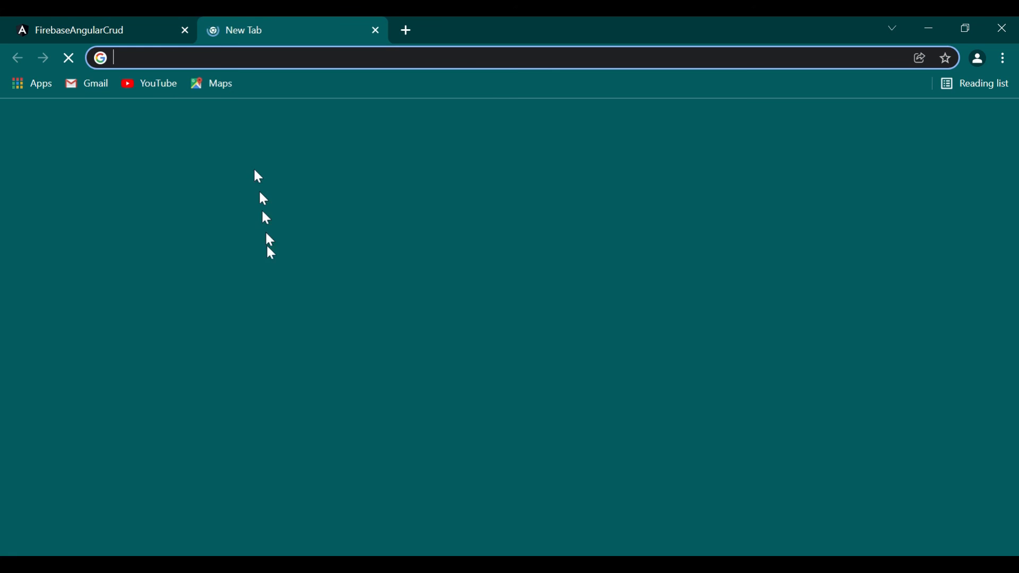
{"action": "type", "text": "tempmail.org/en/"}
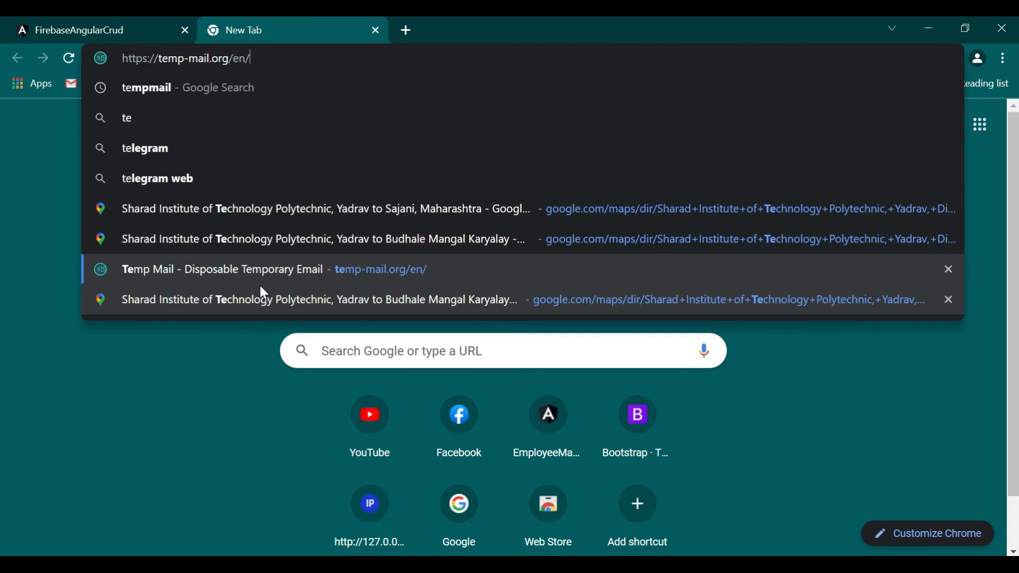
{"action": "left_click", "coordinate": [78, 30]}
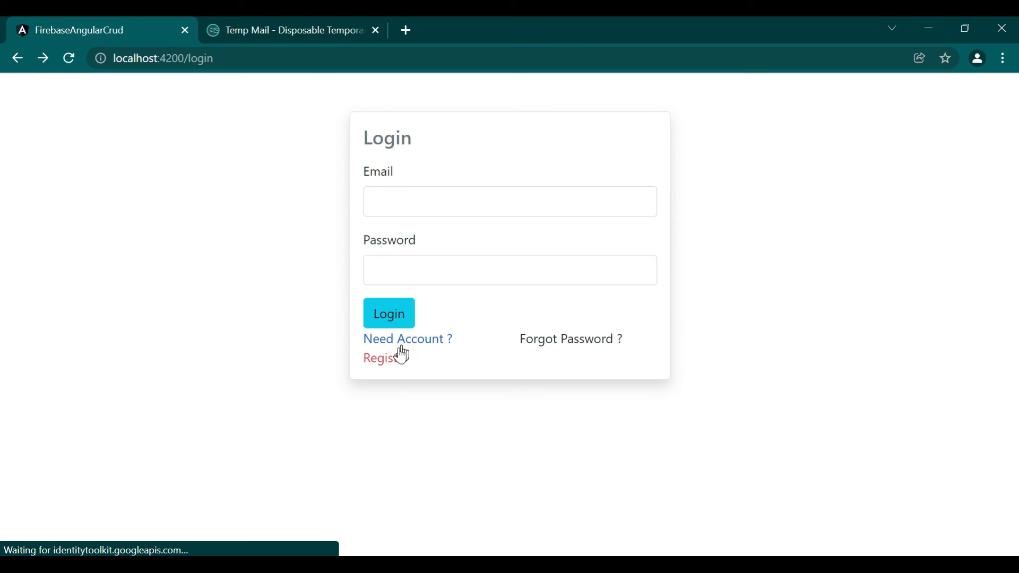
{"action": "left_click", "coordinate": [381, 357]}
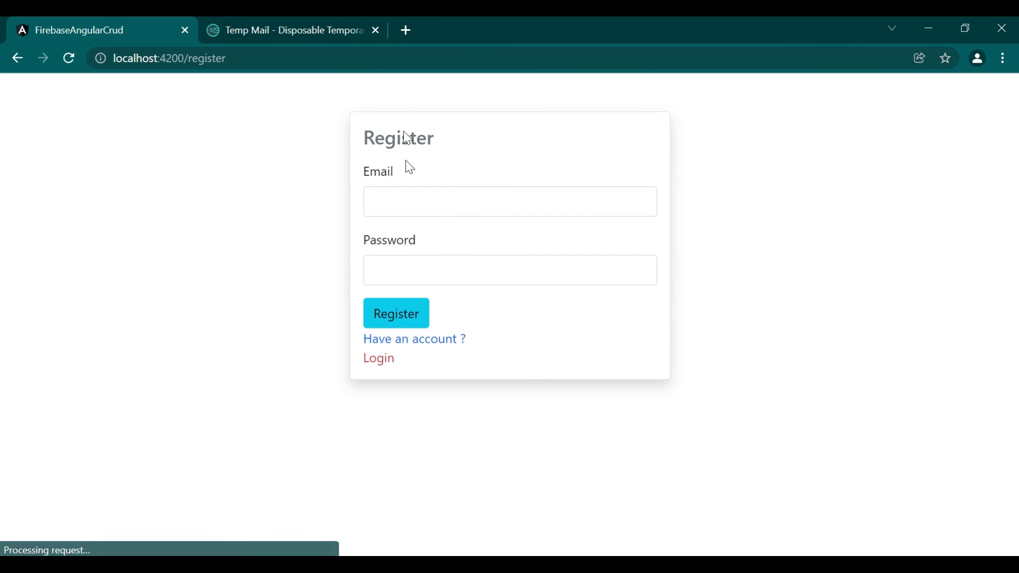
{"action": "left_click", "coordinate": [291, 30]}
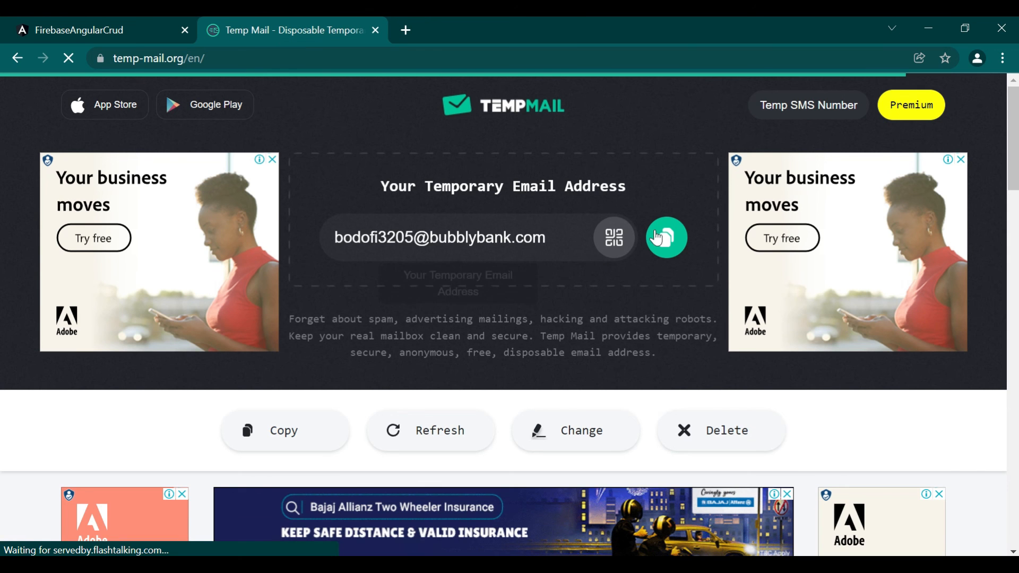
Register an account with the copied temporary address, dismiss the success alert and return to Temp Mail
{"action": "left_click", "coordinate": [77, 30]}
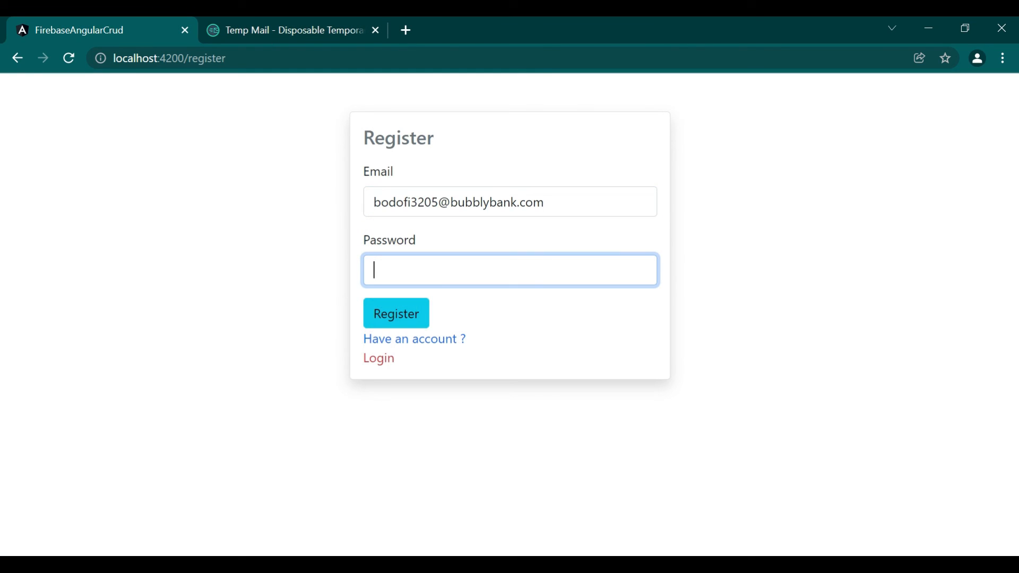
{"action": "left_click", "coordinate": [396, 313]}
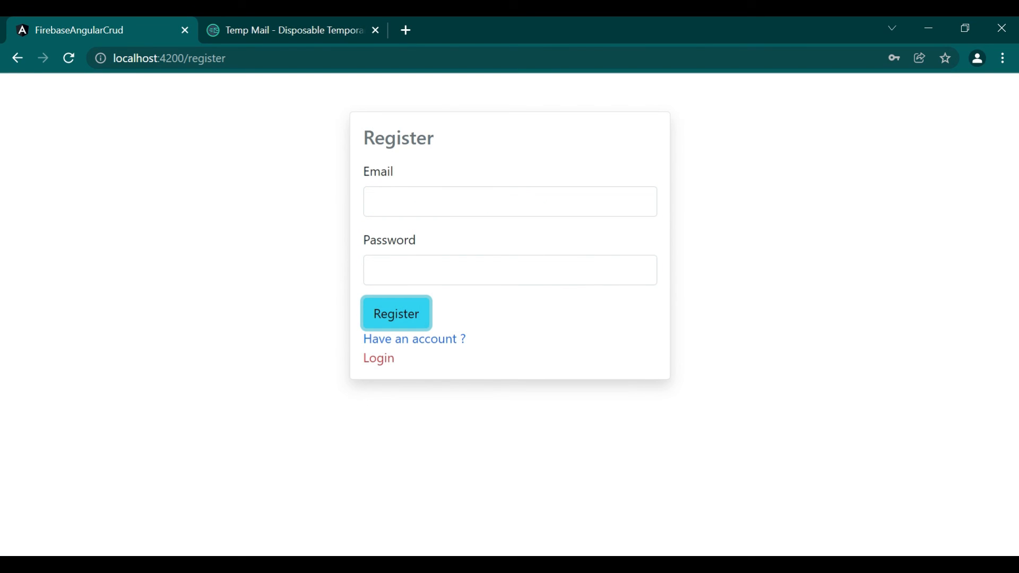
{"action": "left_click", "coordinate": [396, 313]}
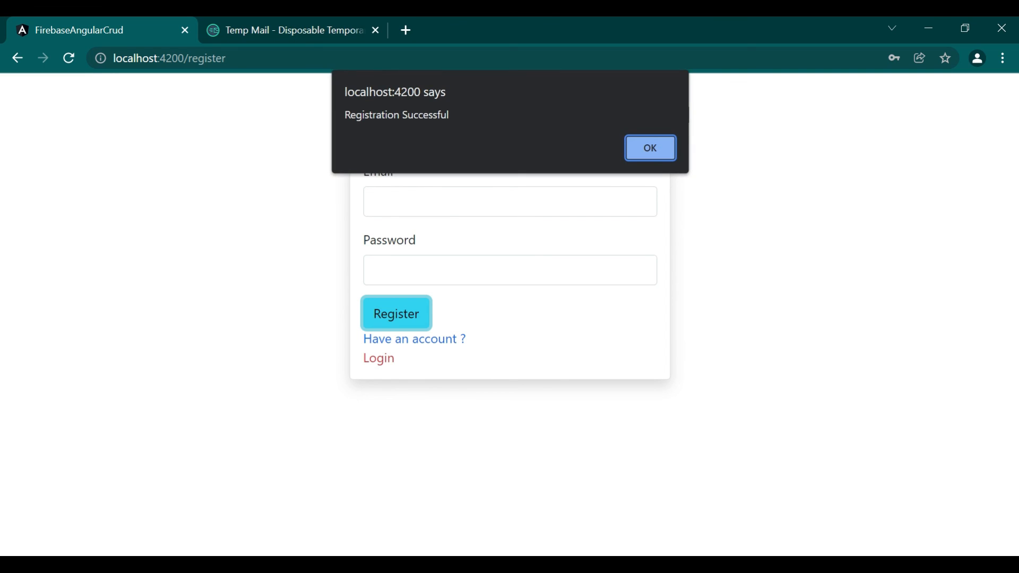
{"action": "left_click", "coordinate": [650, 148]}
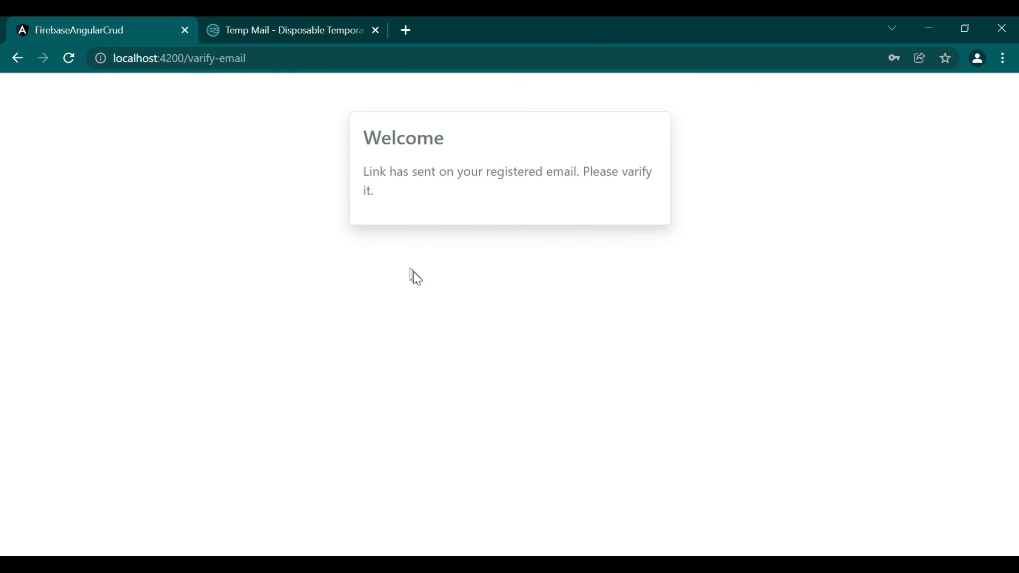
{"action": "mouse_move", "coordinate": [416, 276]}
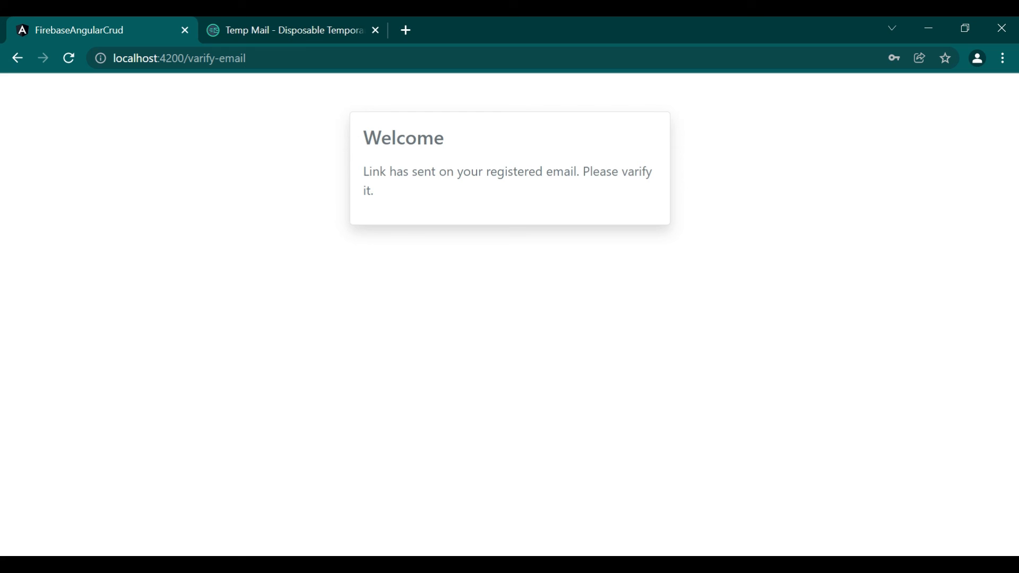
{"action": "mouse_move", "coordinate": [415, 225]}
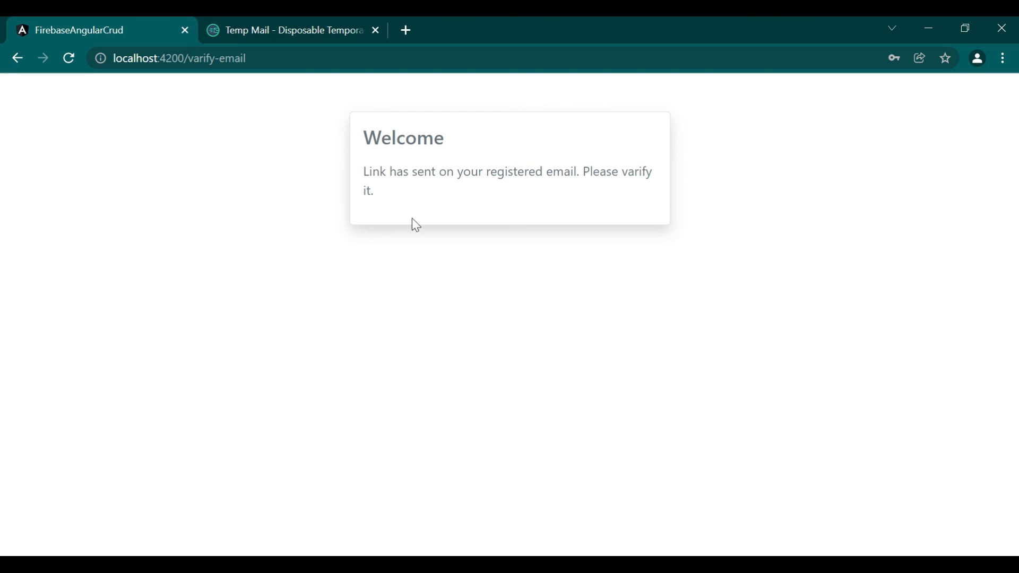
{"action": "left_click", "coordinate": [291, 29]}
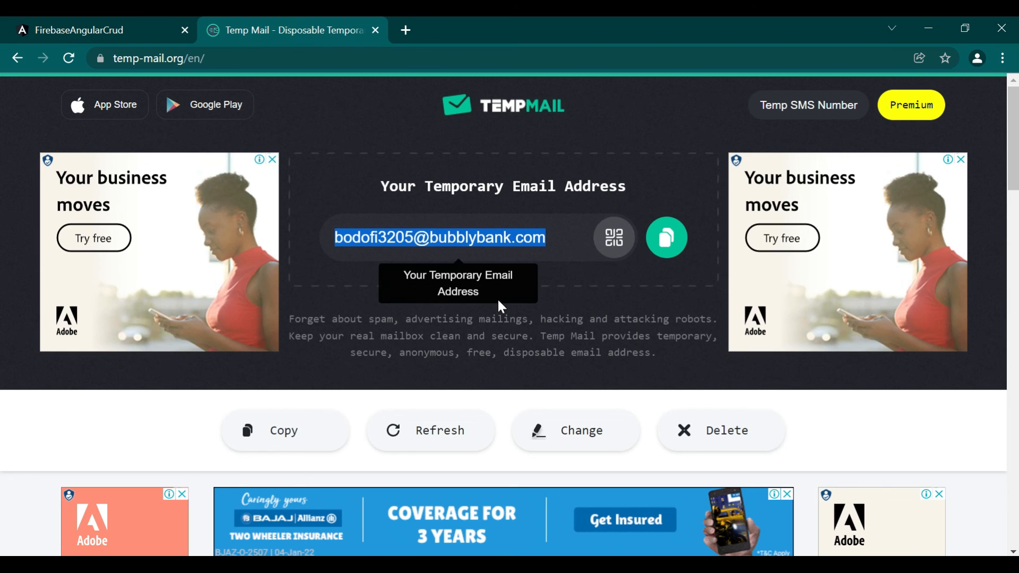
Follow the verification email's link and return to the app's login page
{"action": "scroll", "scroll_direction": "down", "scroll_amount": 3}
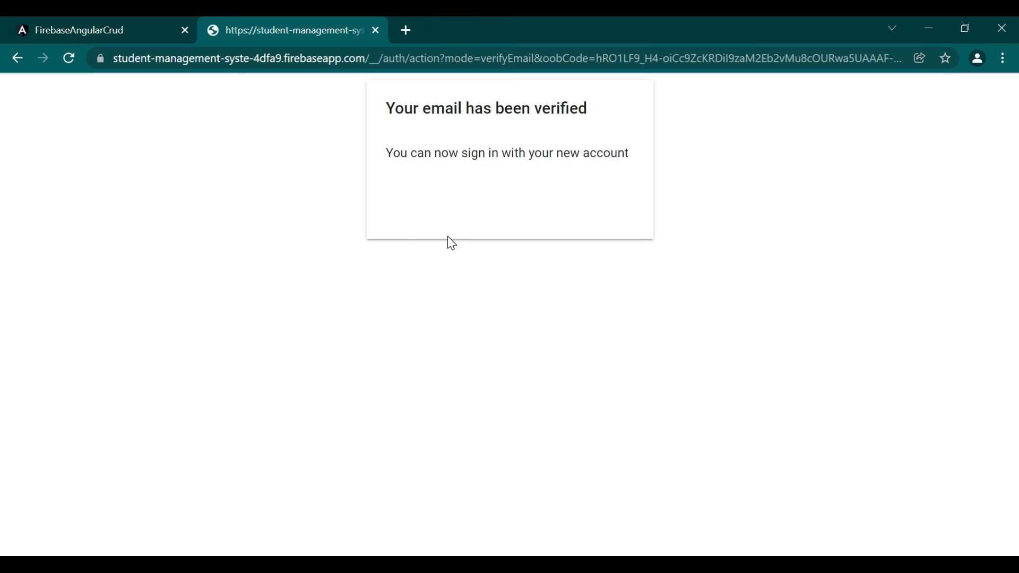
{"action": "left_click", "coordinate": [100, 30]}
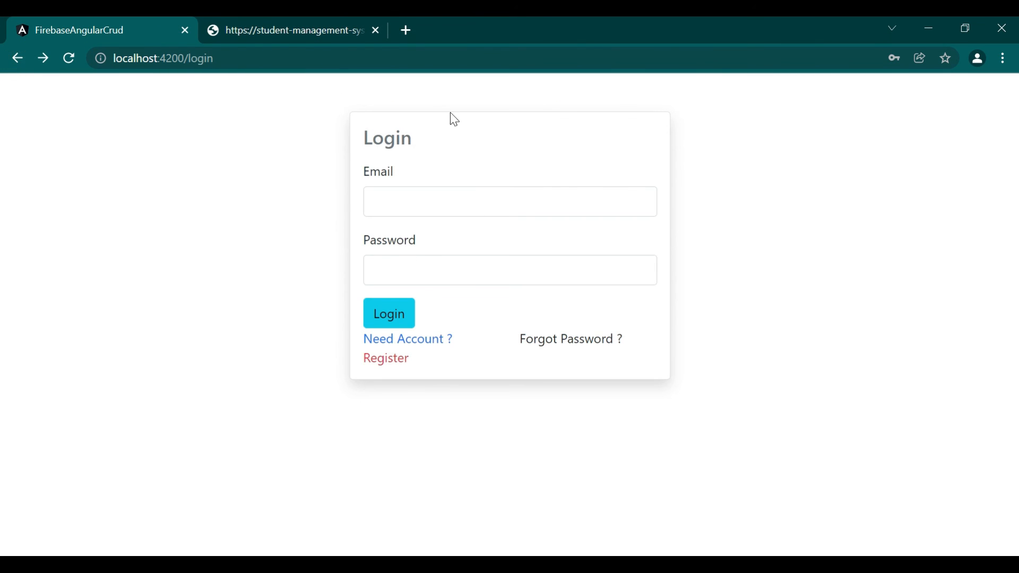
Log in with the verified temporary account and land on the dashboard welcome page
{"action": "left_click", "coordinate": [509, 201]}
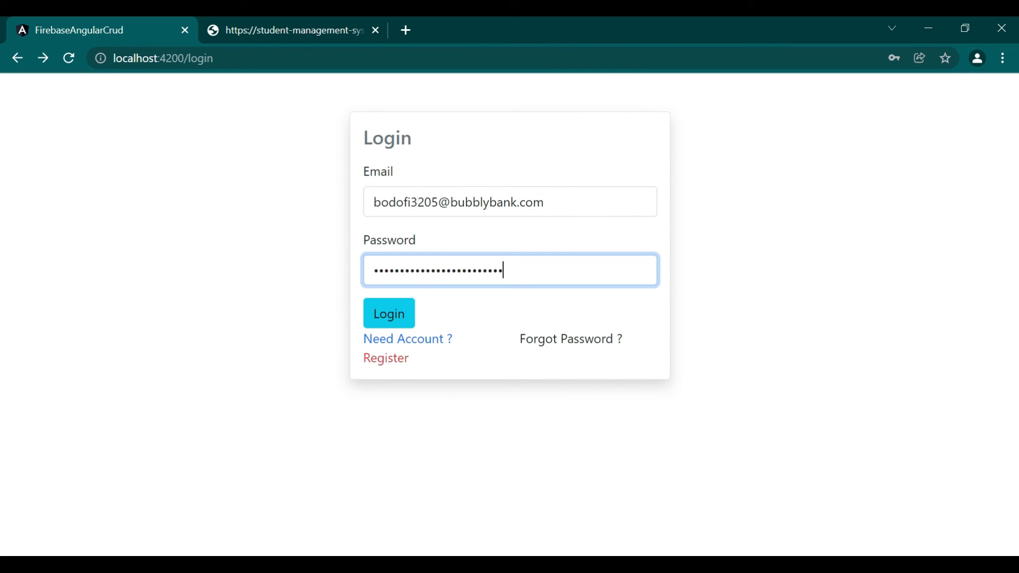
{"action": "left_click", "coordinate": [388, 313]}
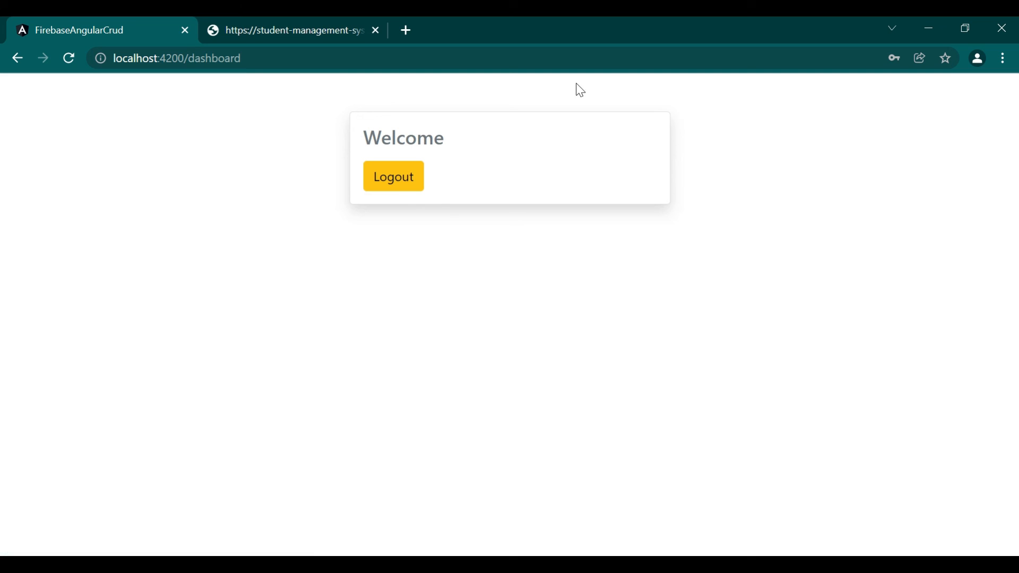
{"action": "mouse_move", "coordinate": [434, 277]}
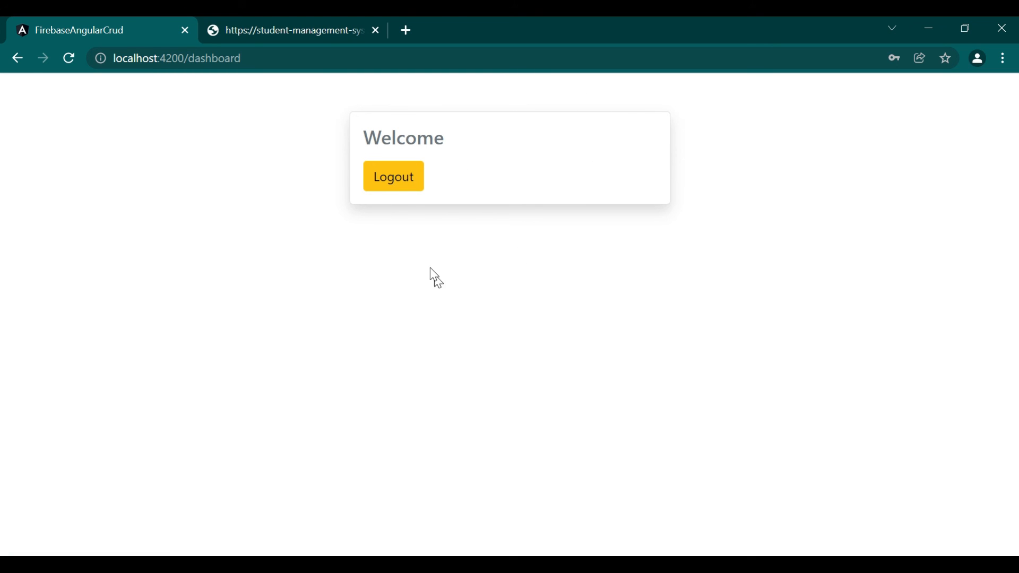
{"action": "mouse_move", "coordinate": [405, 191]}
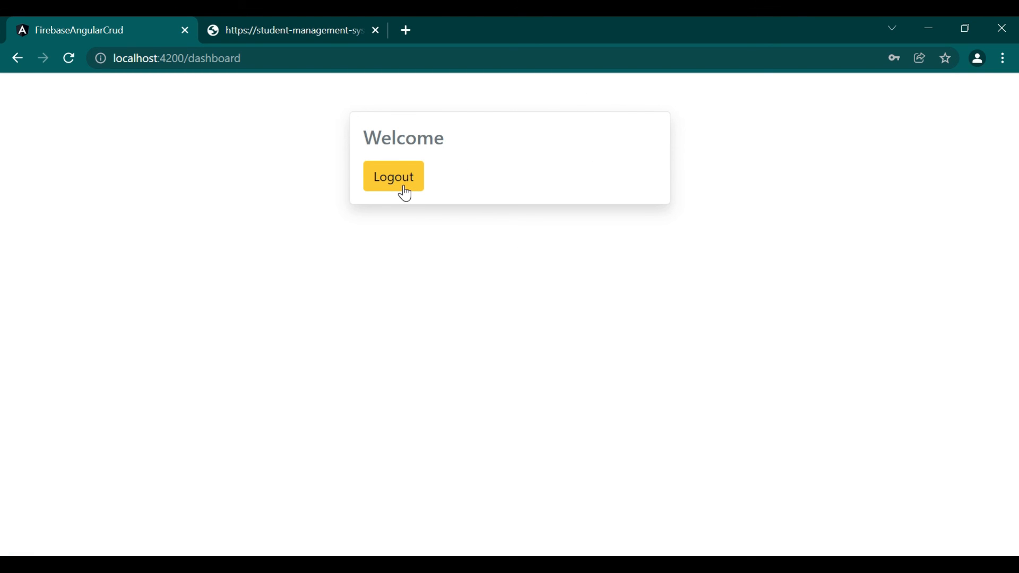